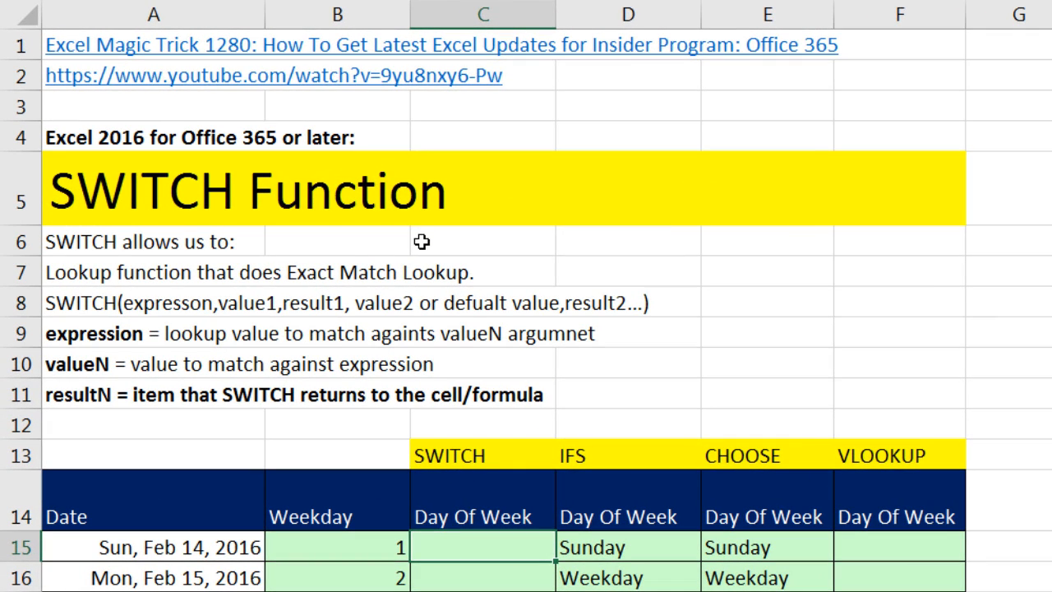
pyautogui.moveTo(115, 83)
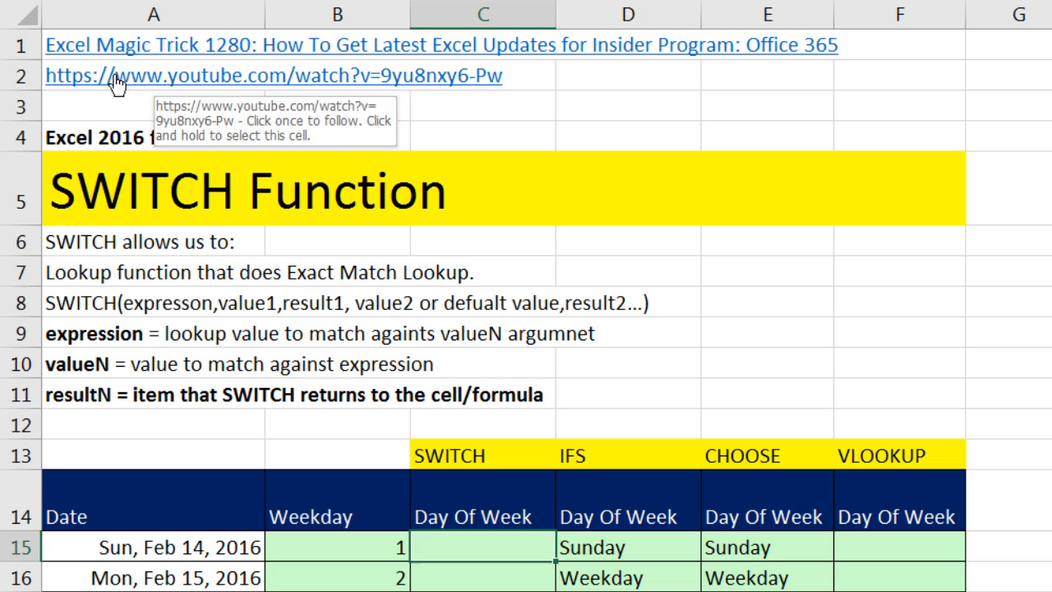
pyautogui.moveTo(213, 129)
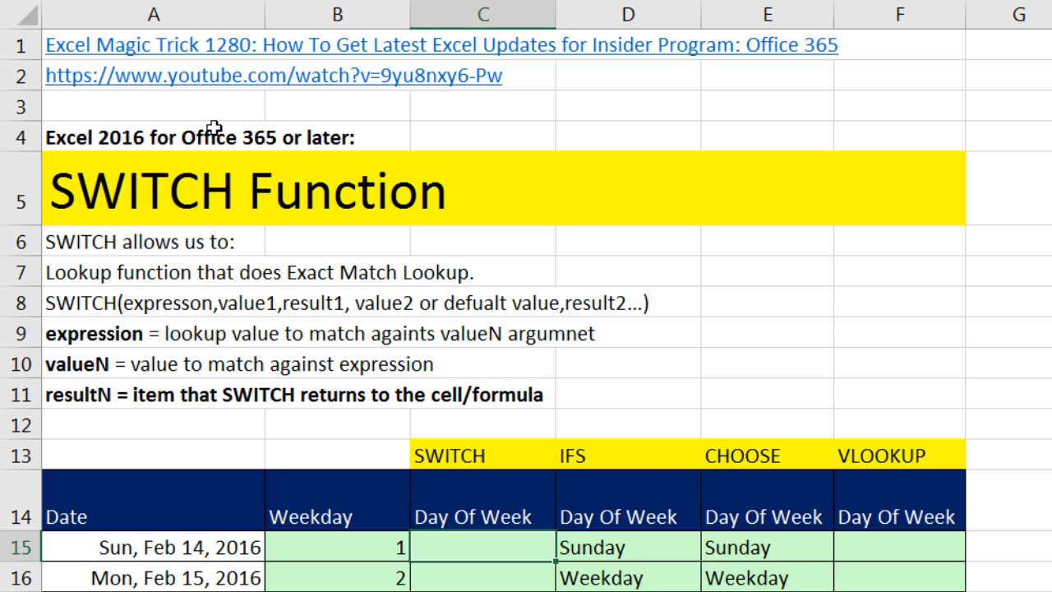
pyautogui.moveTo(509, 129)
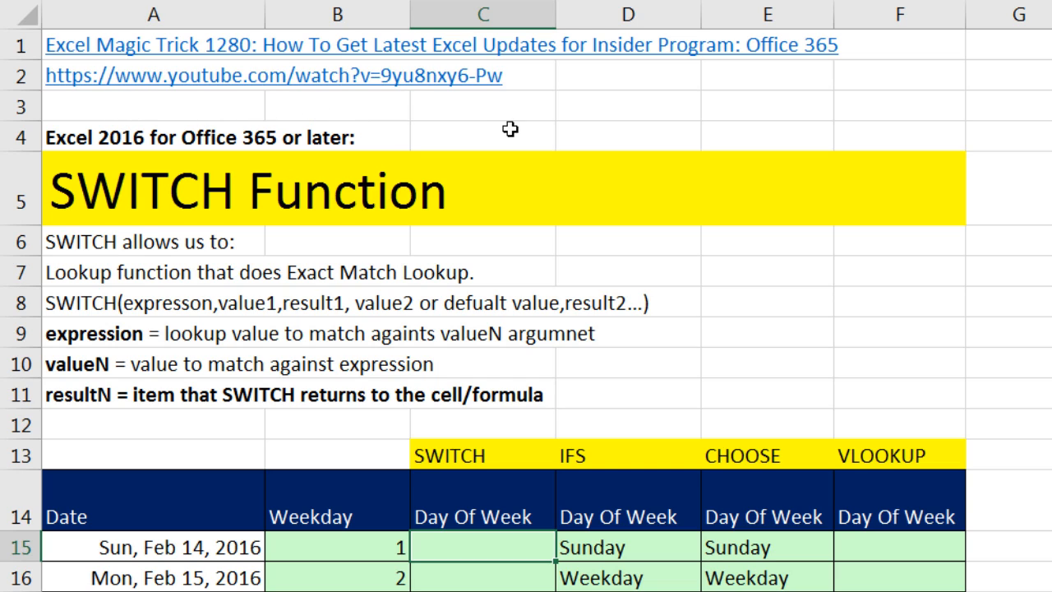
pyautogui.moveTo(175, 118)
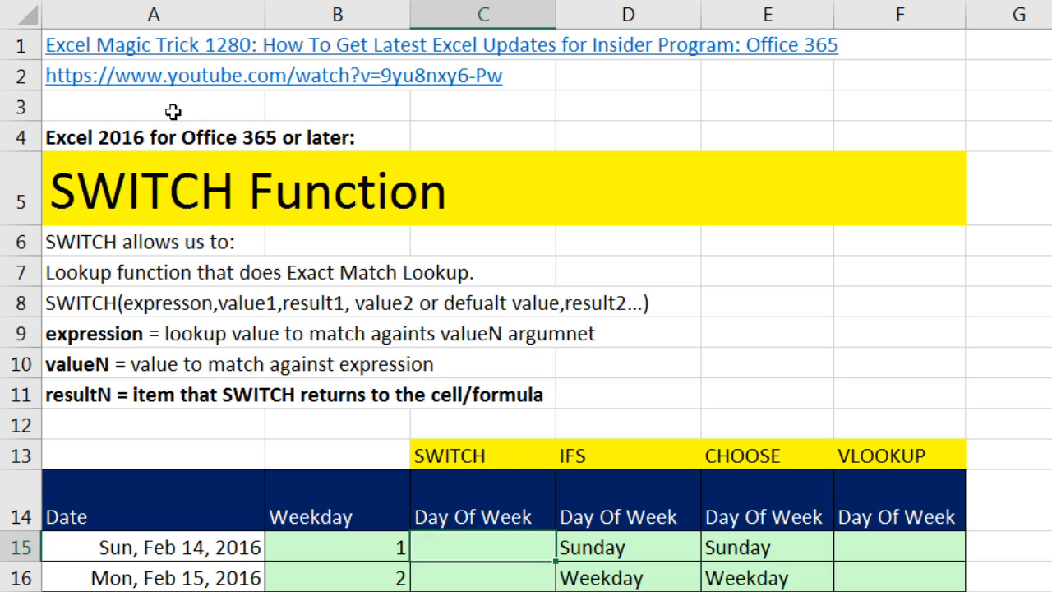
pyautogui.moveTo(255, 76)
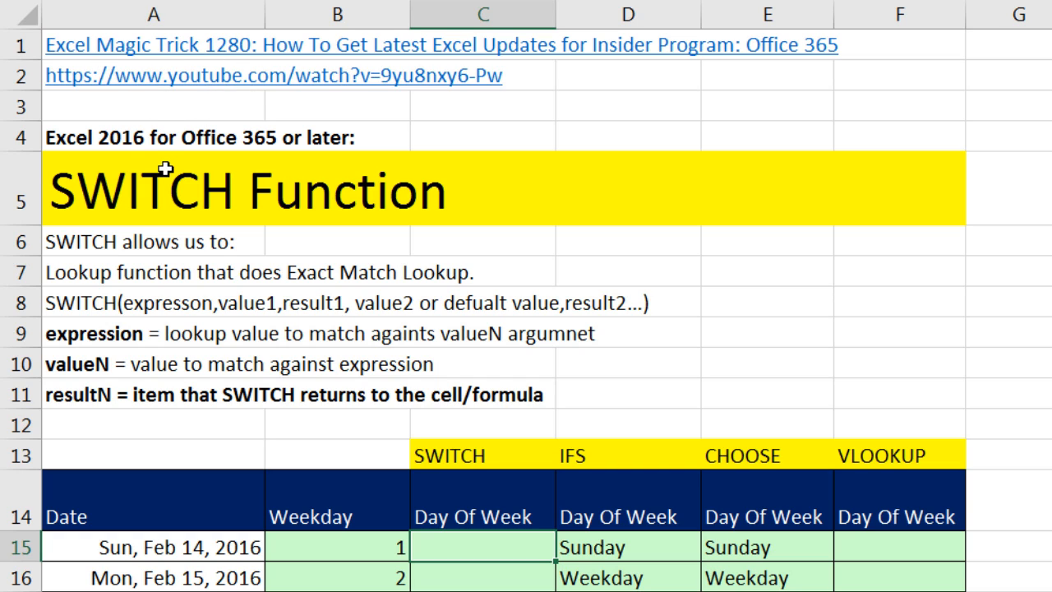
pyautogui.moveTo(105, 317)
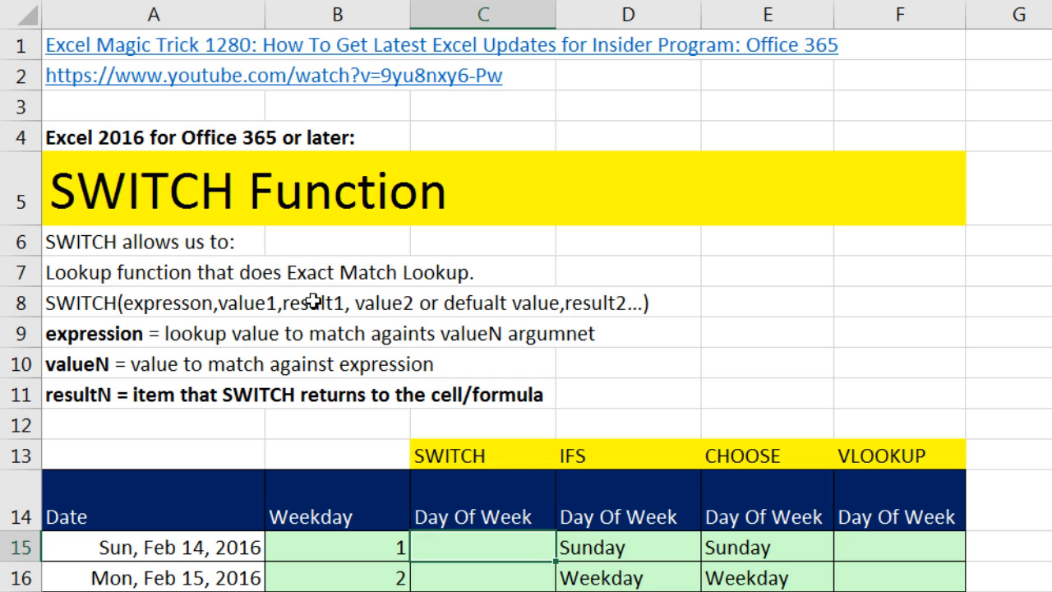
pyautogui.moveTo(384, 273)
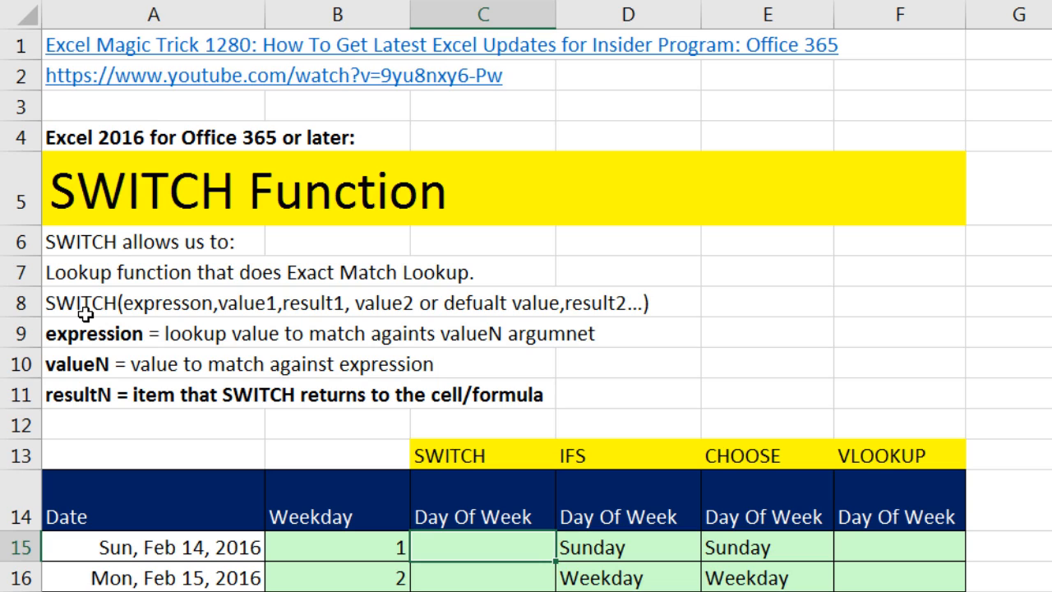
pyautogui.moveTo(171, 321)
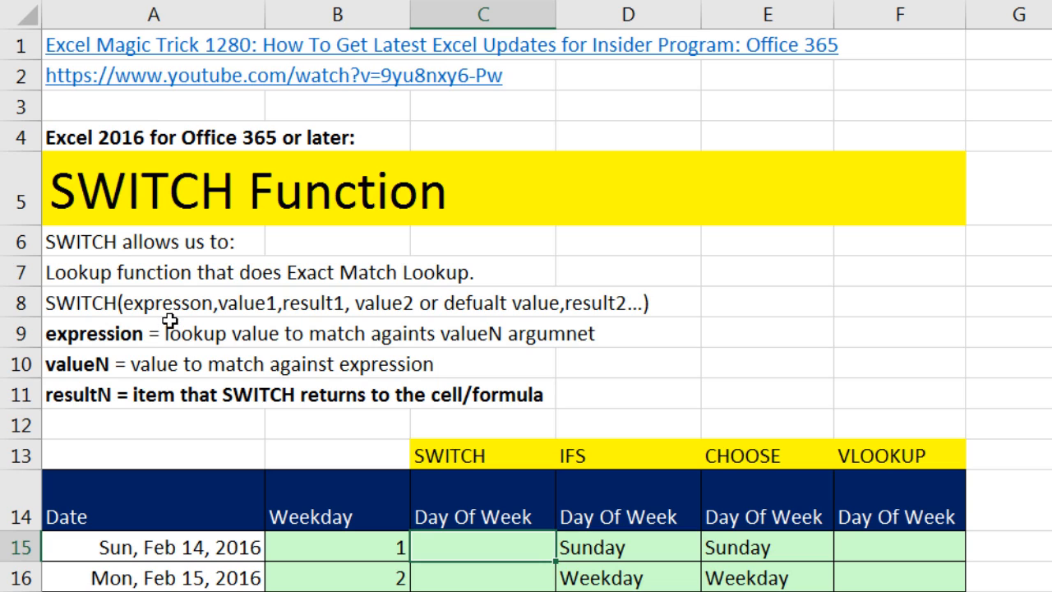
pyautogui.moveTo(170, 321)
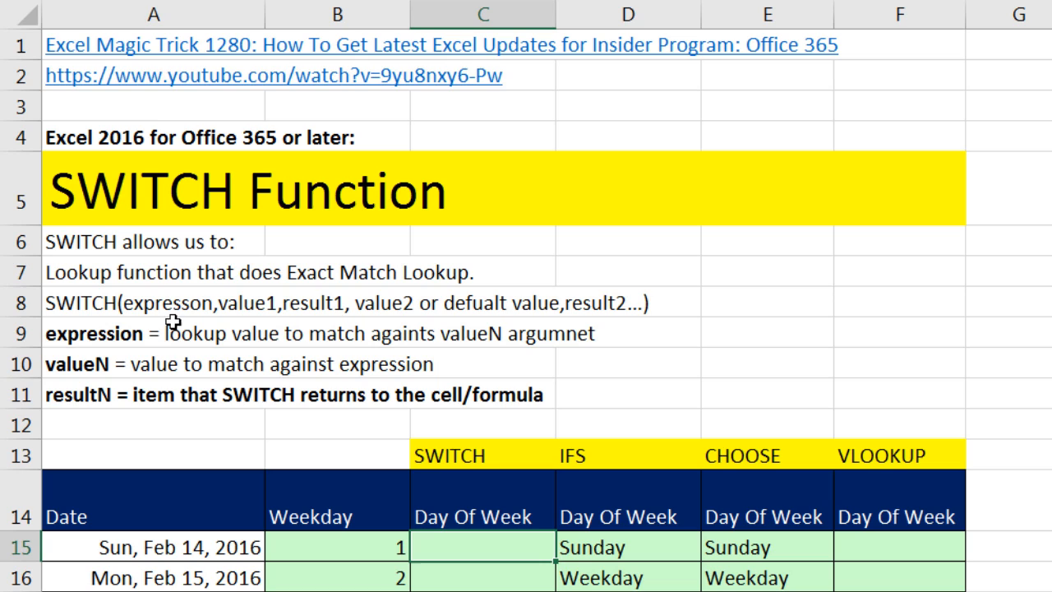
pyautogui.moveTo(184, 352)
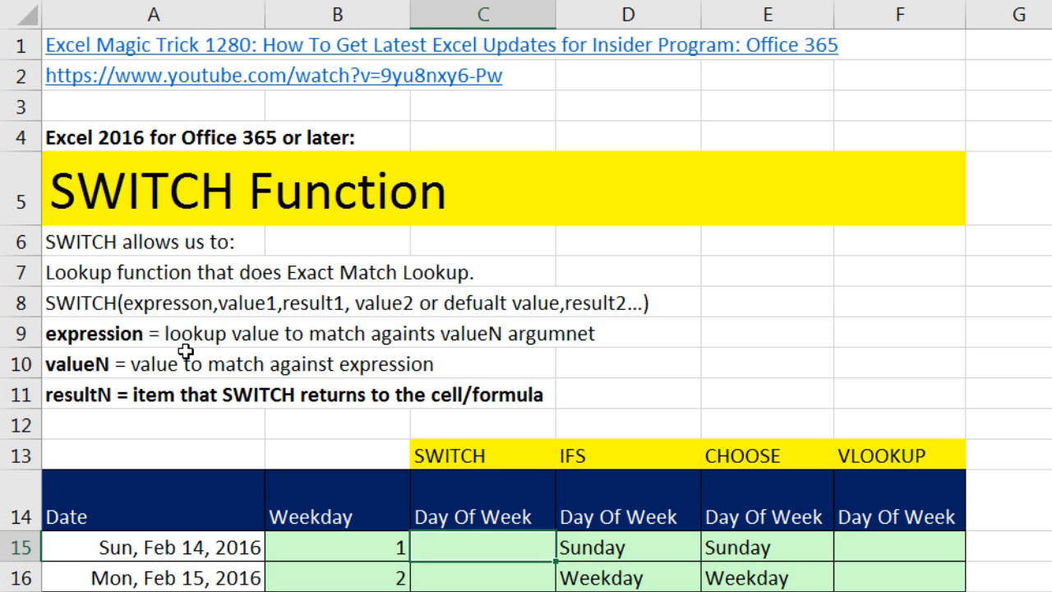
pyautogui.moveTo(164, 310)
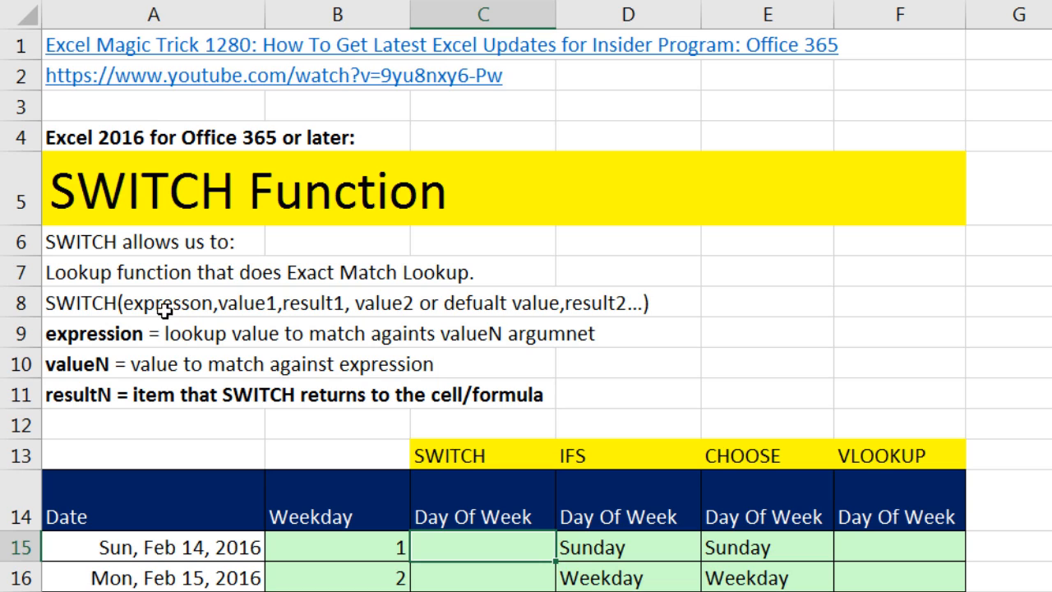
pyautogui.moveTo(351, 239)
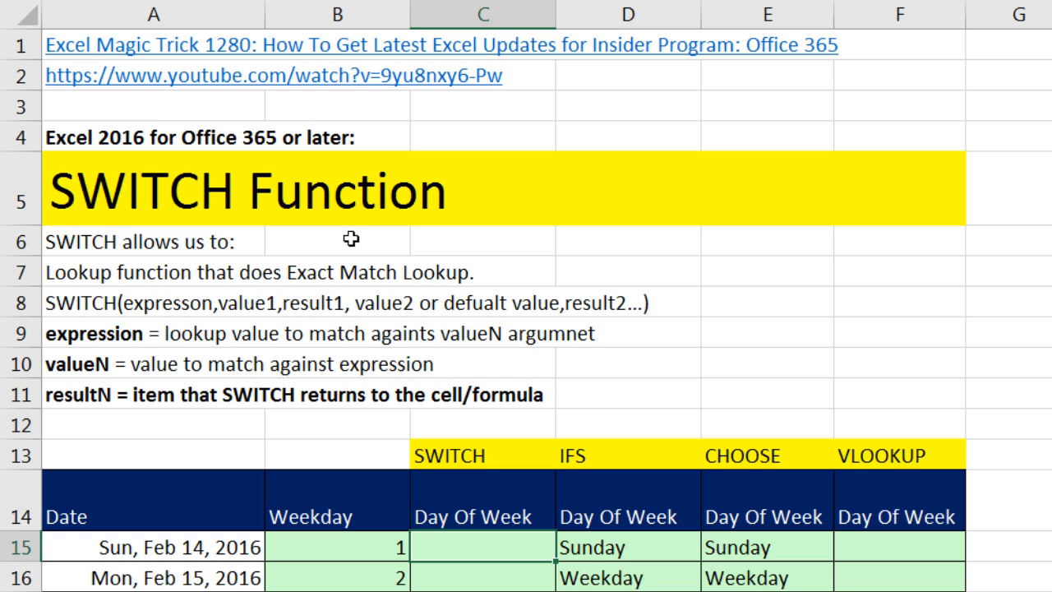
pyautogui.moveTo(657, 297)
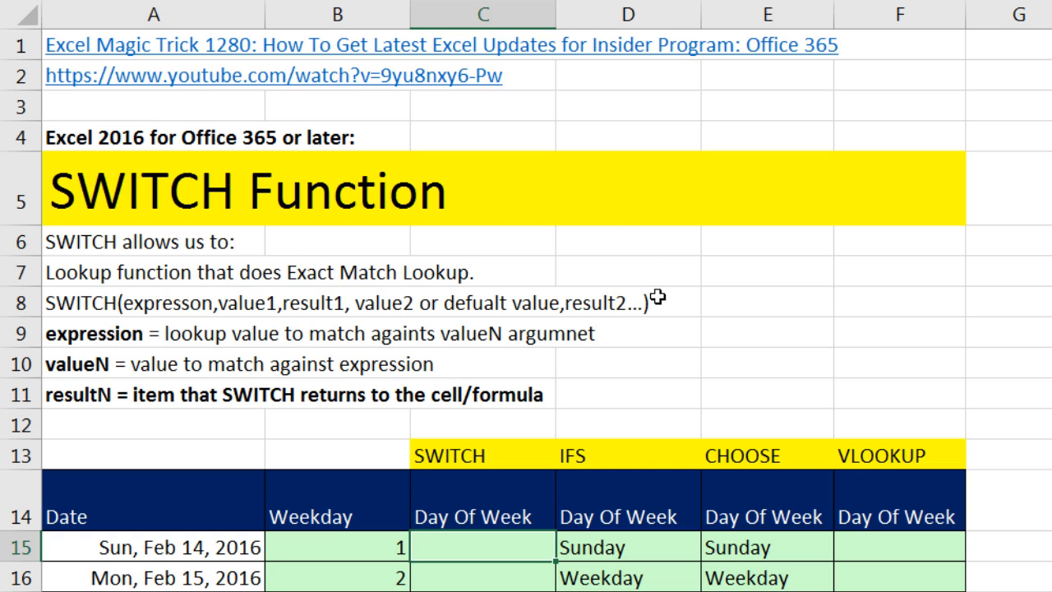
pyautogui.moveTo(311, 270)
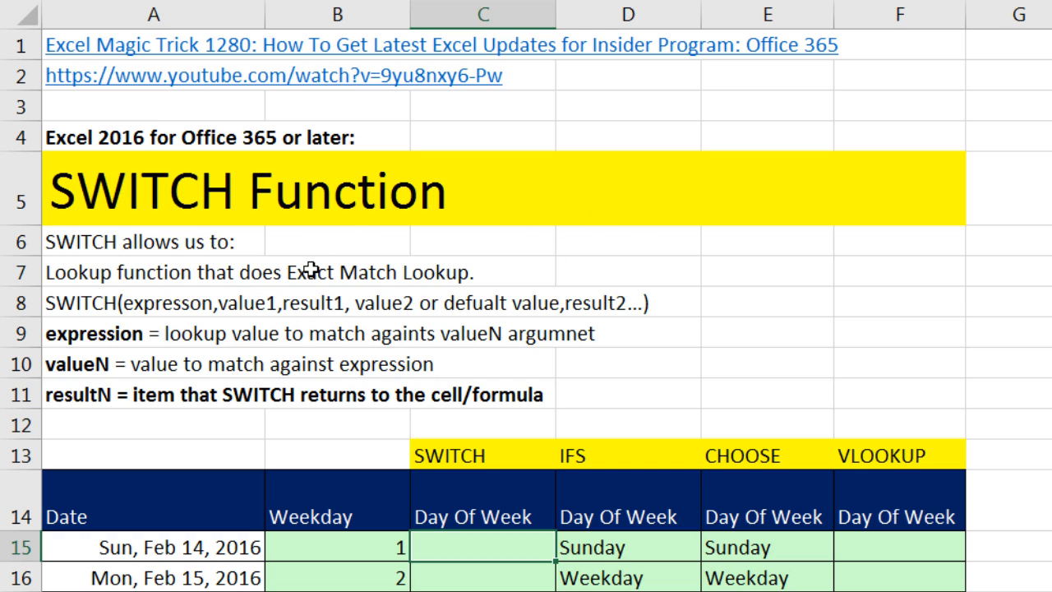
pyautogui.moveTo(309, 243)
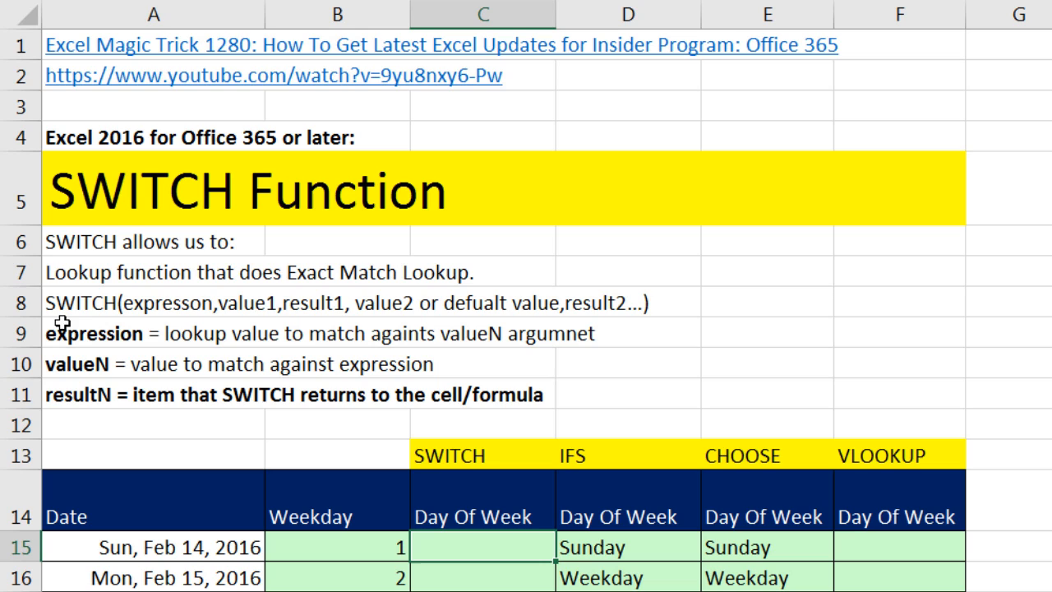
pyautogui.moveTo(94, 320)
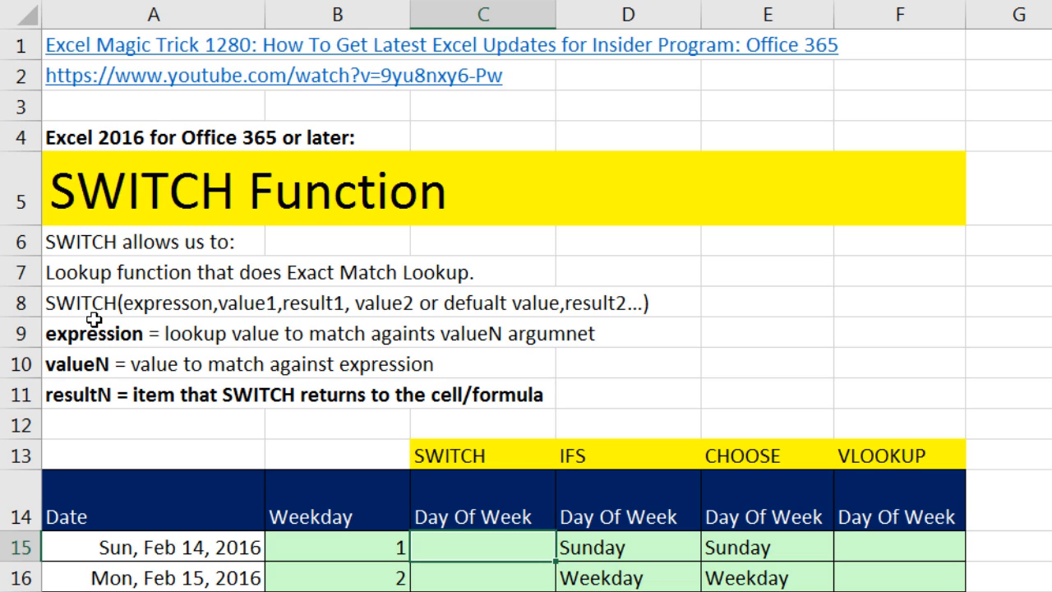
pyautogui.moveTo(498, 320)
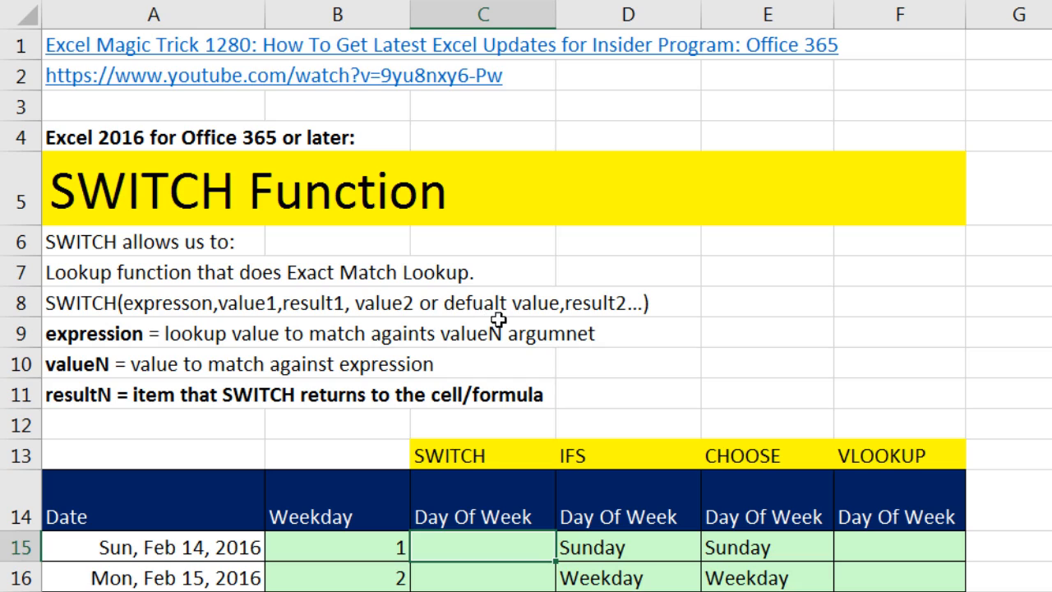
pyautogui.moveTo(469, 320)
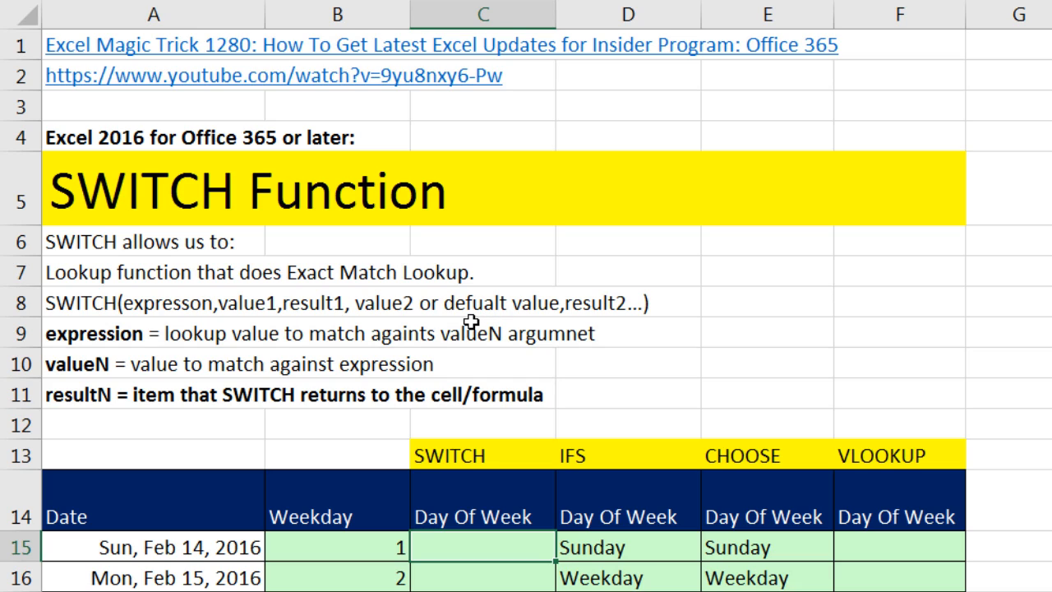
# Scroll down the 1287 sheet to rows 13–26 and the Day #/Label lookup table.
pyautogui.scroll(-3)
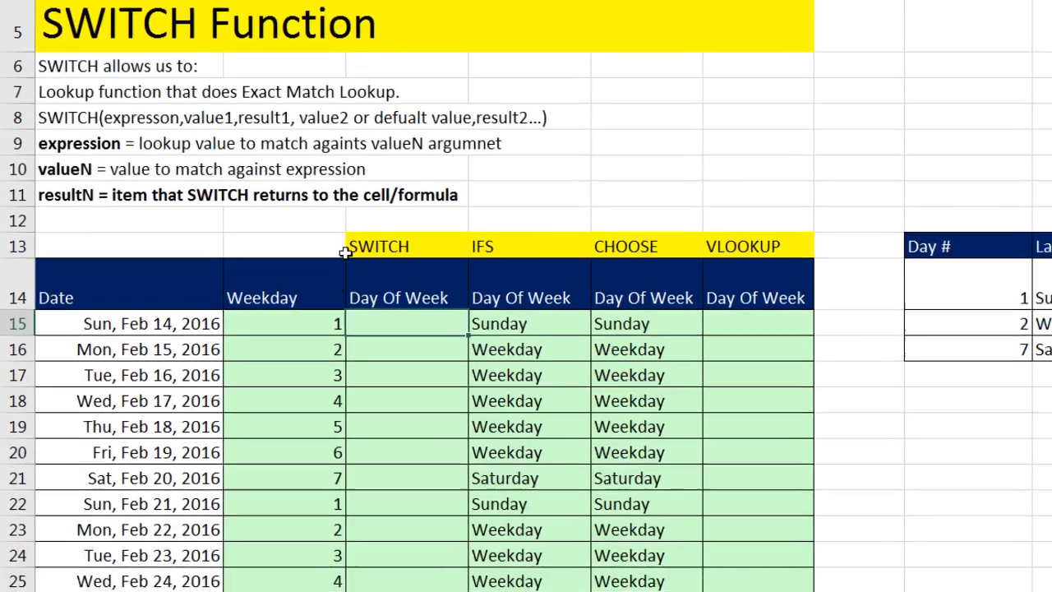
pyautogui.scroll(-3)
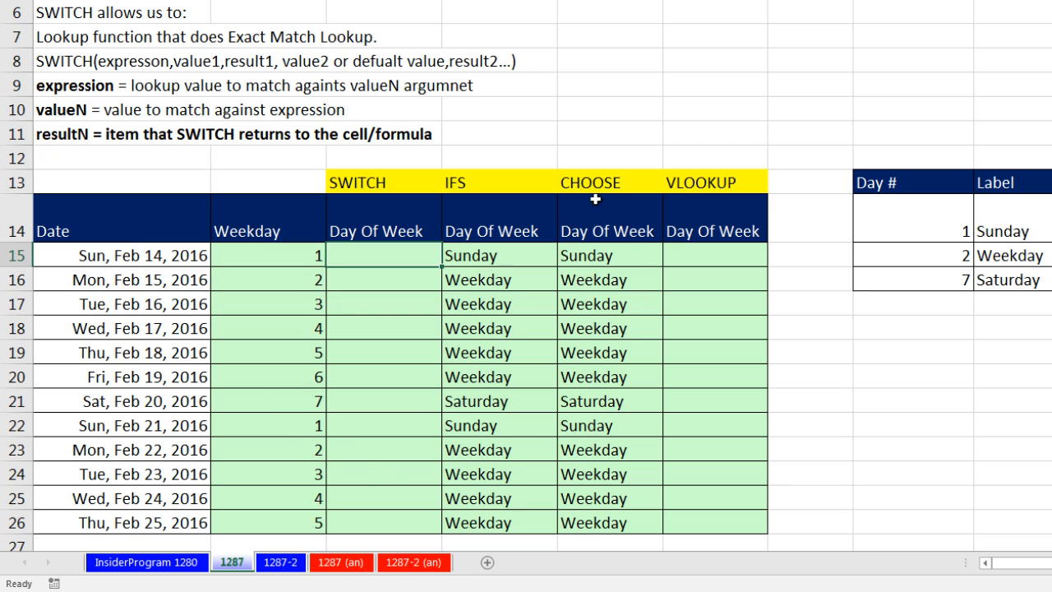
pyautogui.moveTo(372, 345)
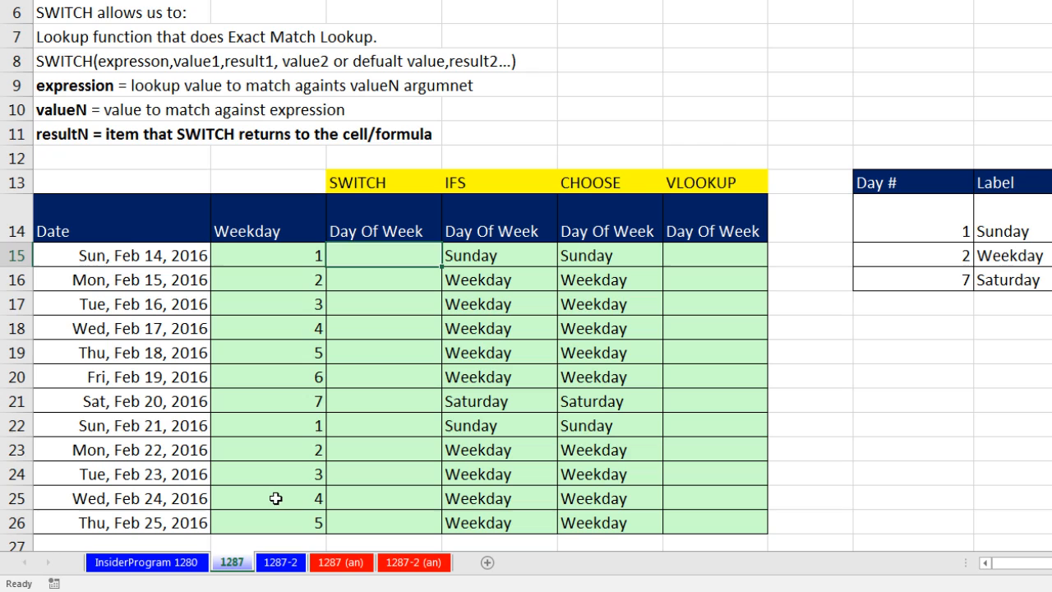
pyautogui.moveTo(366, 256)
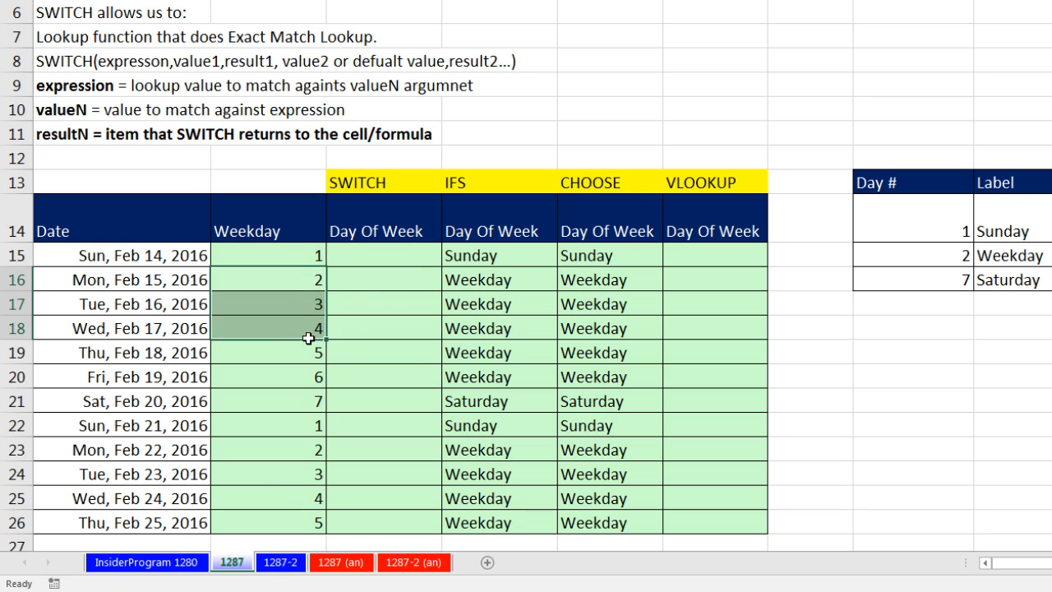
pyautogui.click(268, 401)
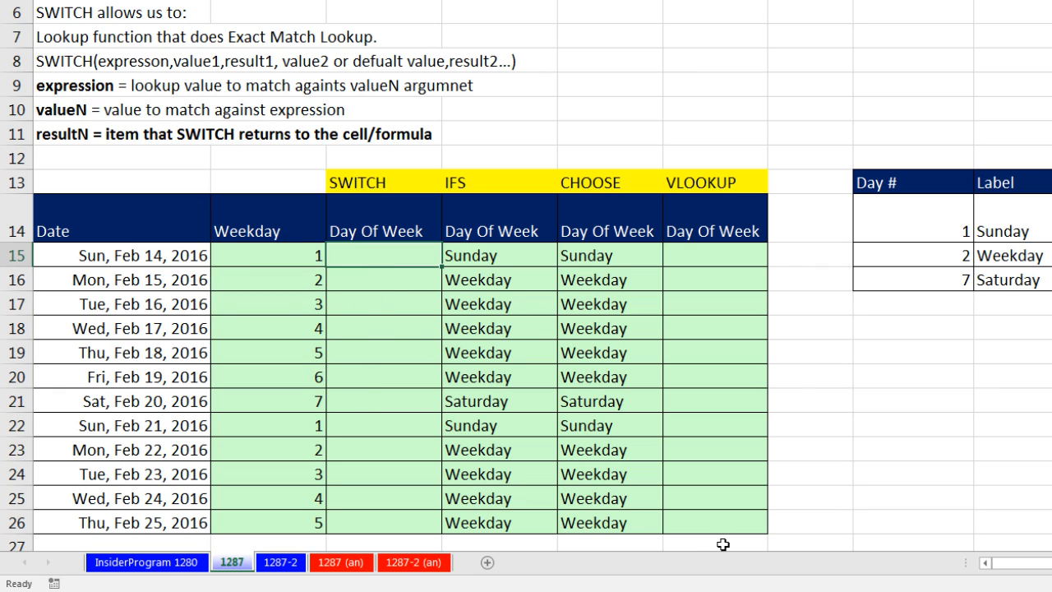
# Begin =SWITCH(B15 in C15, pairing weekday number 1 with "Sunday".
pyautogui.write('=SWITCH(')
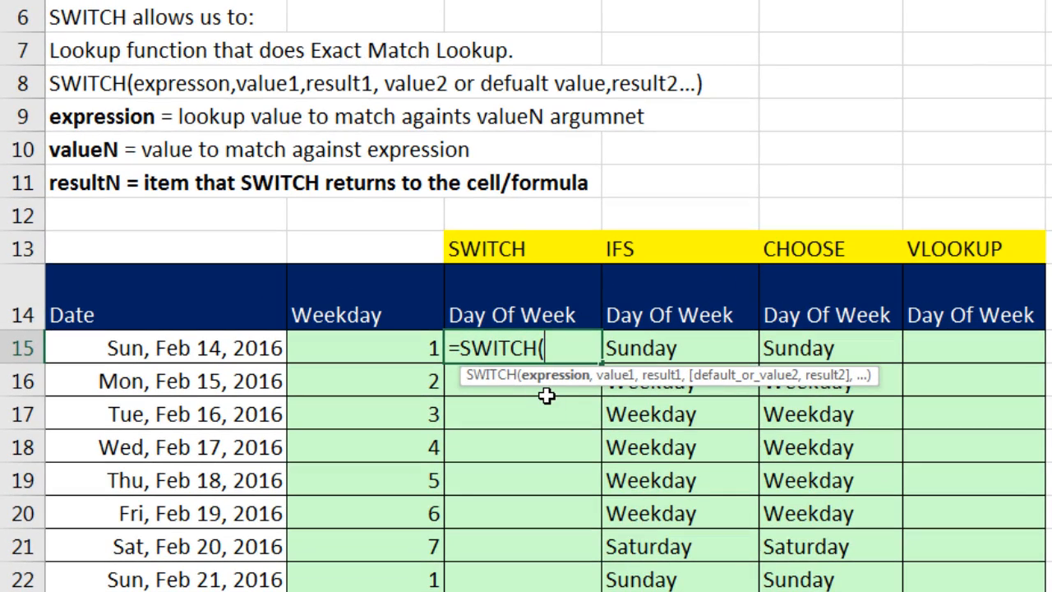
pyautogui.moveTo(414, 332)
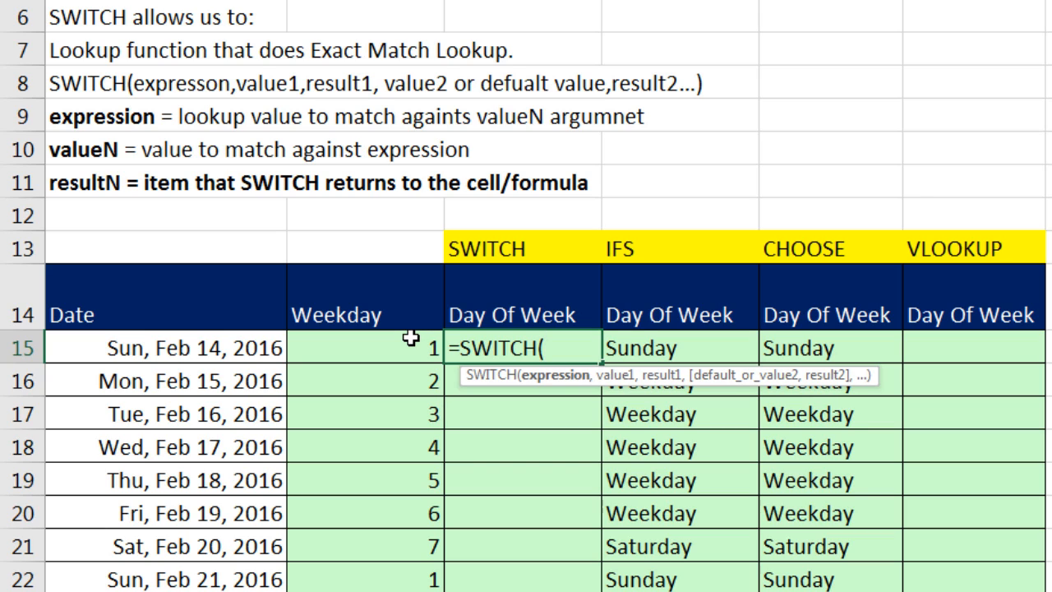
pyautogui.click(365, 347)
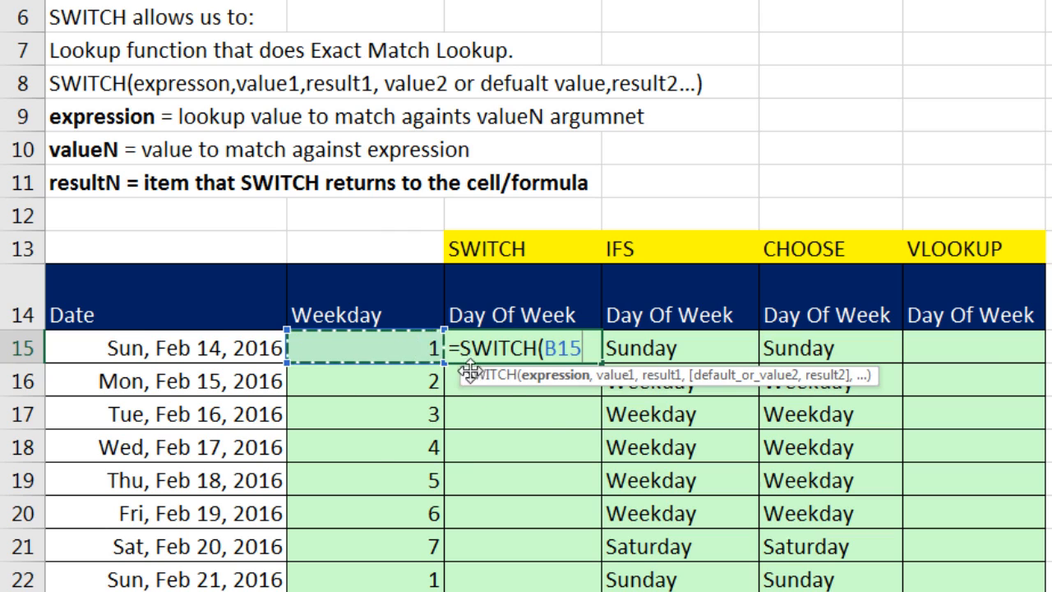
pyautogui.write(',')
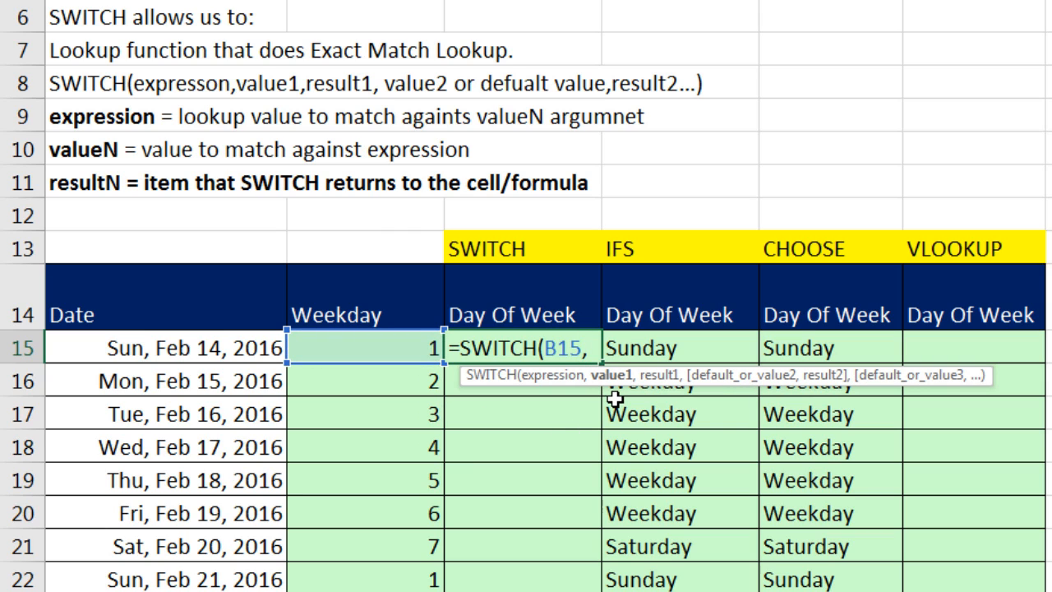
pyautogui.write('1,')
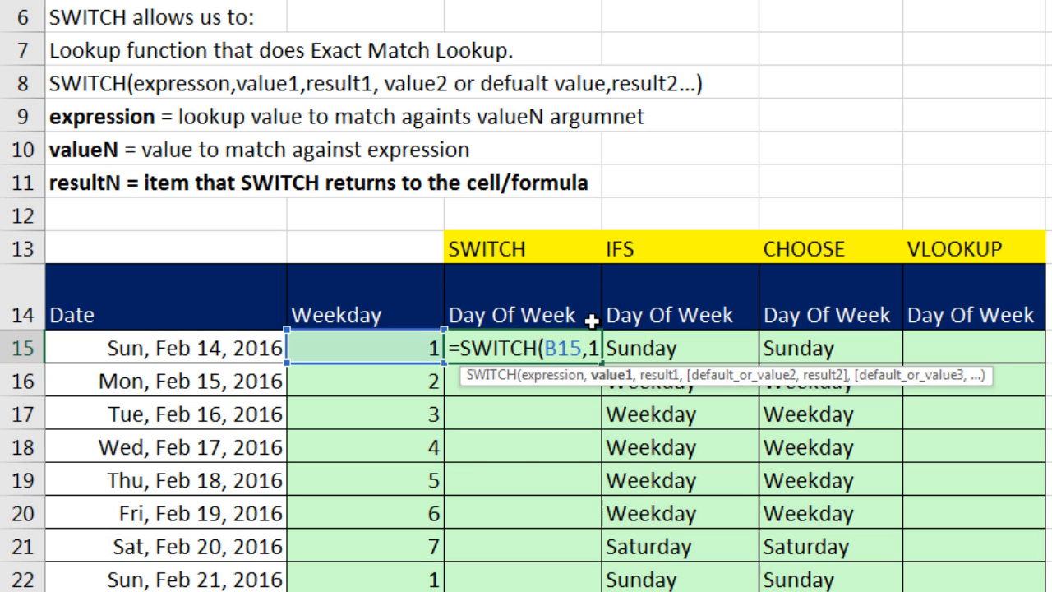
pyautogui.write(',')
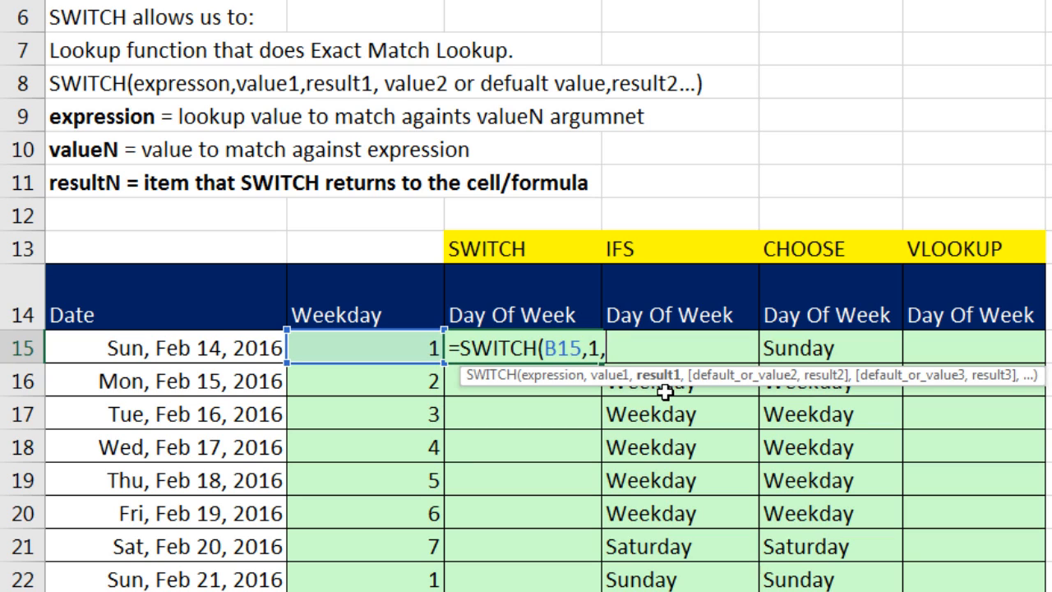
pyautogui.write('"Su')
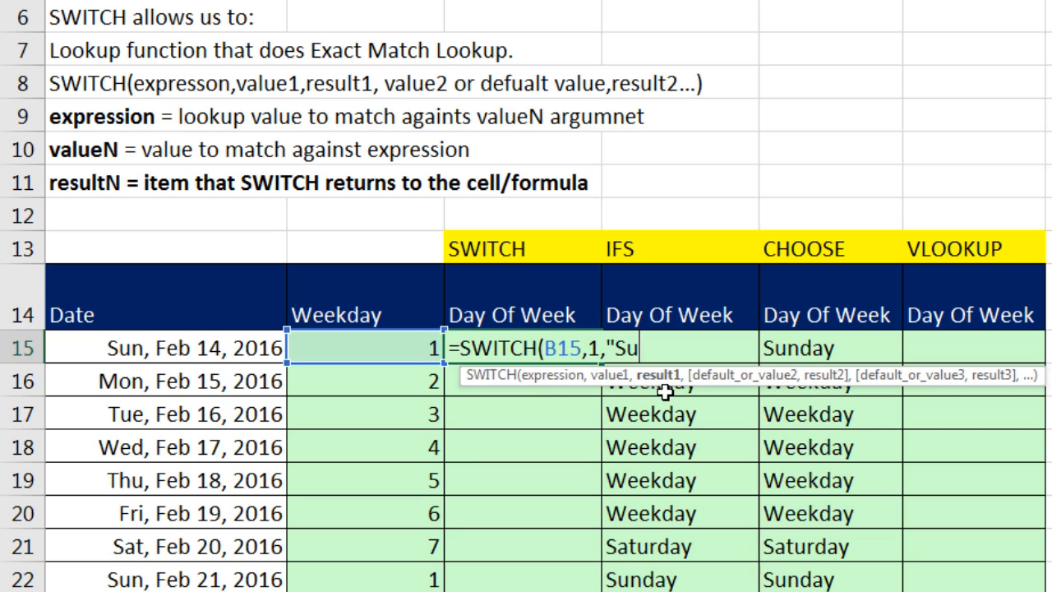
pyautogui.write('nday"')
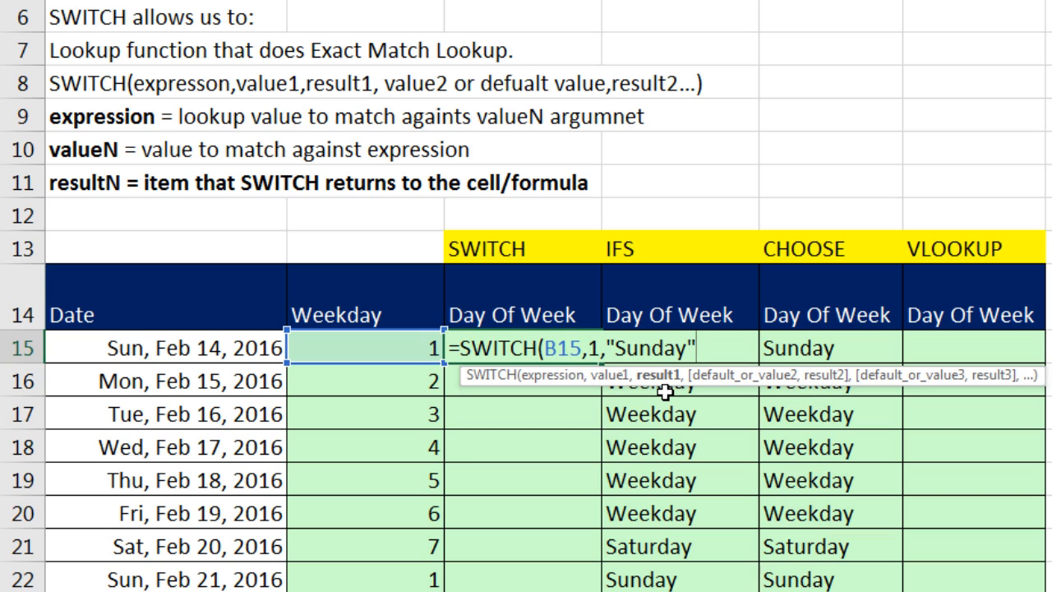
pyautogui.write(',')
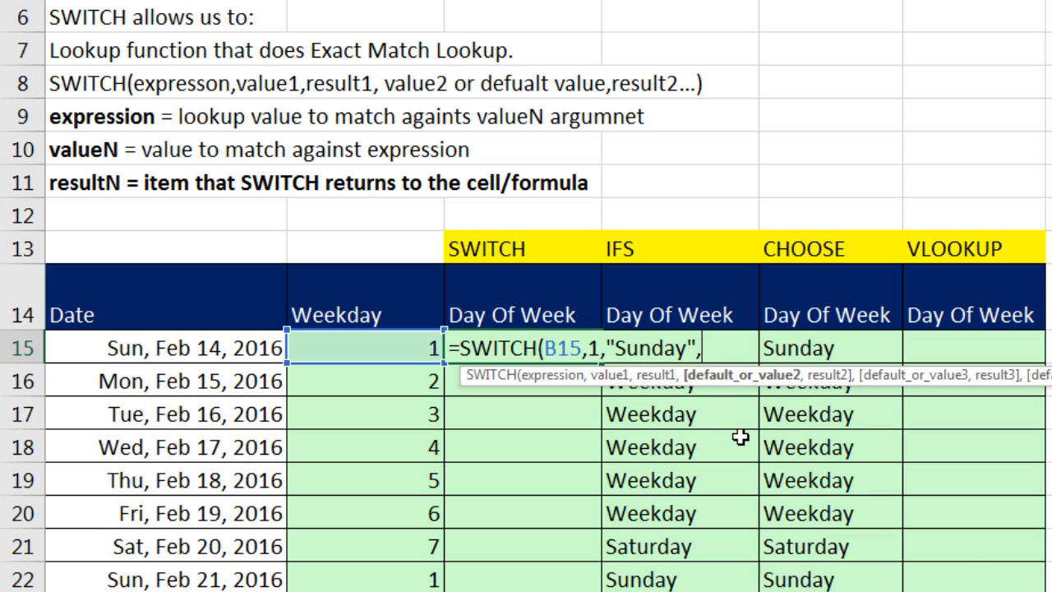
pyautogui.moveTo(752, 391)
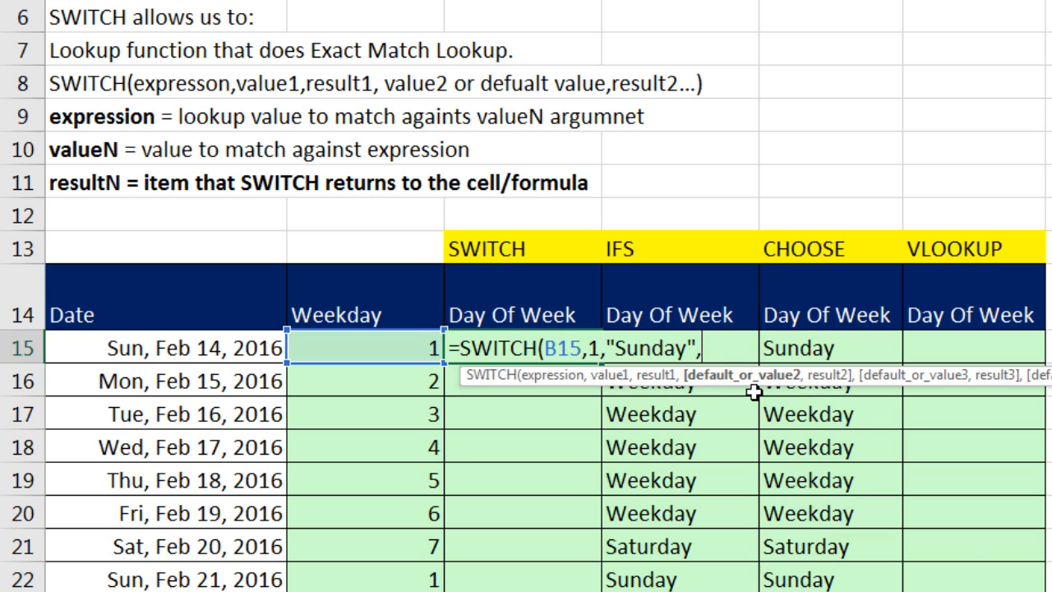
pyautogui.moveTo(713, 394)
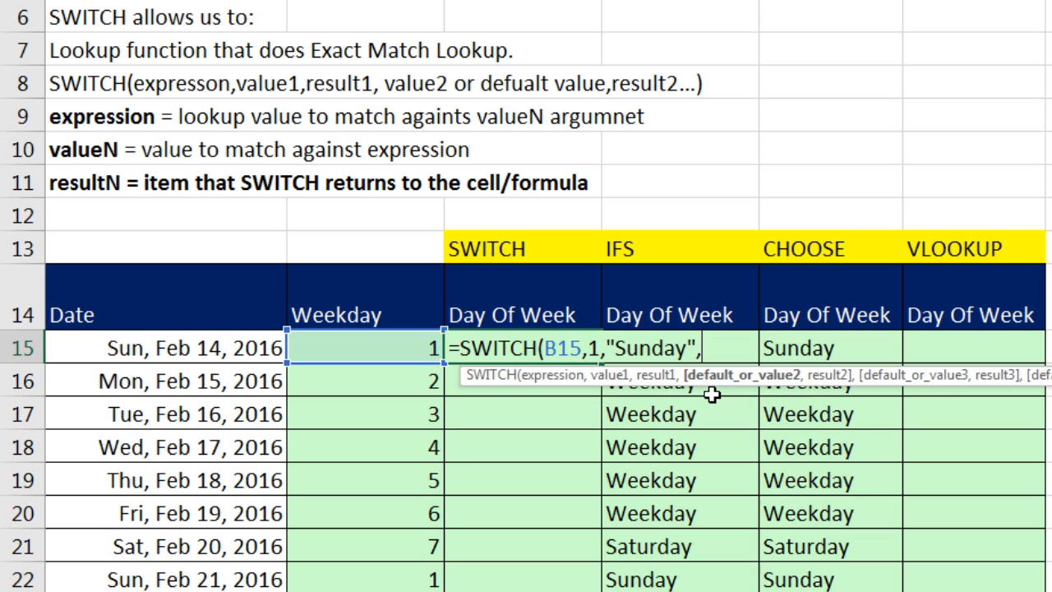
pyautogui.moveTo(779, 394)
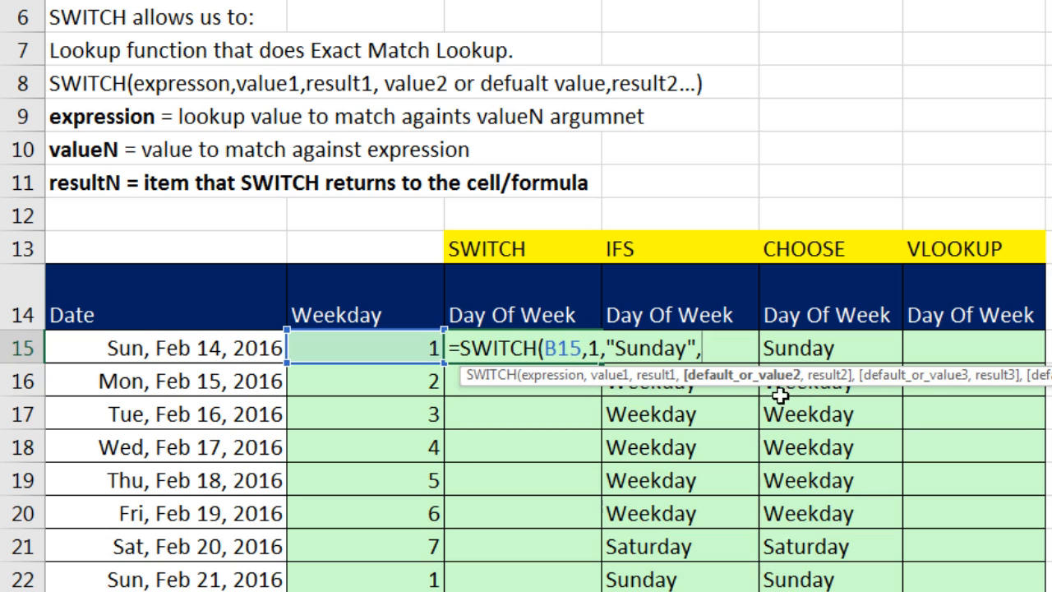
pyautogui.moveTo(713, 456)
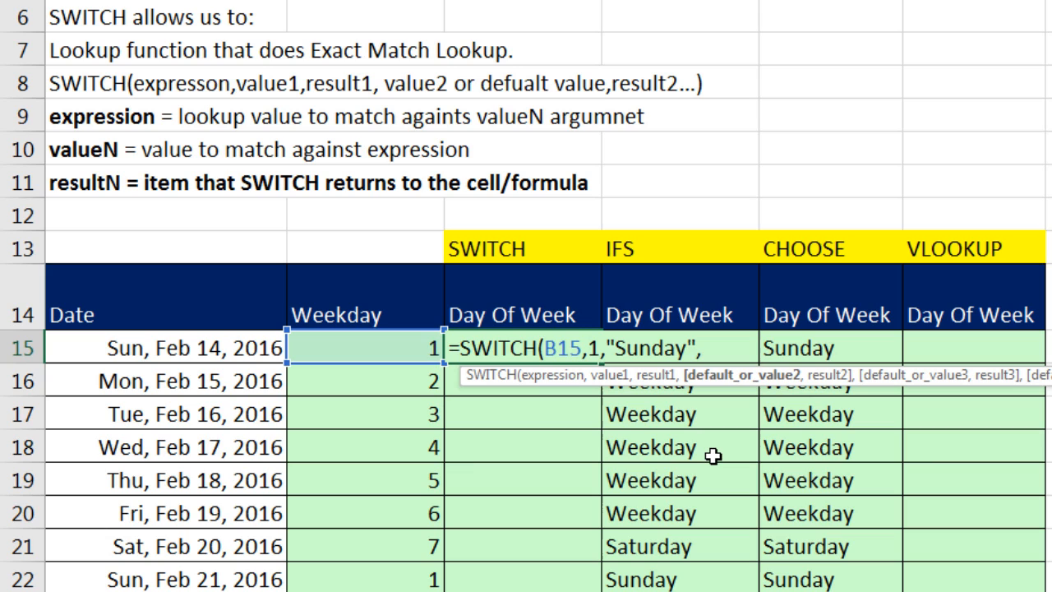
# Pair 7 with "Saturday", default to "Weekday", and commit the formula down the column.
pyautogui.write('7')
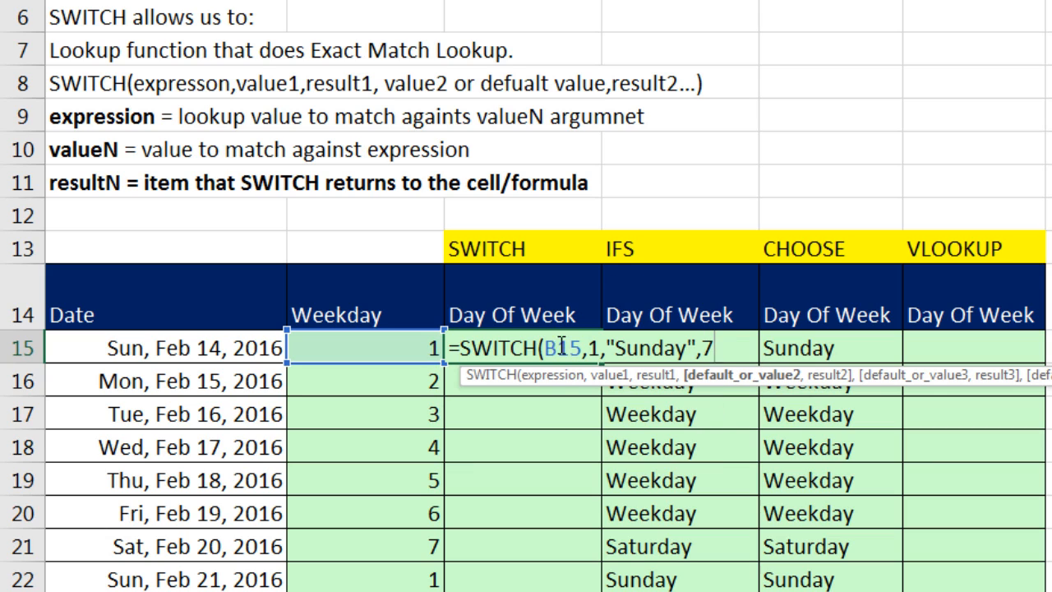
pyautogui.moveTo(720, 412)
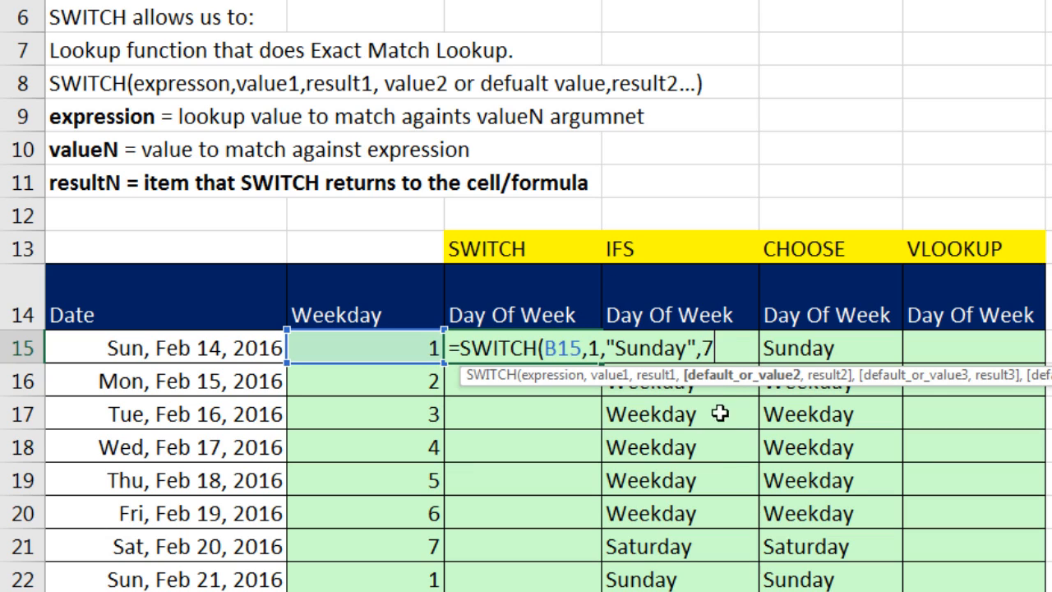
pyautogui.write(',')
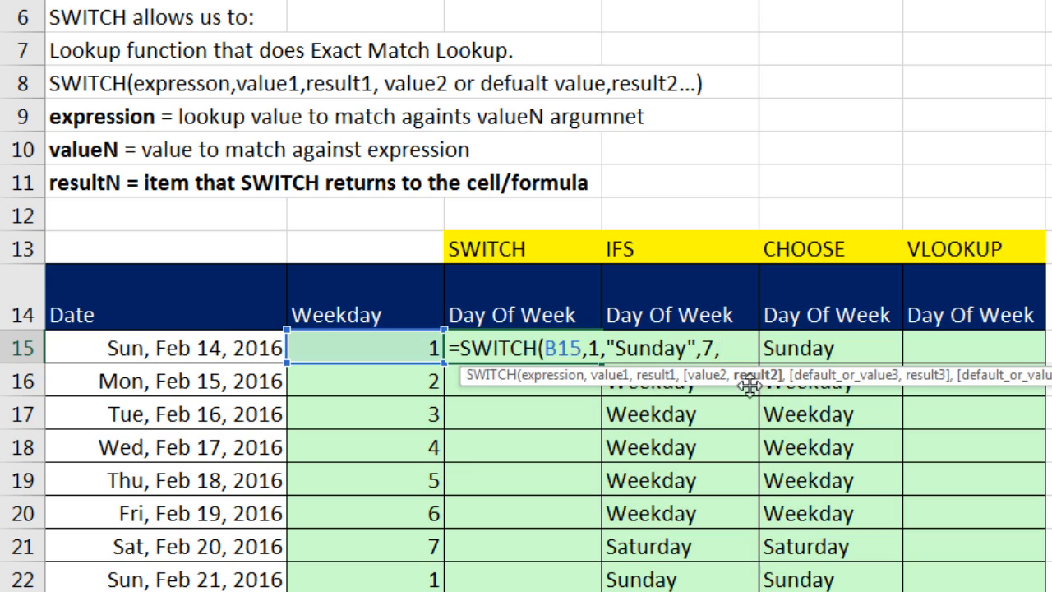
pyautogui.write('"')
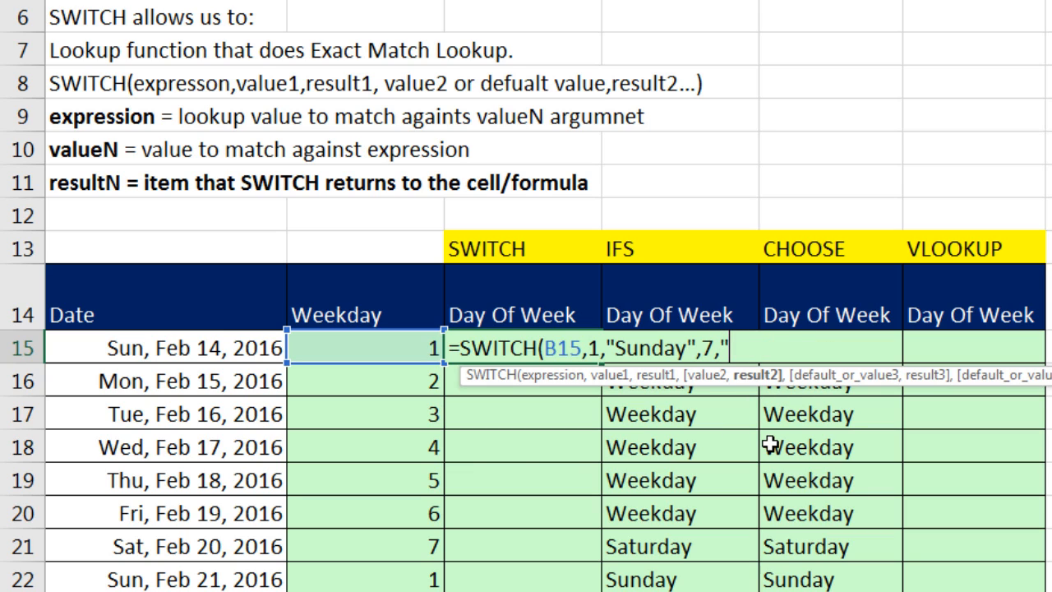
pyautogui.write('Saturday')
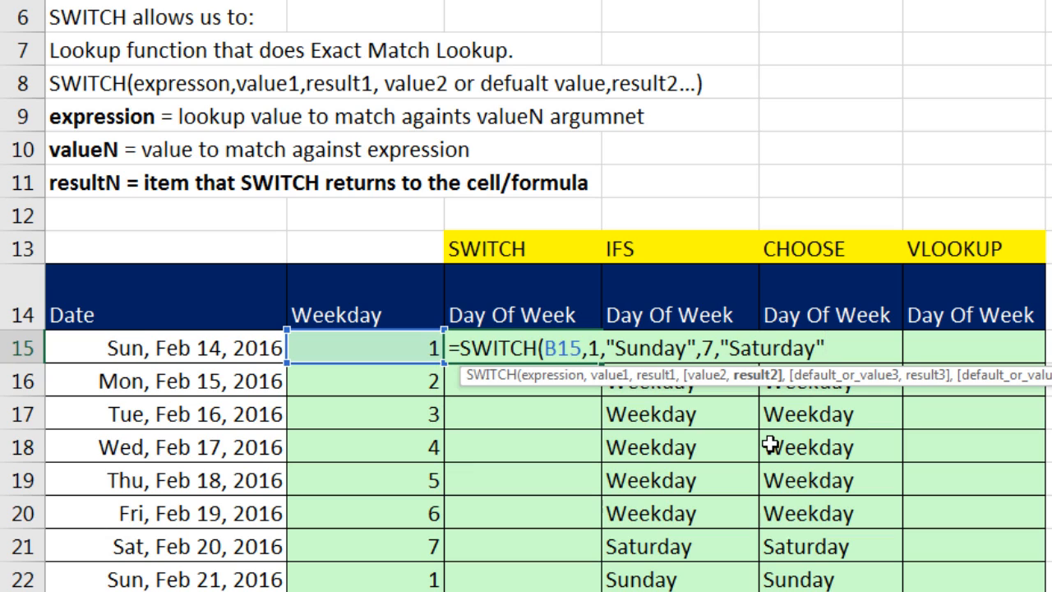
pyautogui.write(',')
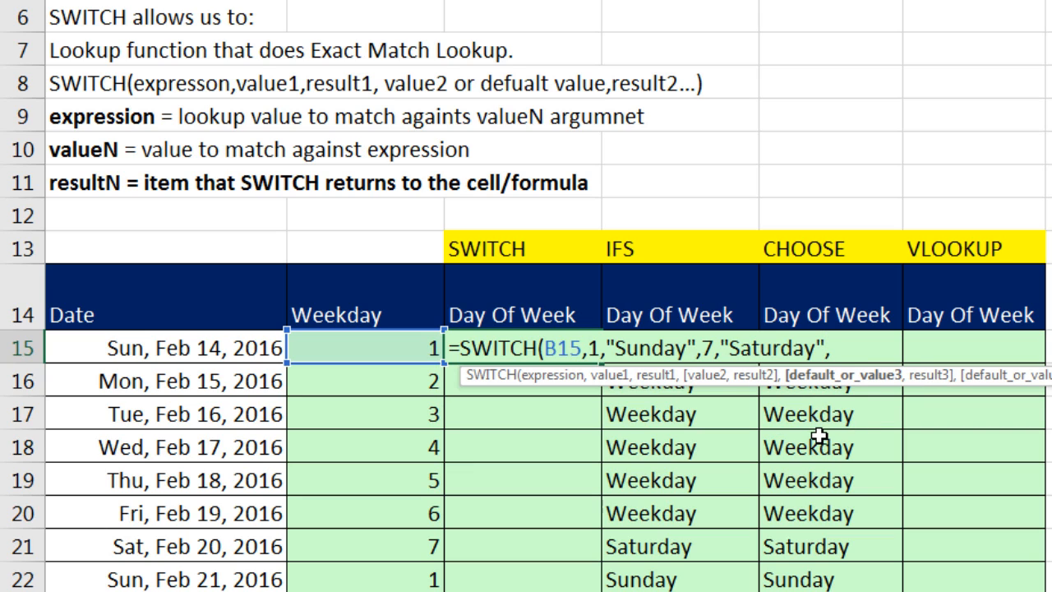
pyautogui.moveTo(897, 408)
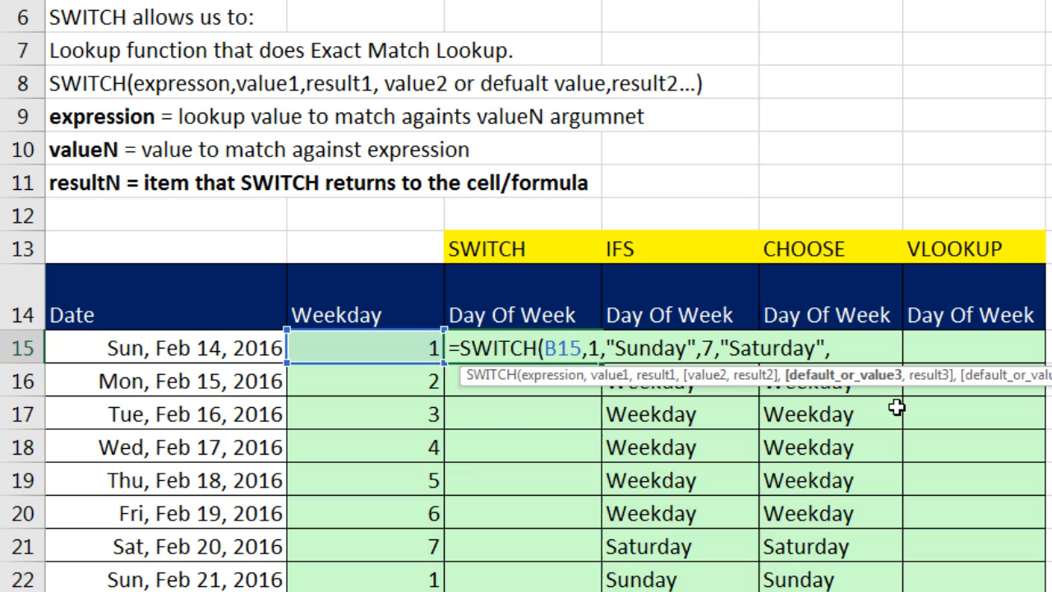
pyautogui.moveTo(830, 393)
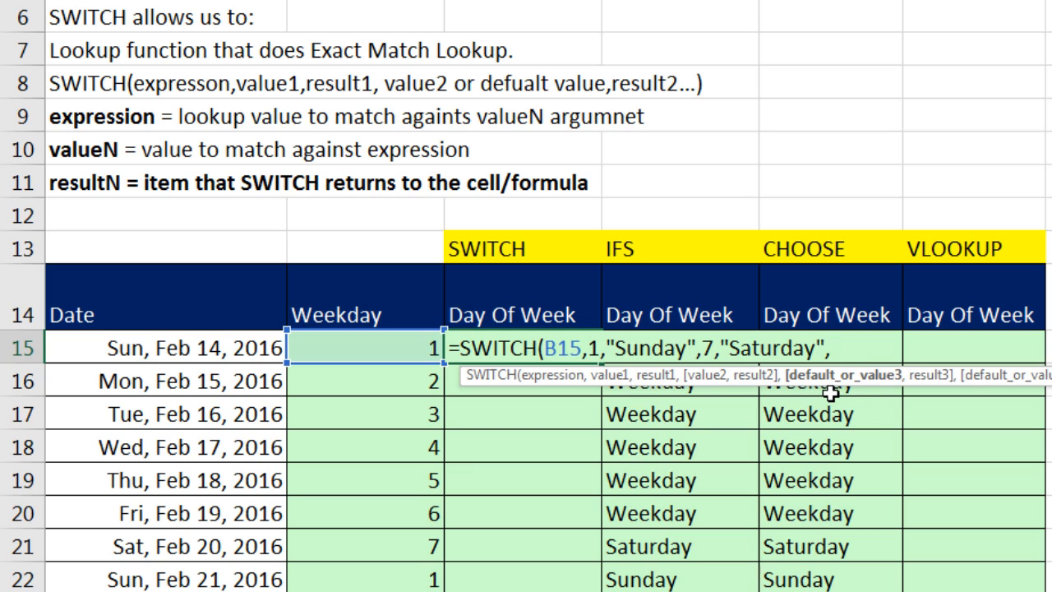
pyautogui.moveTo(838, 401)
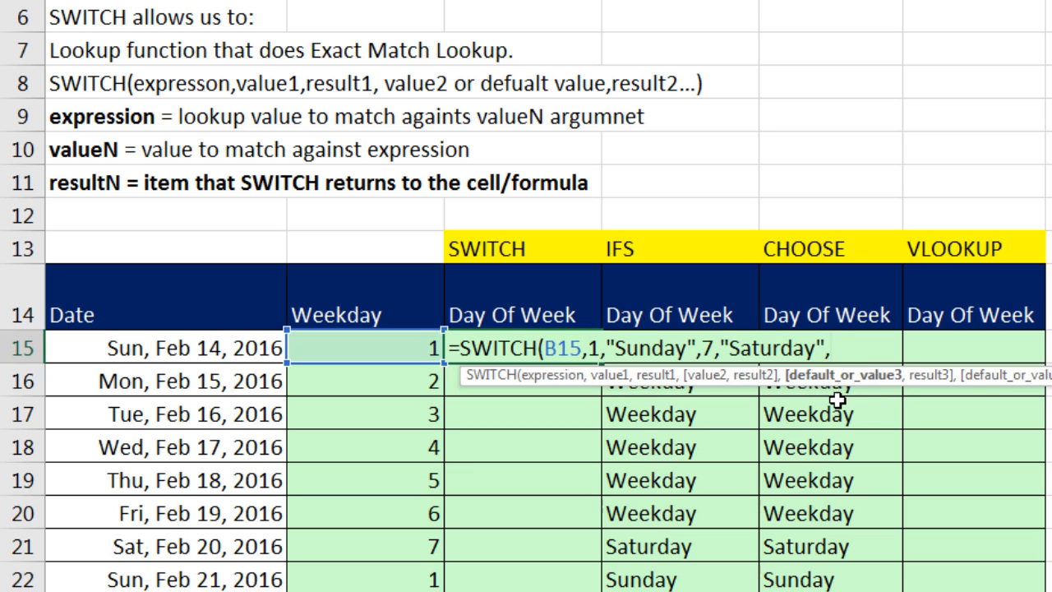
pyautogui.write('"W')
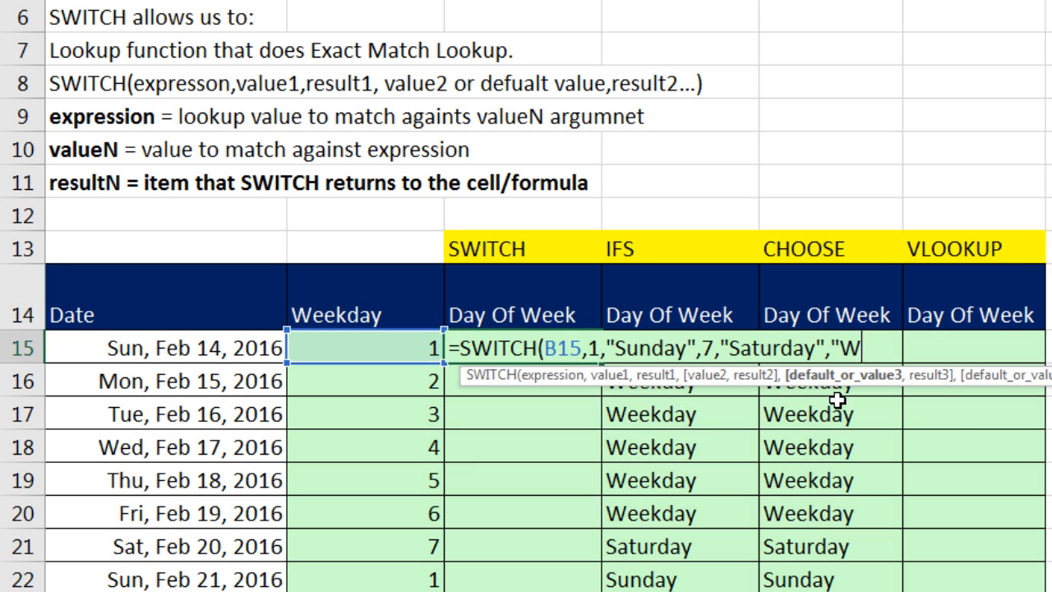
pyautogui.write('eekday"')
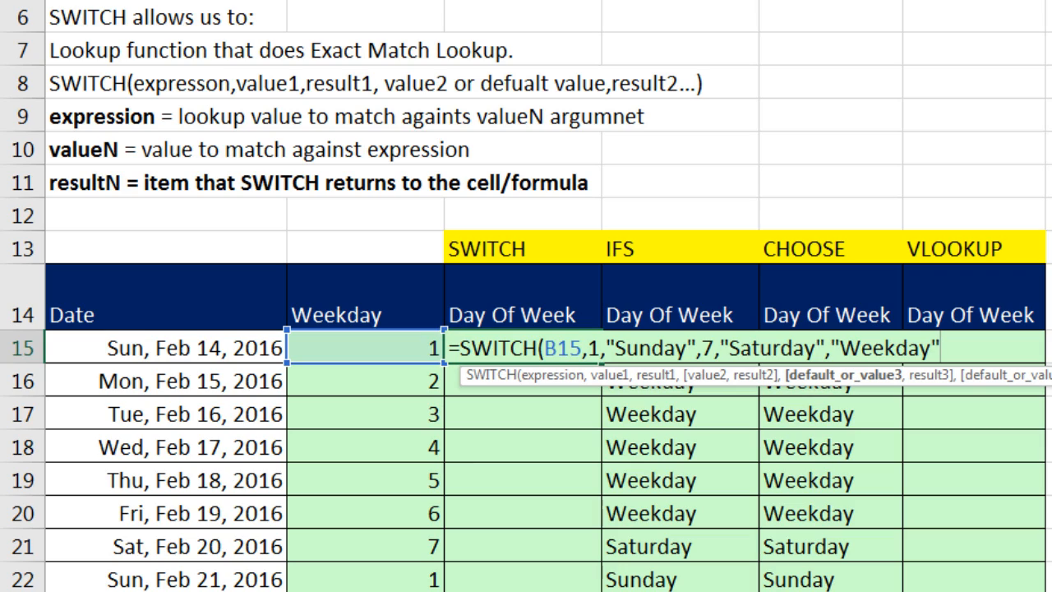
pyautogui.press('Enter')
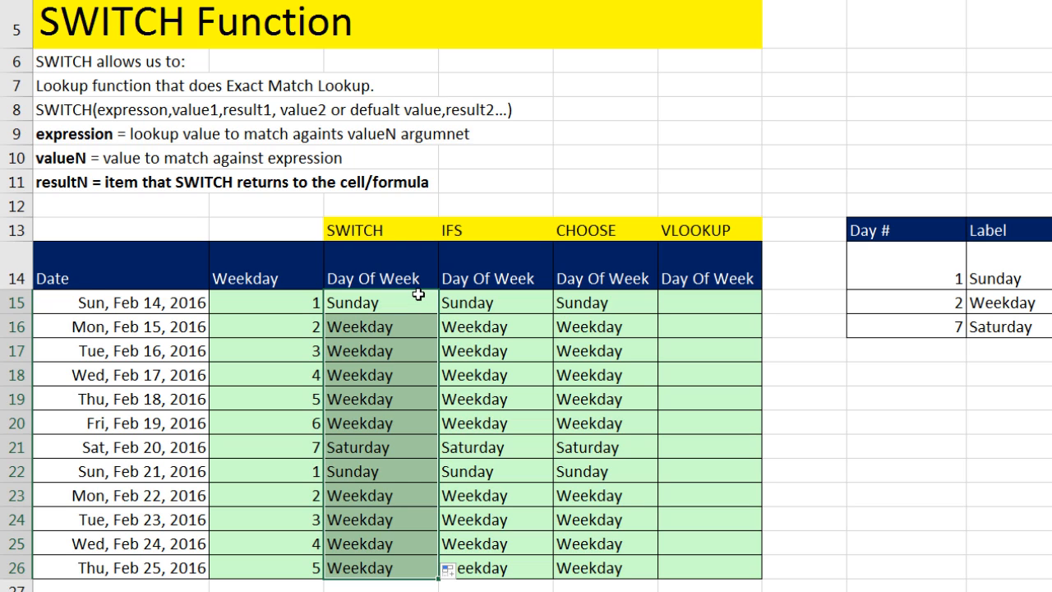
pyautogui.moveTo(284, 385)
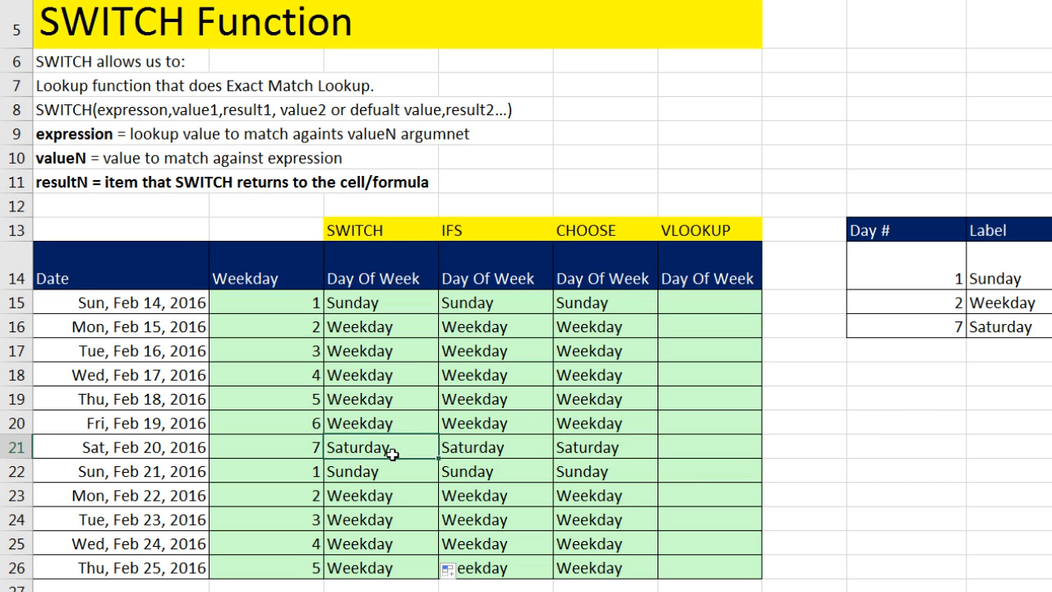
pyautogui.moveTo(370, 303)
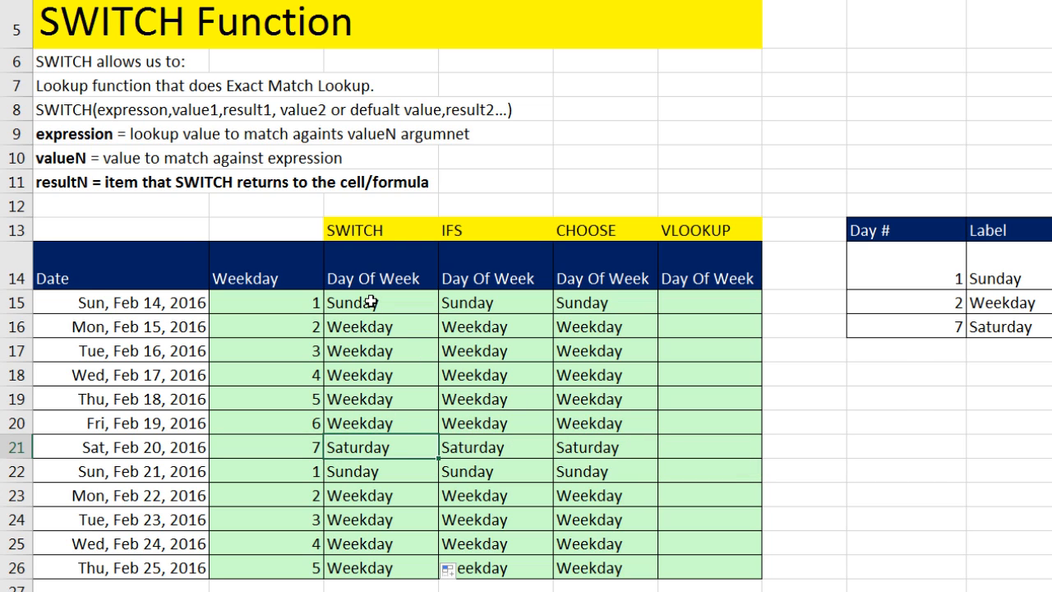
pyautogui.moveTo(595, 208)
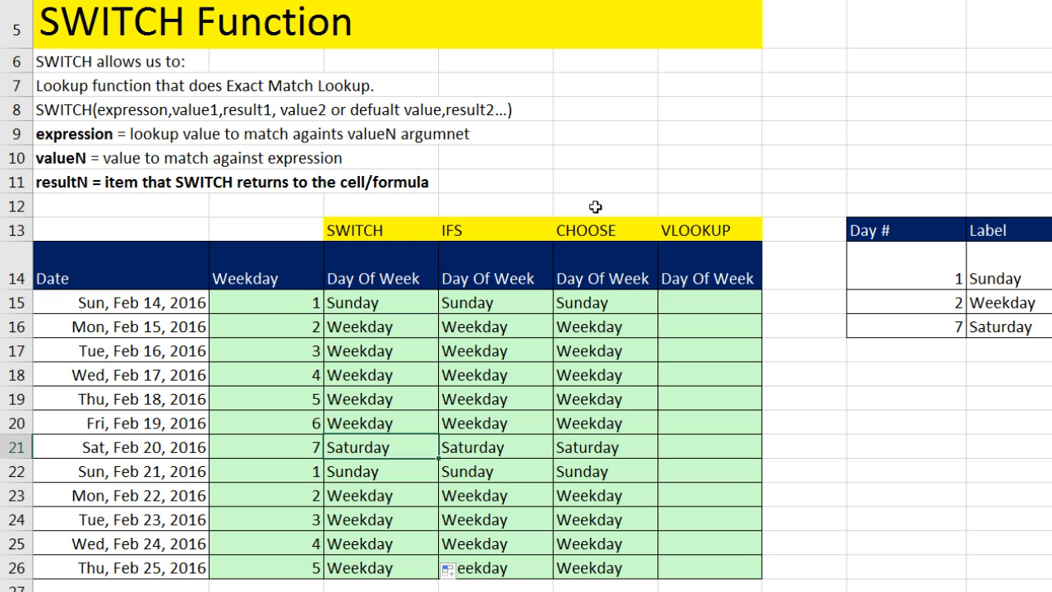
pyautogui.moveTo(480, 306)
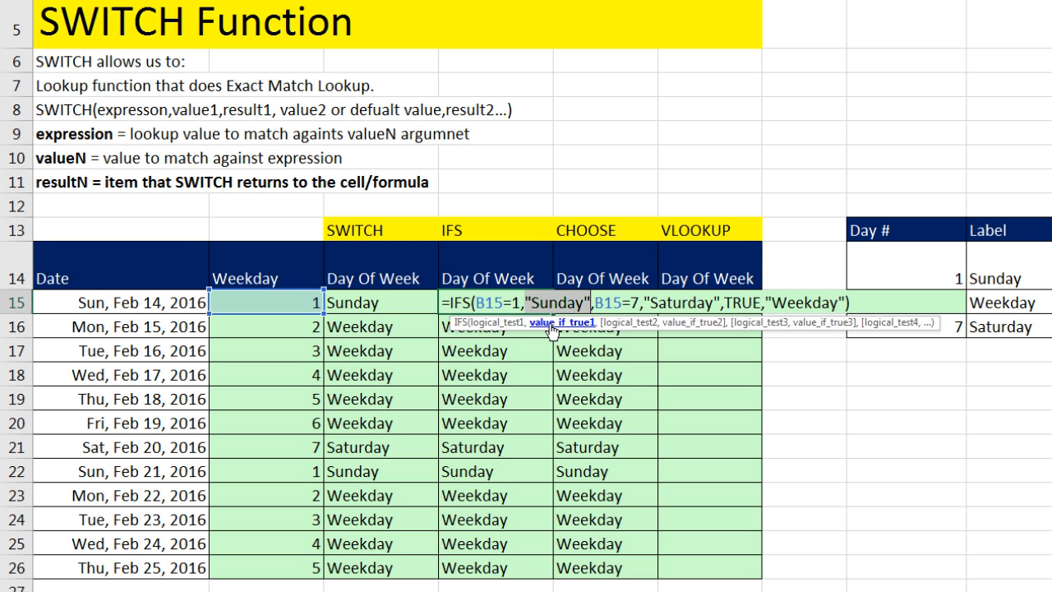
pyautogui.moveTo(644, 337)
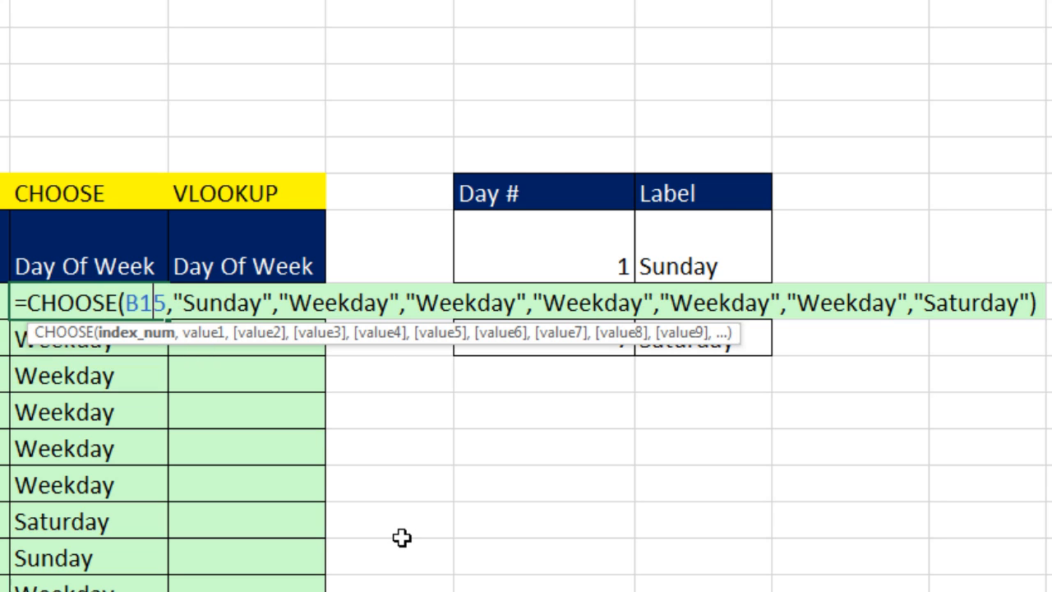
pyautogui.moveTo(141, 352)
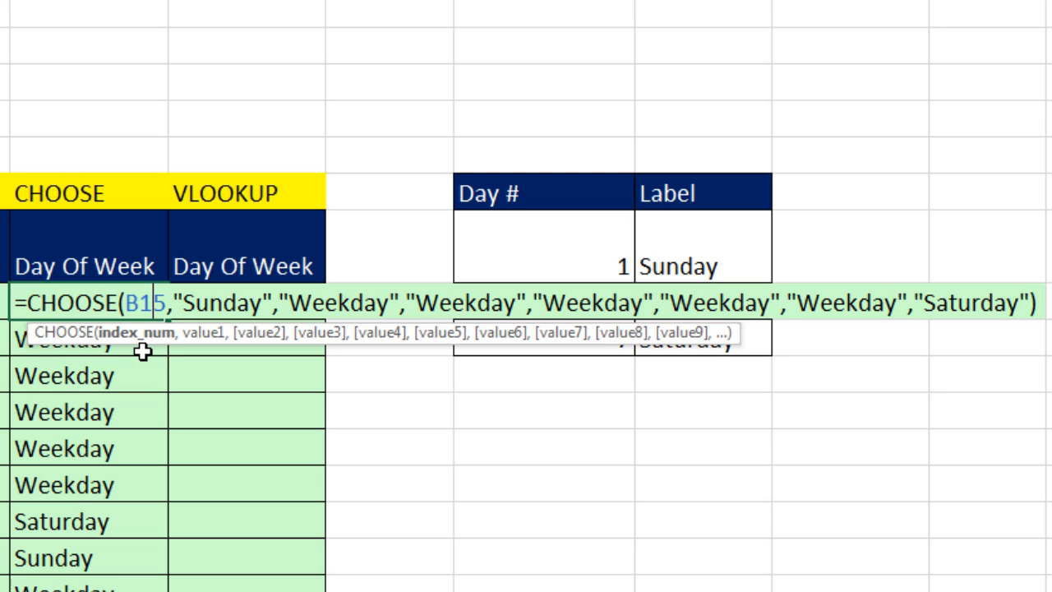
pyautogui.moveTo(135, 378)
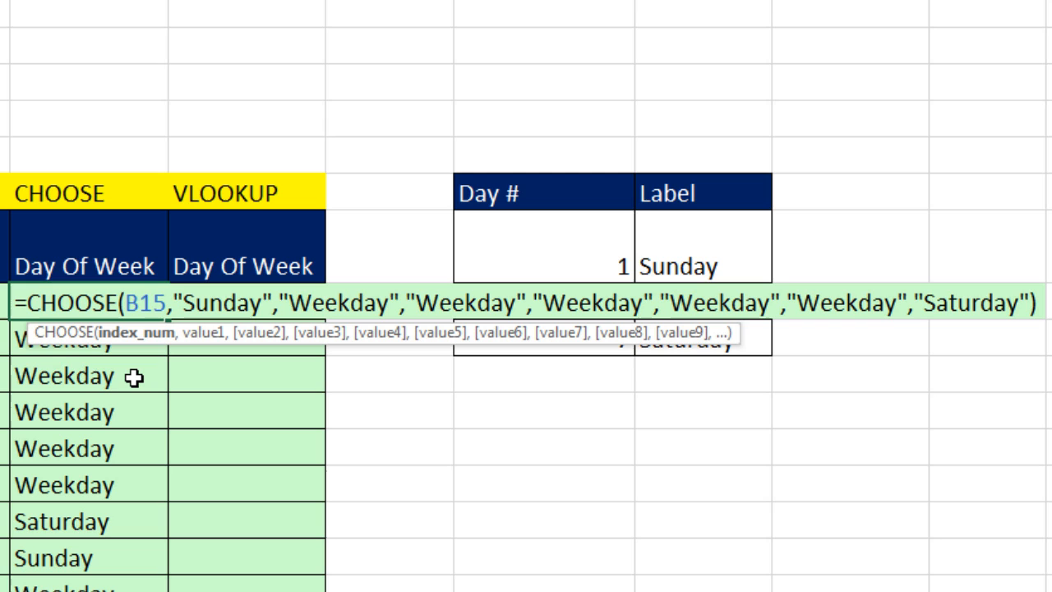
pyautogui.moveTo(204, 332)
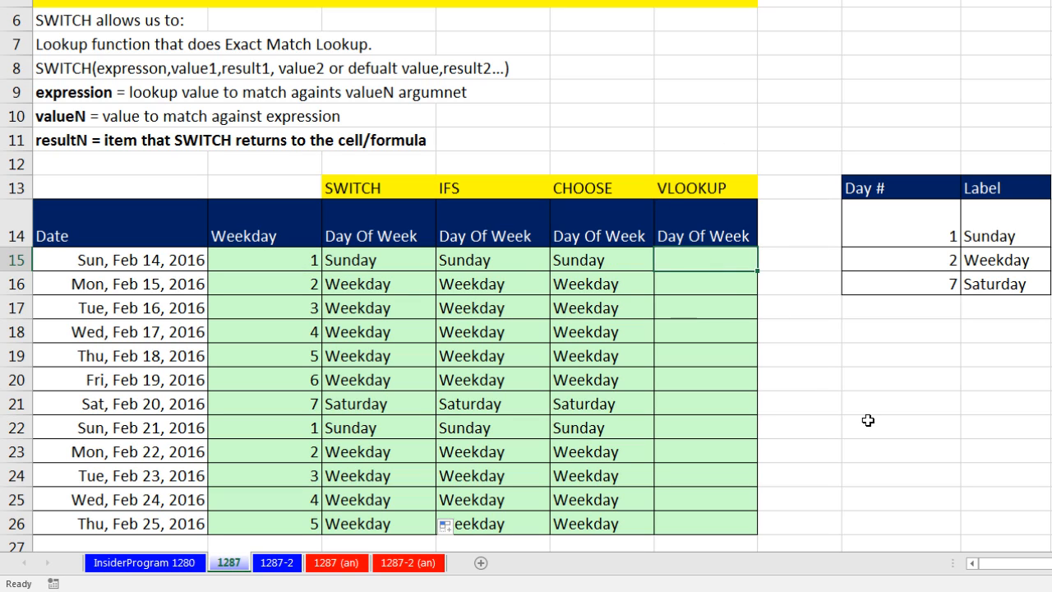
# Enter =VLOOKUP(B15,$H$14:$I$16,2,TRUE) in E15 and fill it down to row 26.
pyautogui.write('=VLOOKUP(')
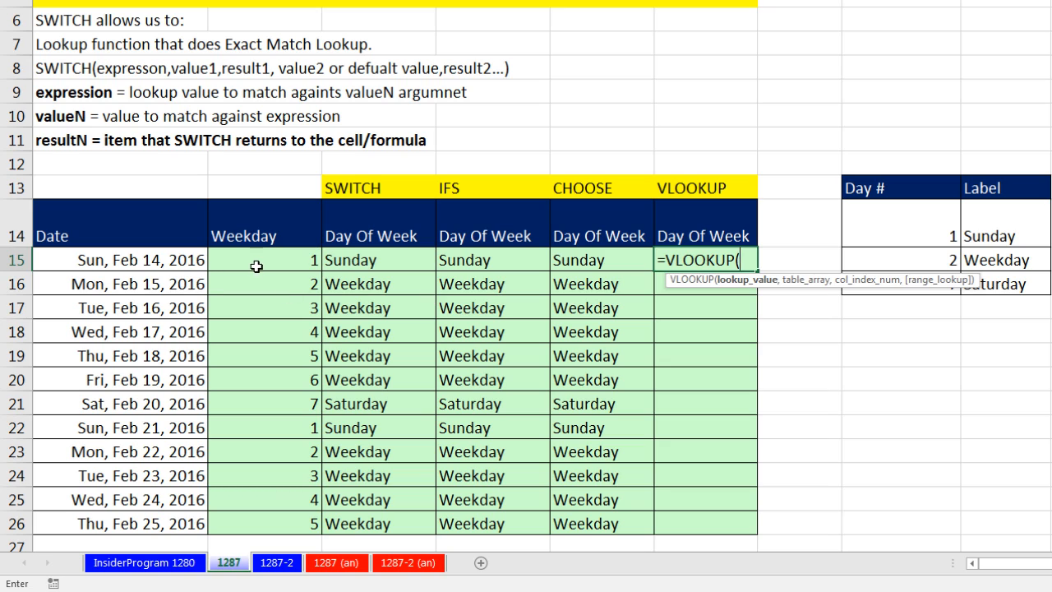
pyautogui.click(265, 259)
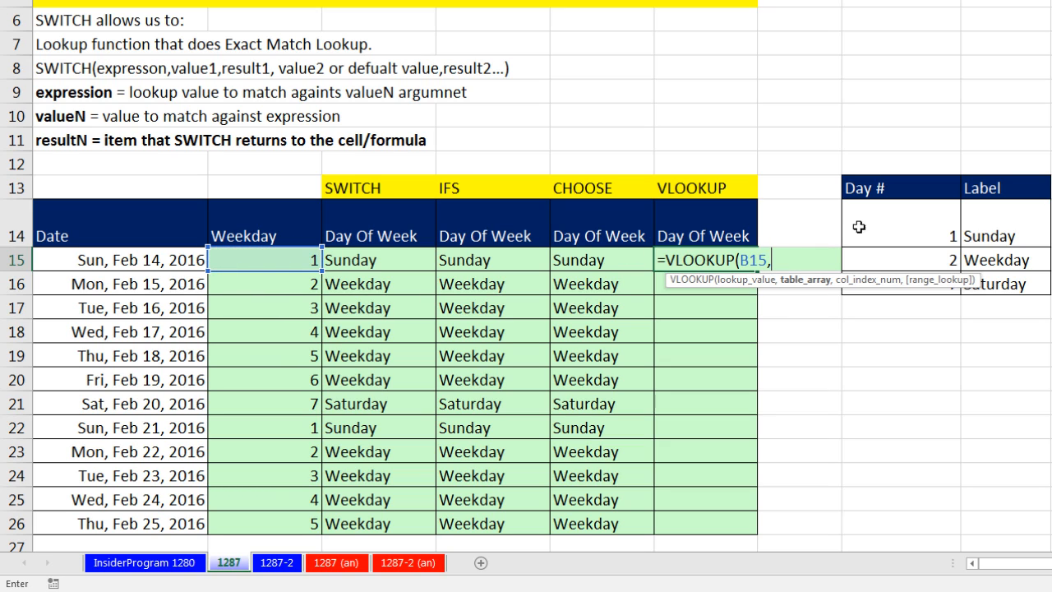
pyautogui.press('F4')
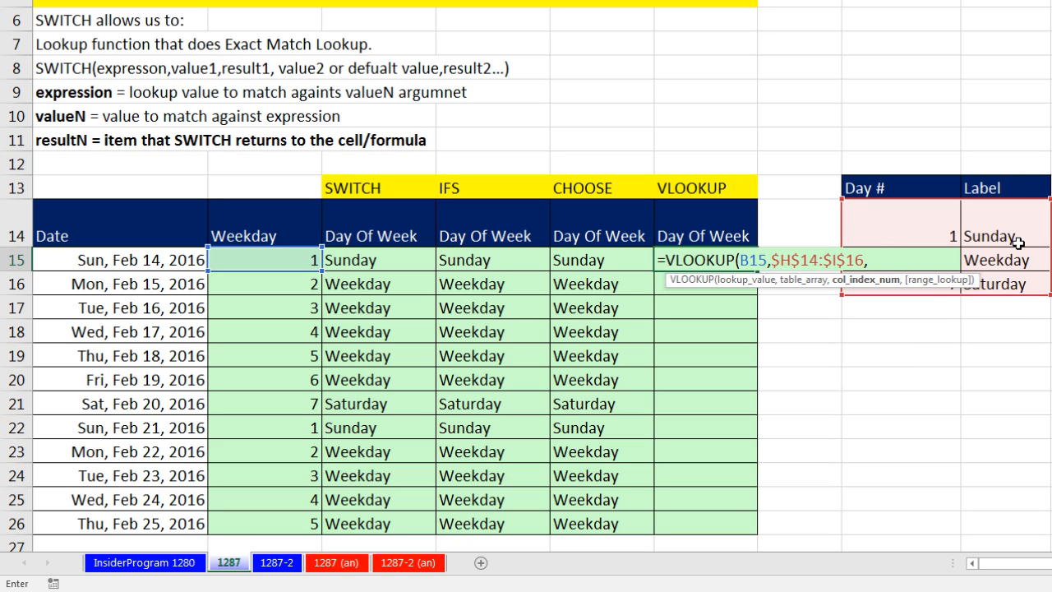
pyautogui.moveTo(881, 172)
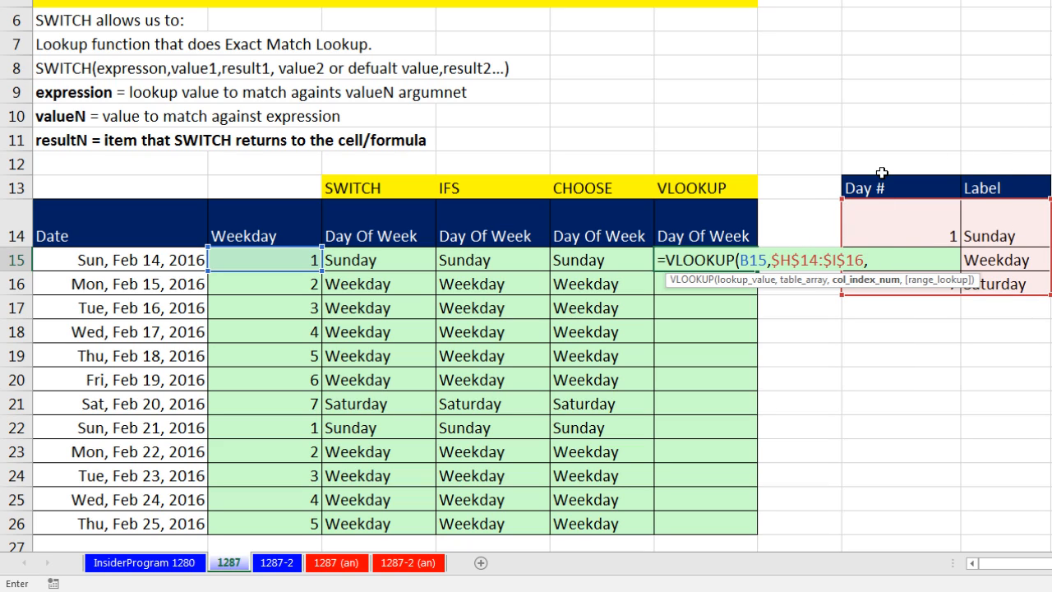
pyautogui.write('2,')
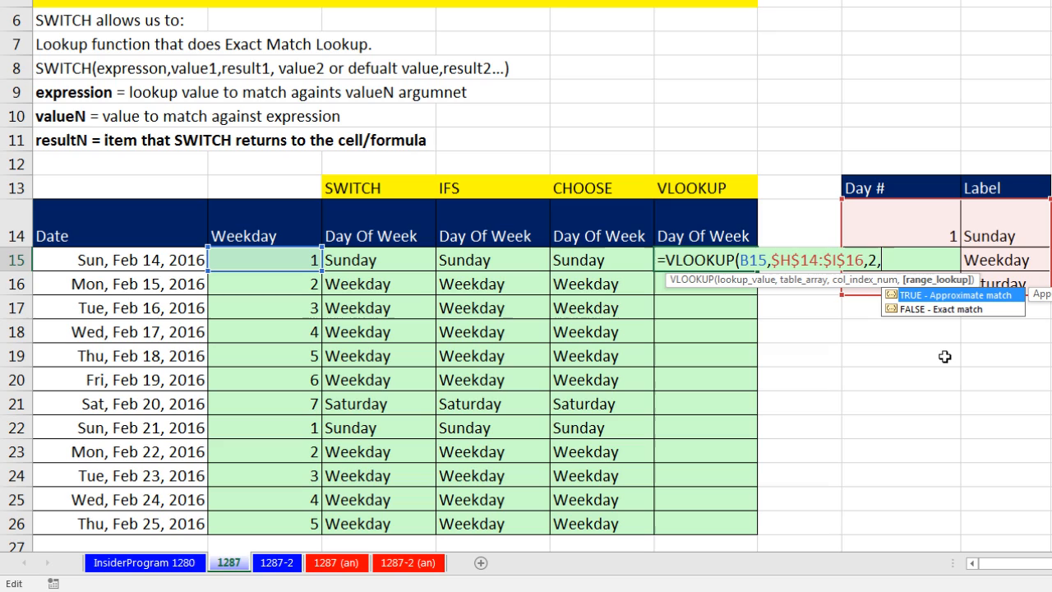
pyautogui.moveTo(933, 266)
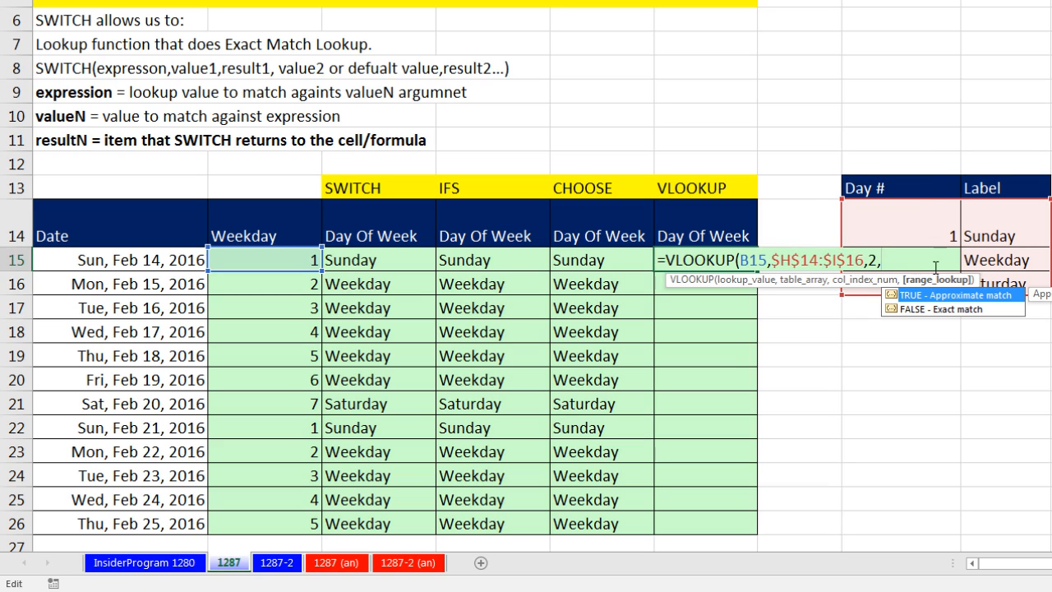
pyautogui.moveTo(887, 520)
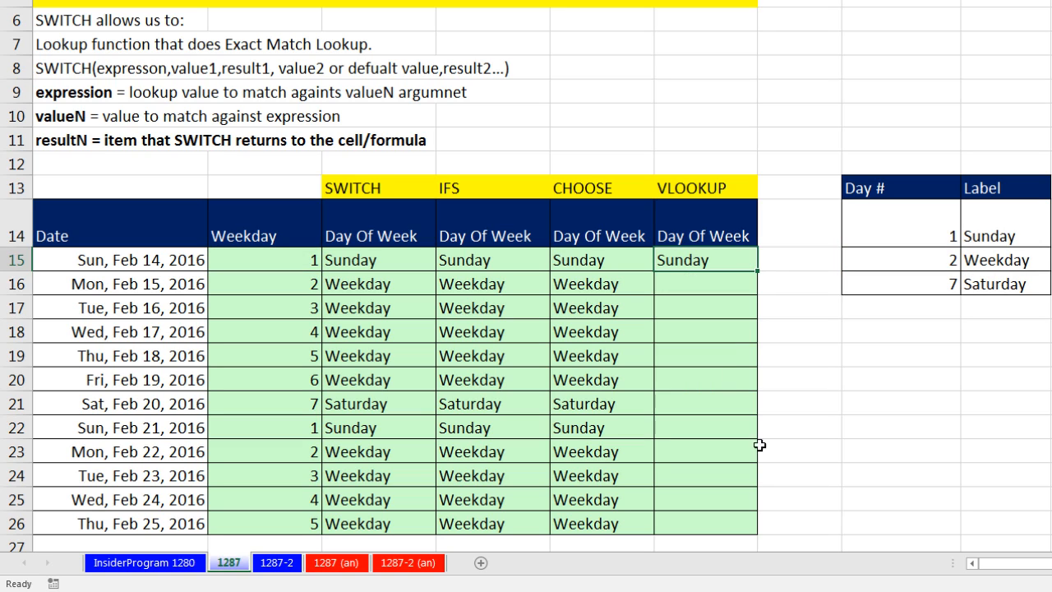
pyautogui.moveTo(747, 270); pyautogui.dragTo(747, 522)
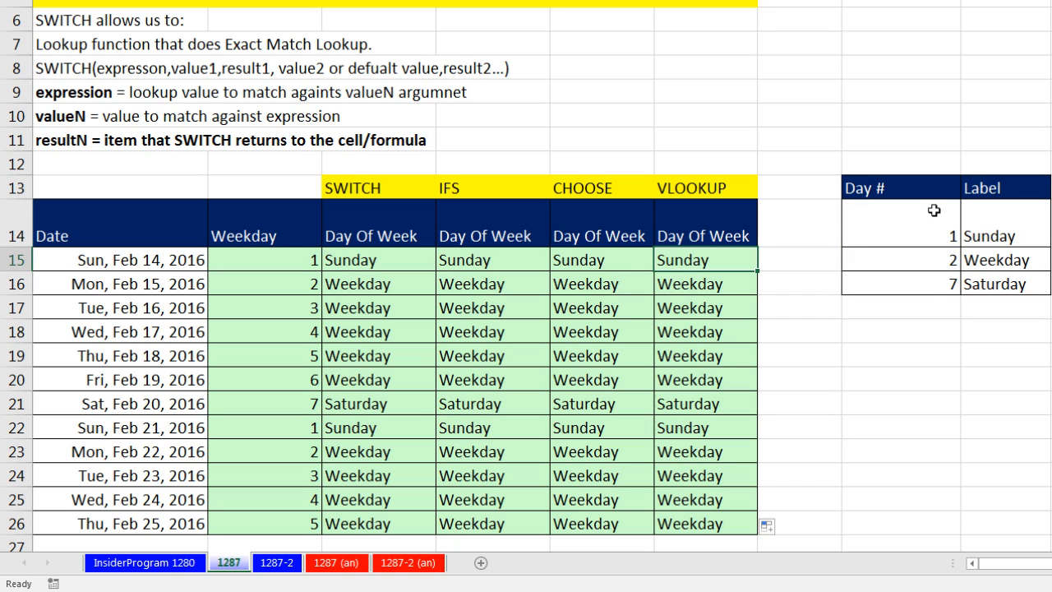
pyautogui.moveTo(934, 455)
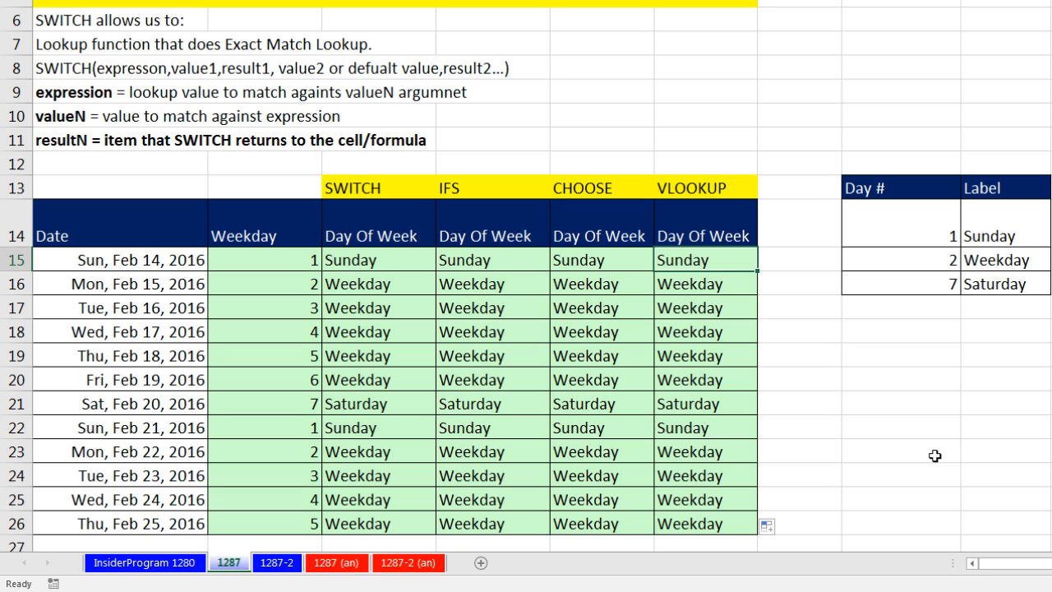
pyautogui.scroll(-3)
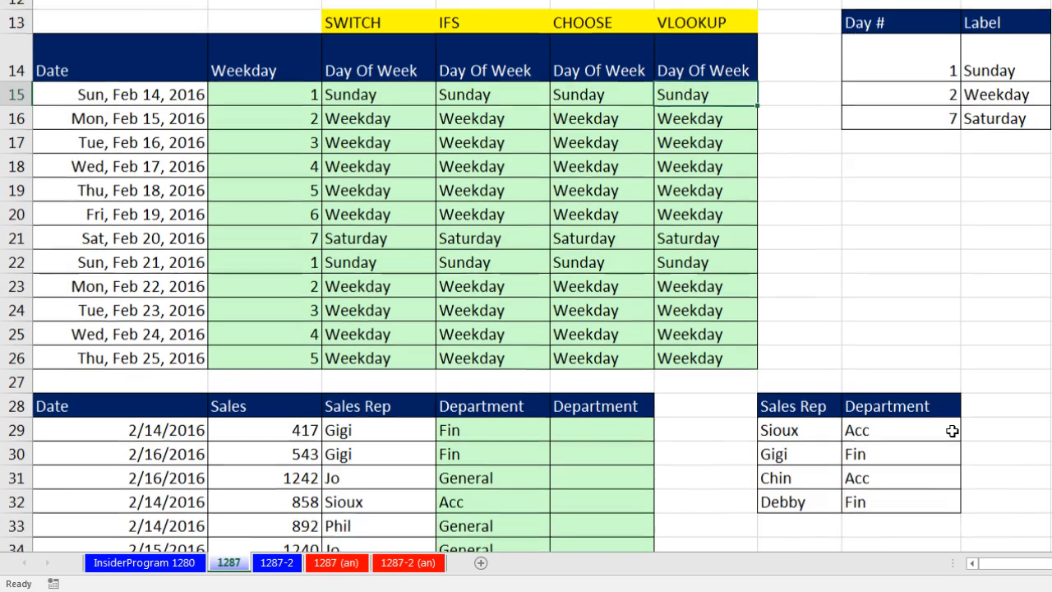
pyautogui.scroll(-3)
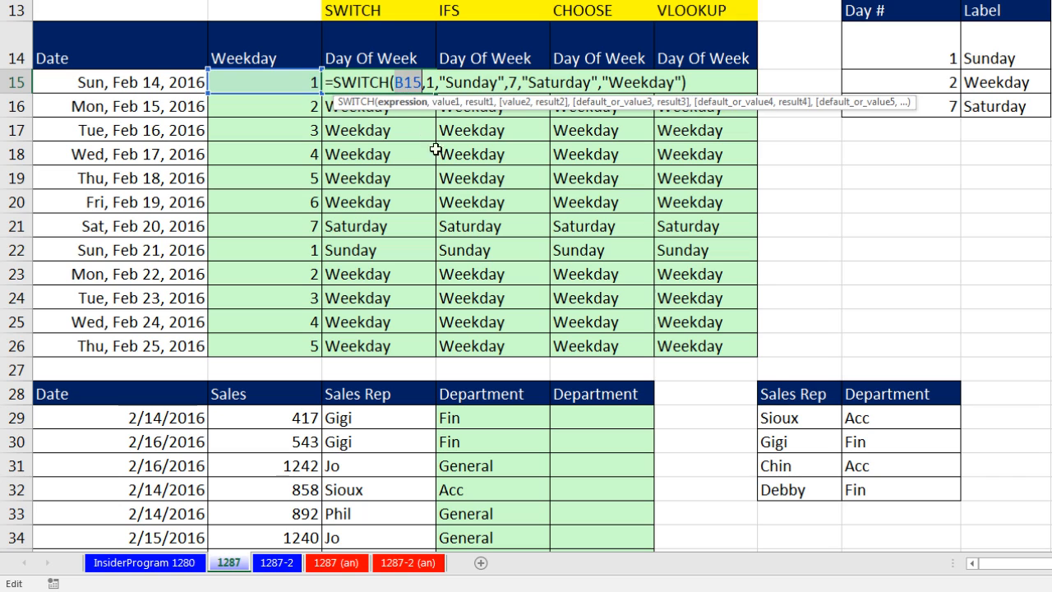
pyautogui.scroll(-3)
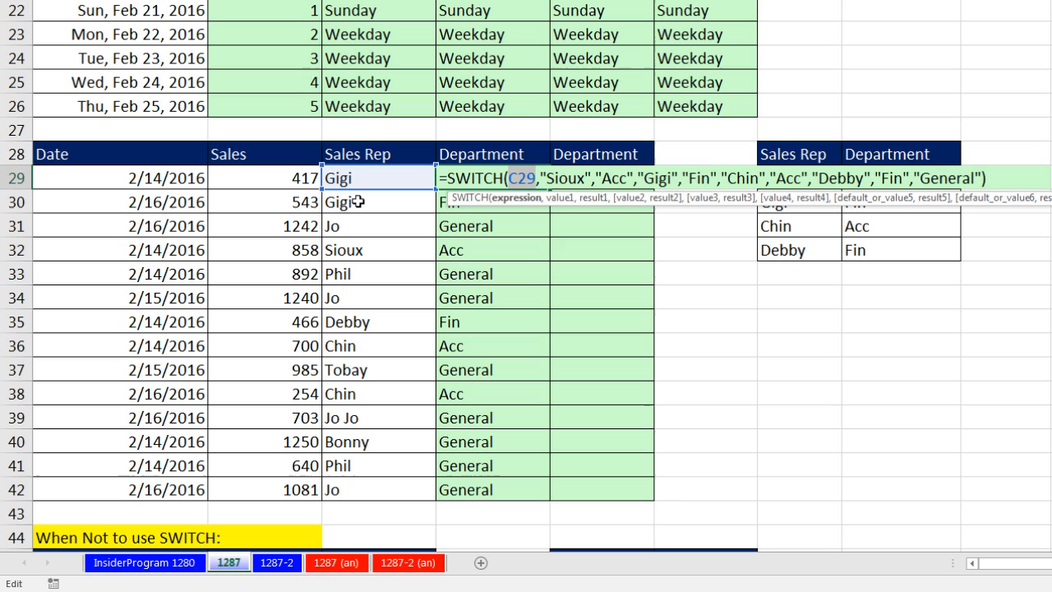
pyautogui.moveTo(562, 204)
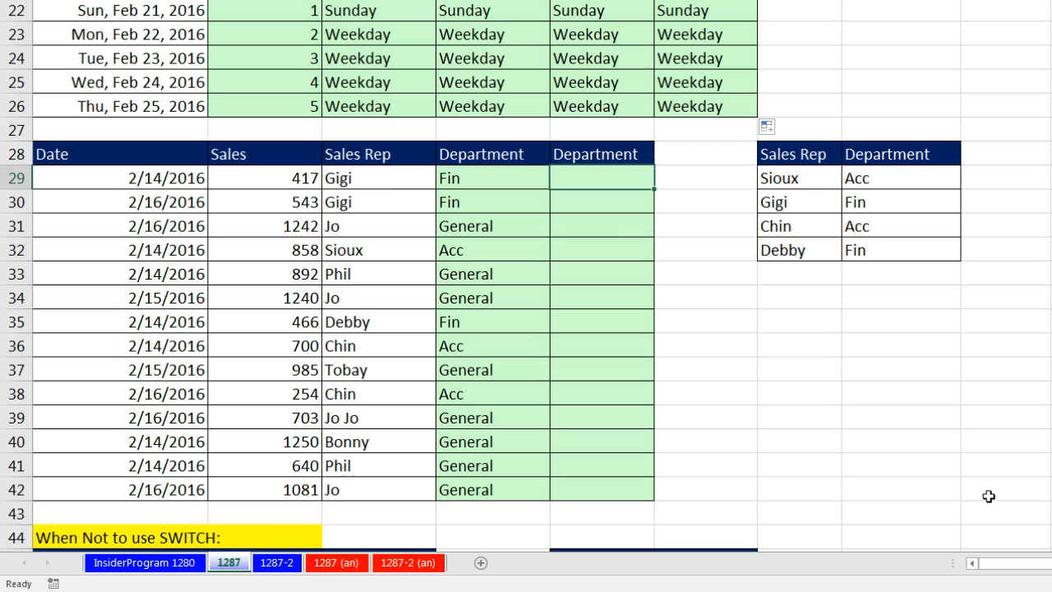
# Enter a VLOOKUP of C29 against the rep table as an F9 array constant, column 2 exact match, and fill down.
pyautogui.write('=VLOOKUP(')
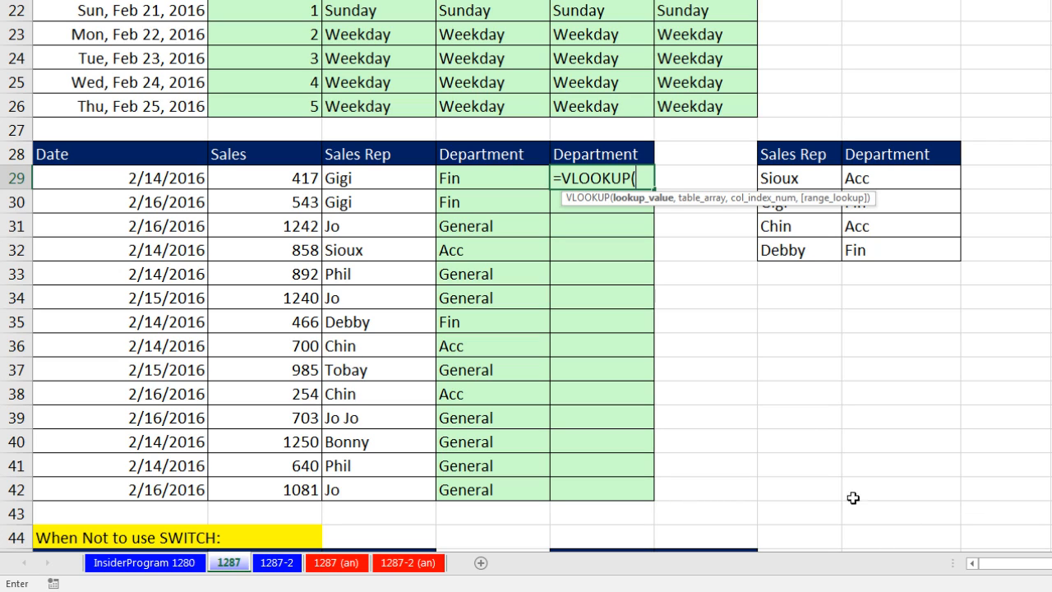
pyautogui.moveTo(387, 184)
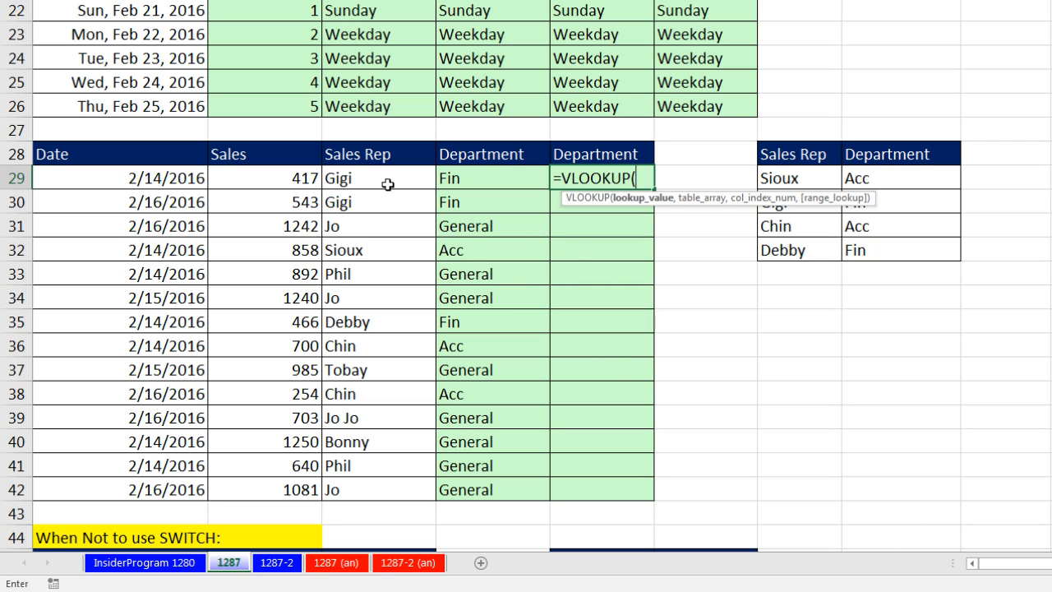
pyautogui.click(795, 177)
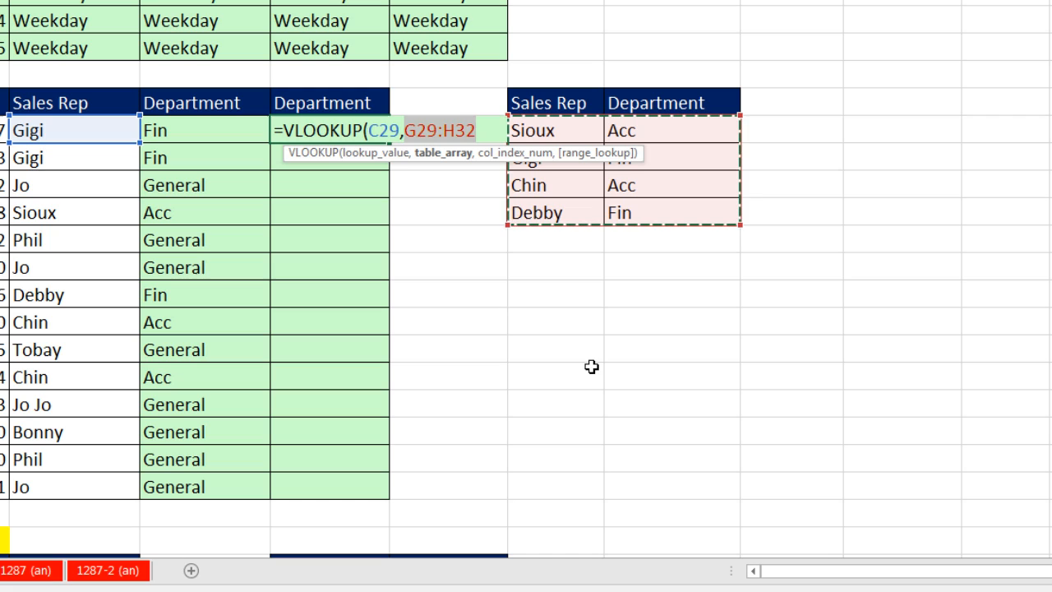
pyautogui.press('f9')
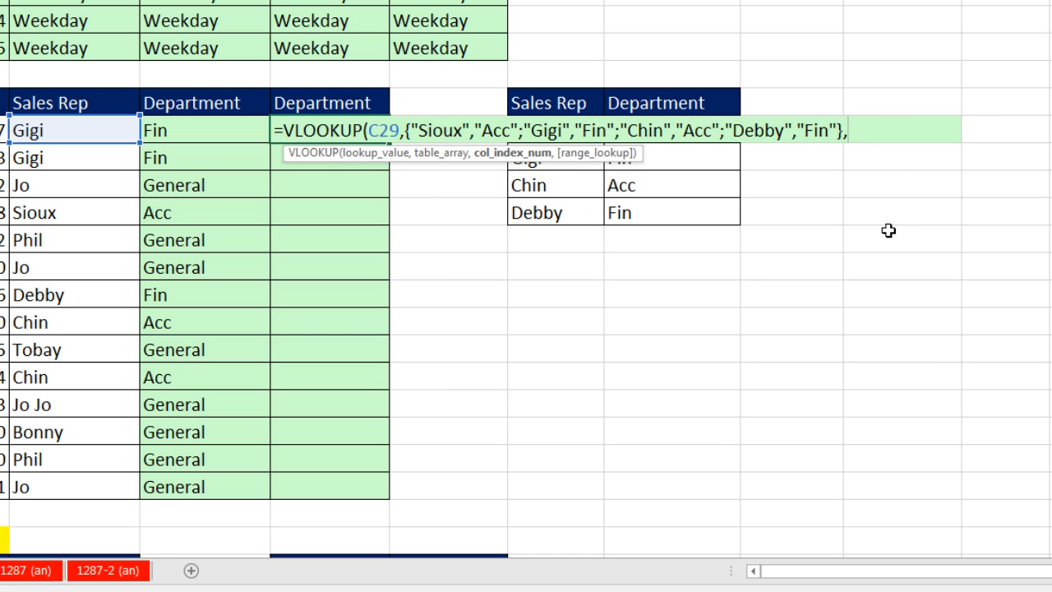
pyautogui.write('2')
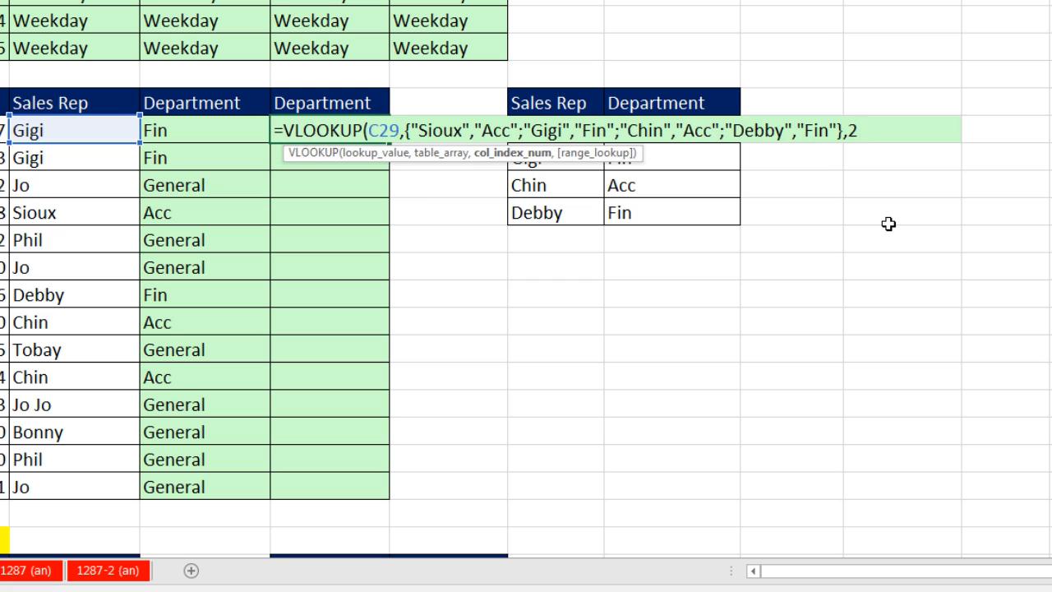
pyautogui.write(',')
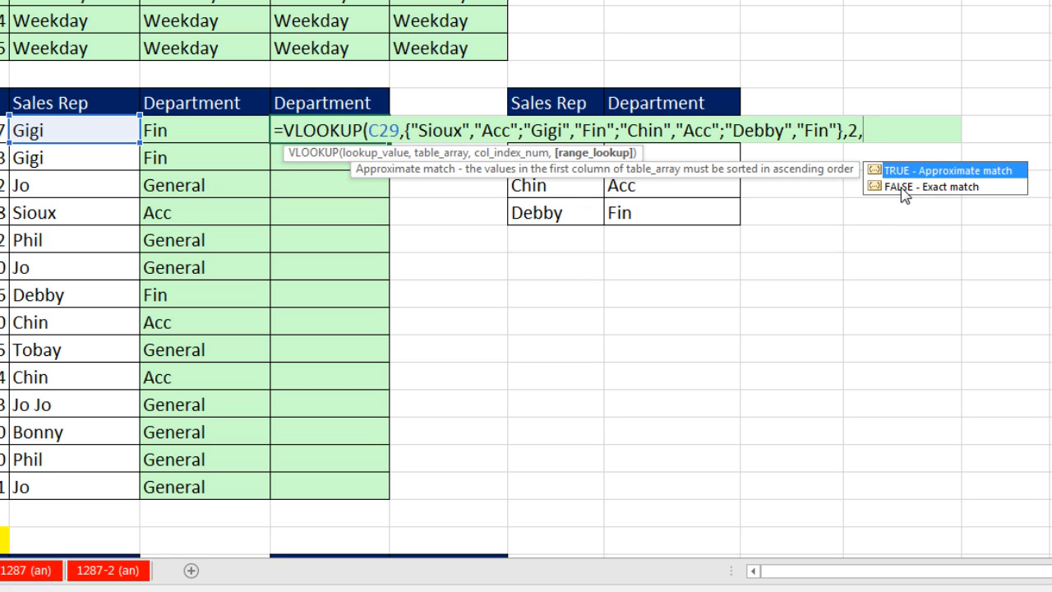
pyautogui.write('0')
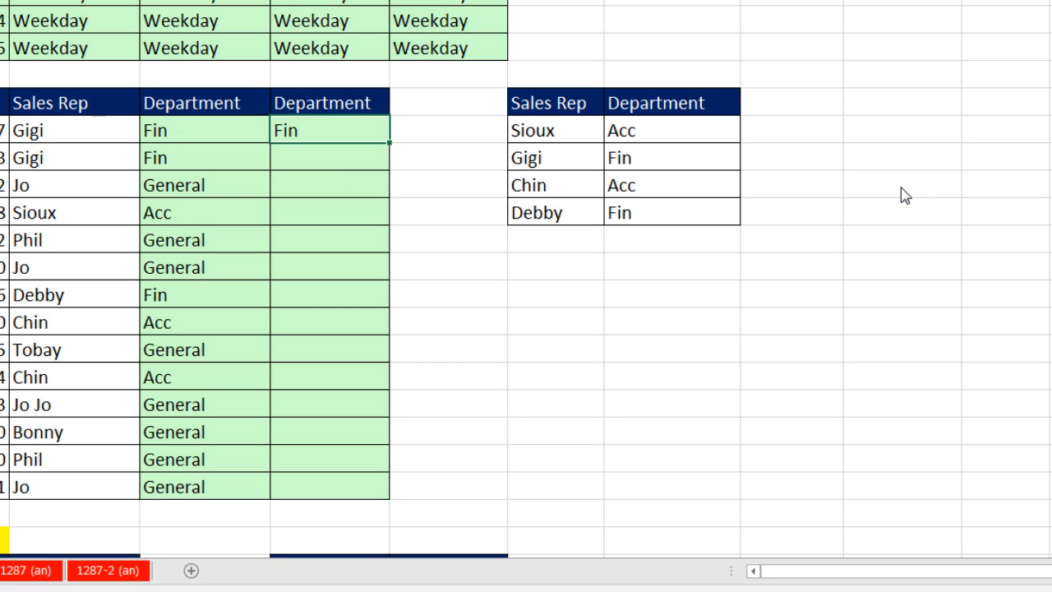
pyautogui.moveTo(386, 139); pyautogui.dragTo(386, 493)
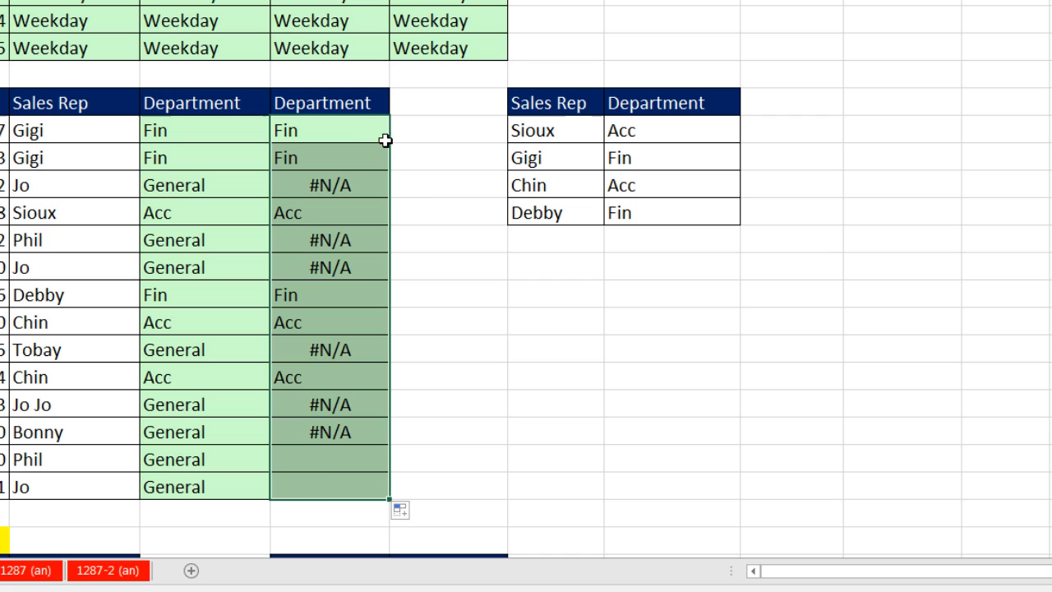
# Wrap the department lookup in IFNA(...,"General") and update the whole selected range.
pyautogui.press('f2')
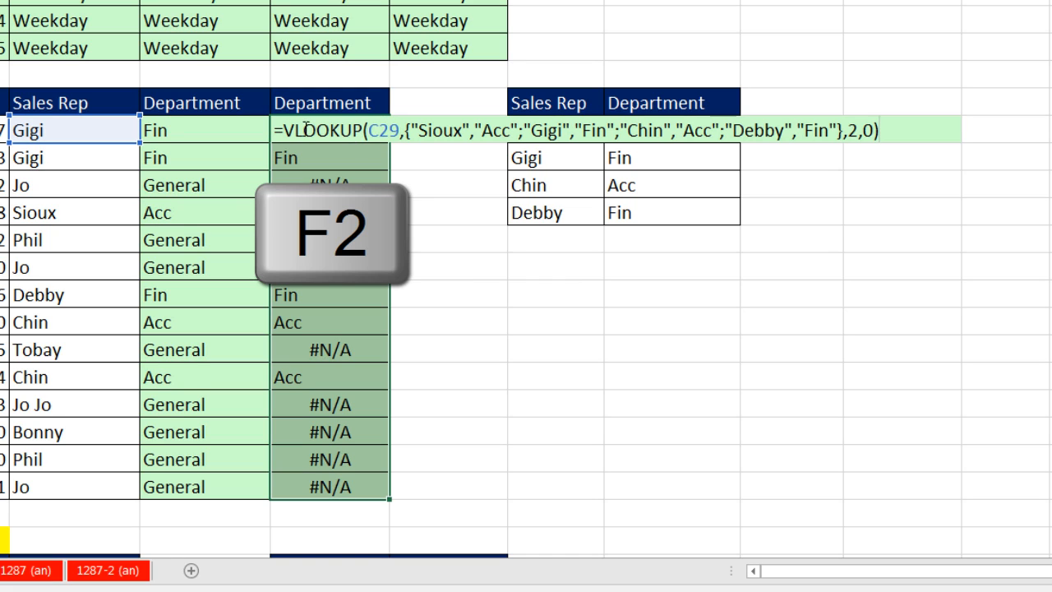
pyautogui.press('F2')
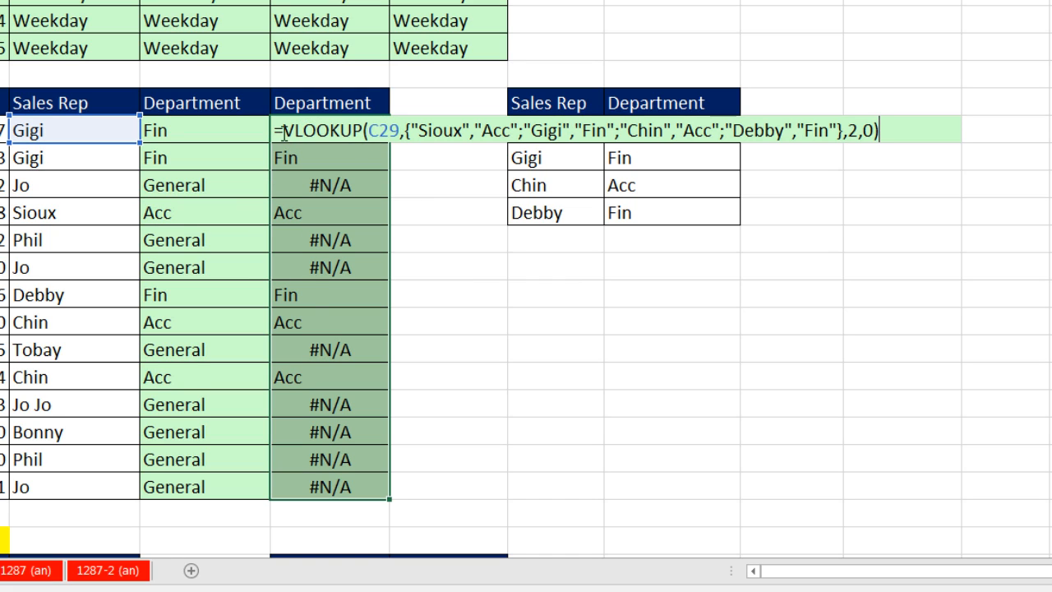
pyautogui.moveTo(378, 179)
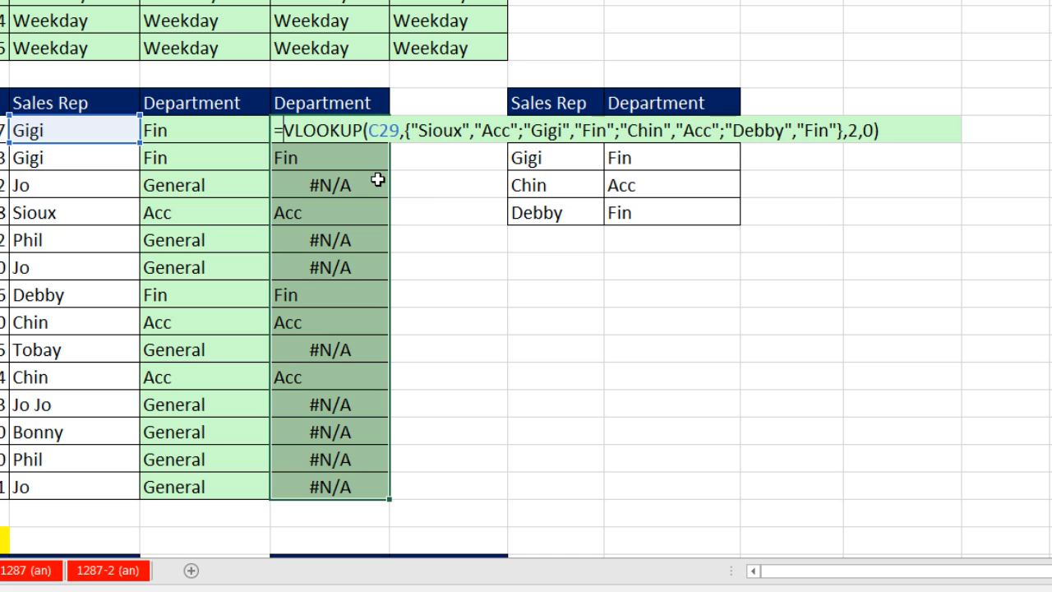
pyautogui.write('ifn')
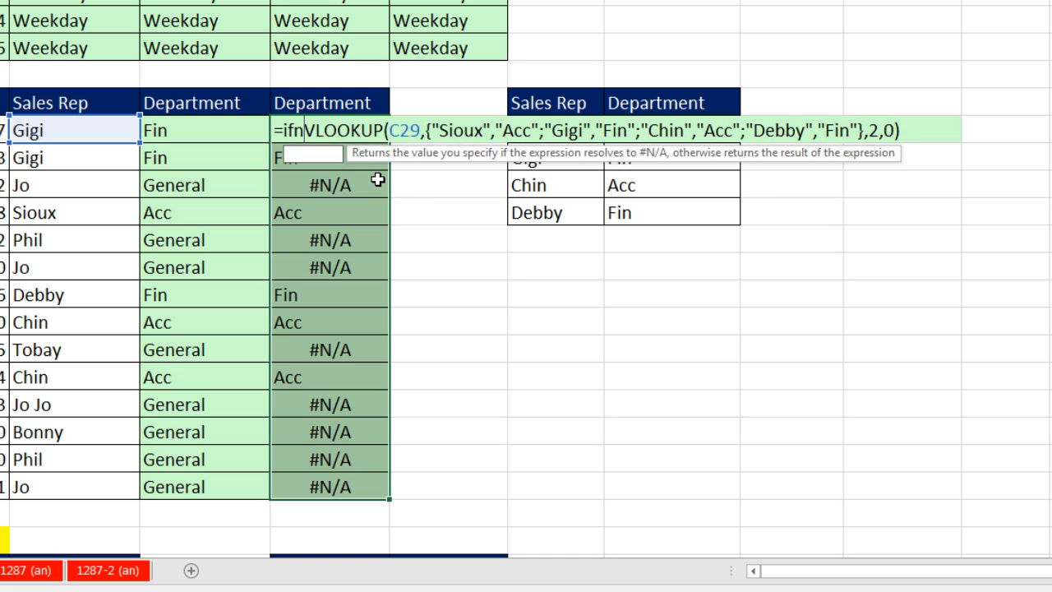
pyautogui.write('A(')
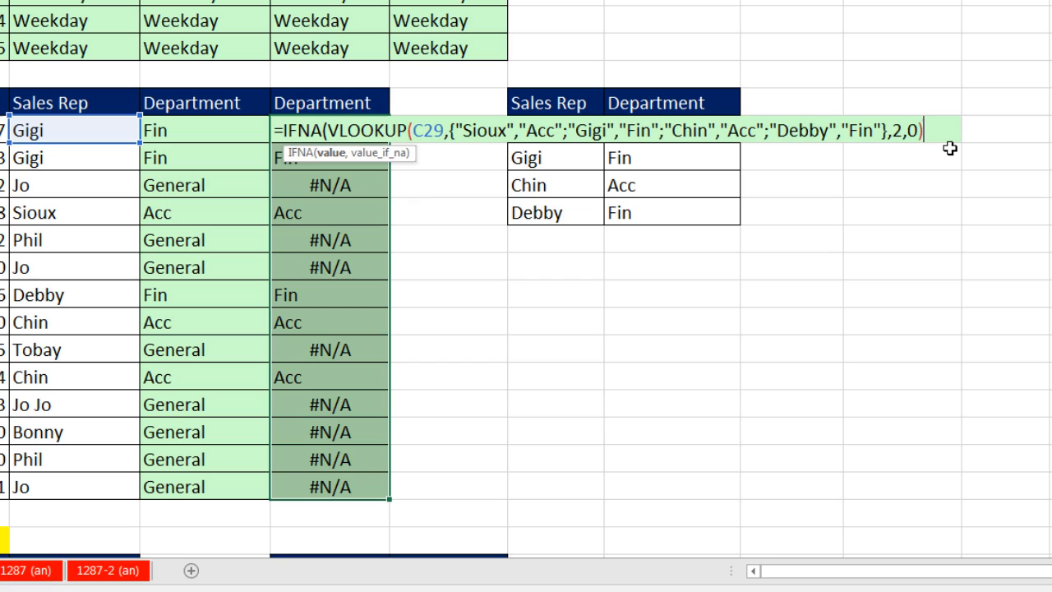
pyautogui.write(',')
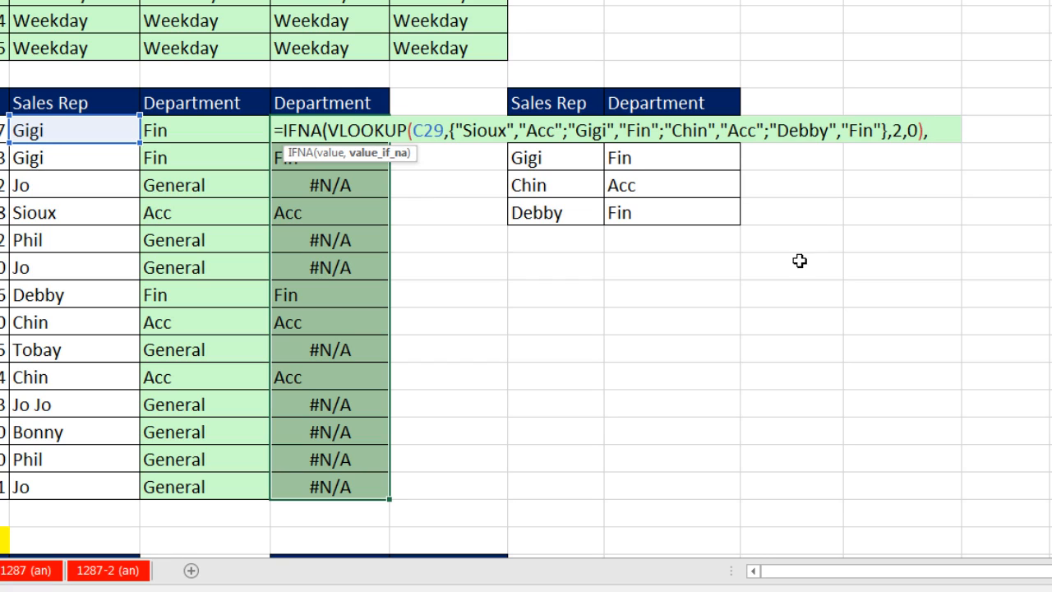
pyautogui.moveTo(989, 230)
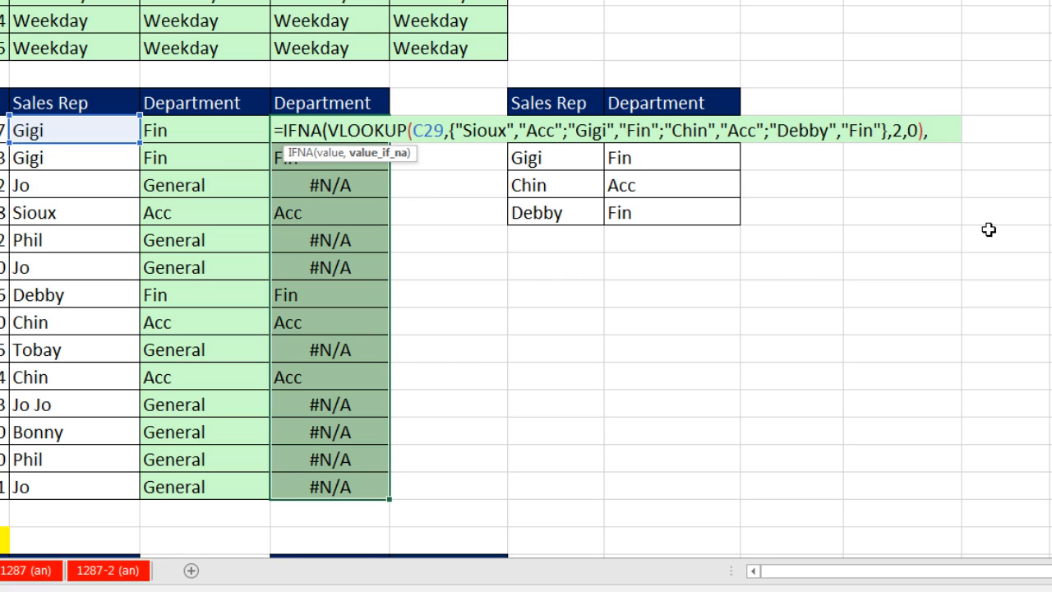
pyautogui.write('"General")')
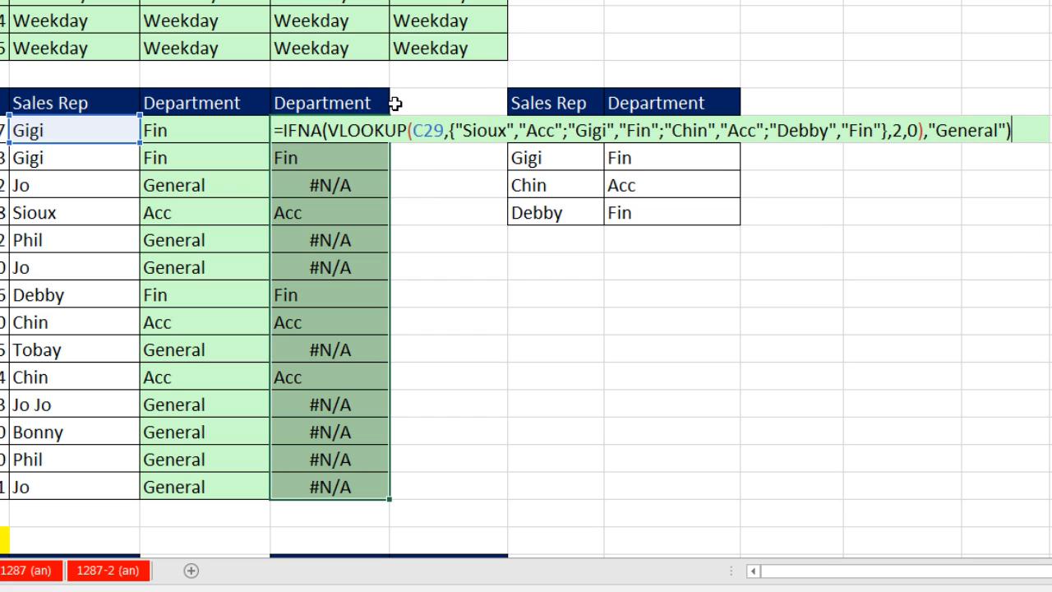
pyautogui.moveTo(371, 318)
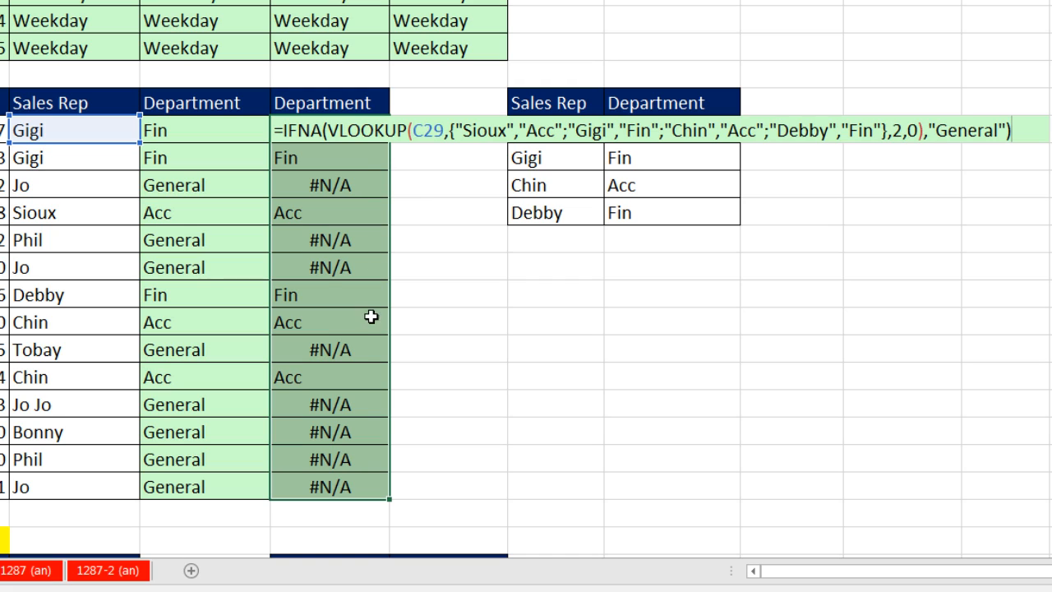
pyautogui.moveTo(421, 223)
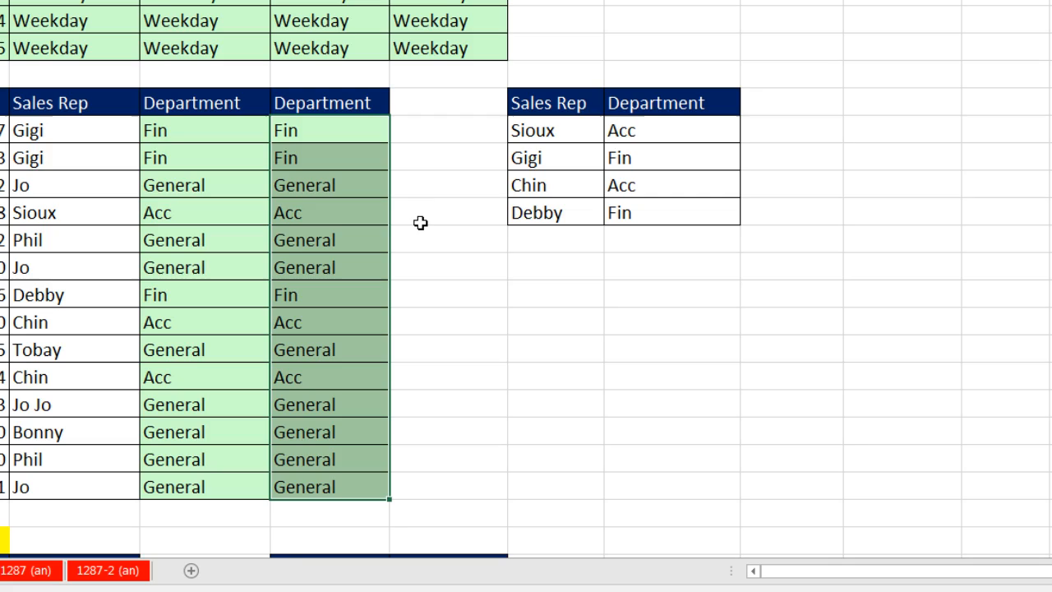
pyautogui.scroll(-3)
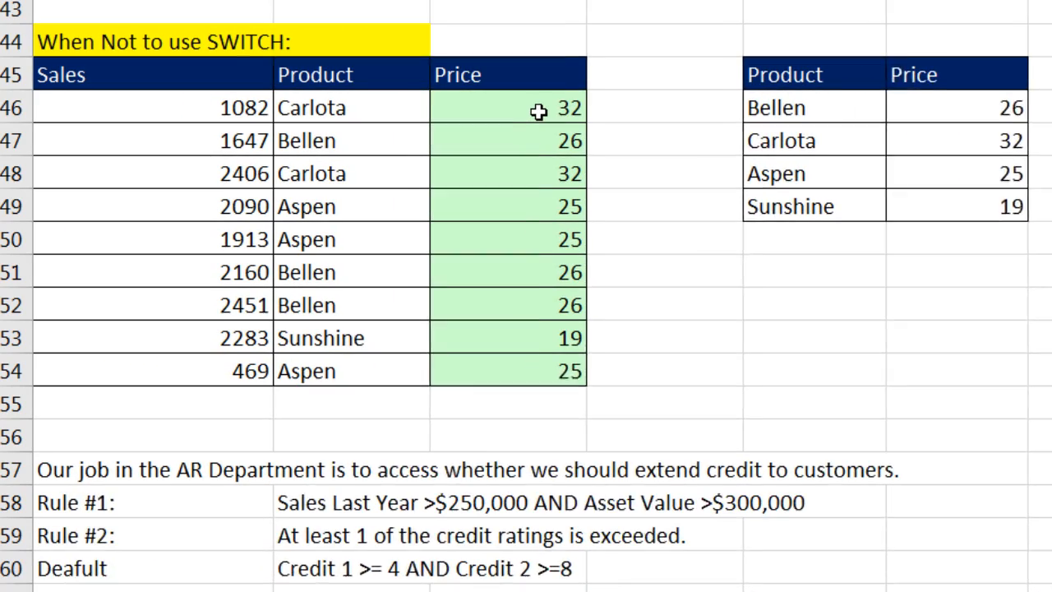
pyautogui.write('=VLOOKUP(B46,$E$46:$F$49,2,0)')
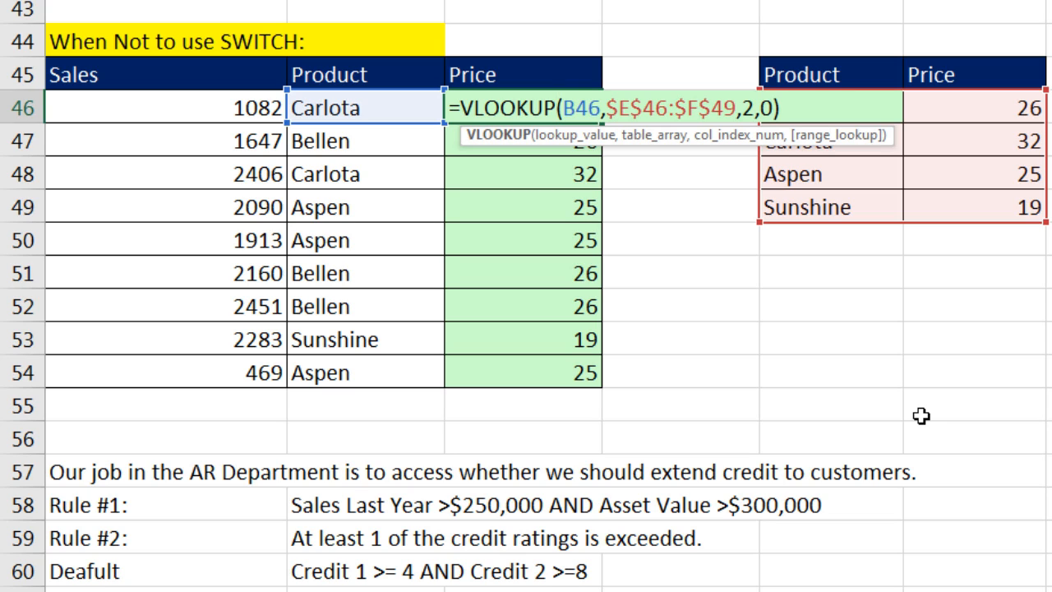
pyautogui.moveTo(874, 382)
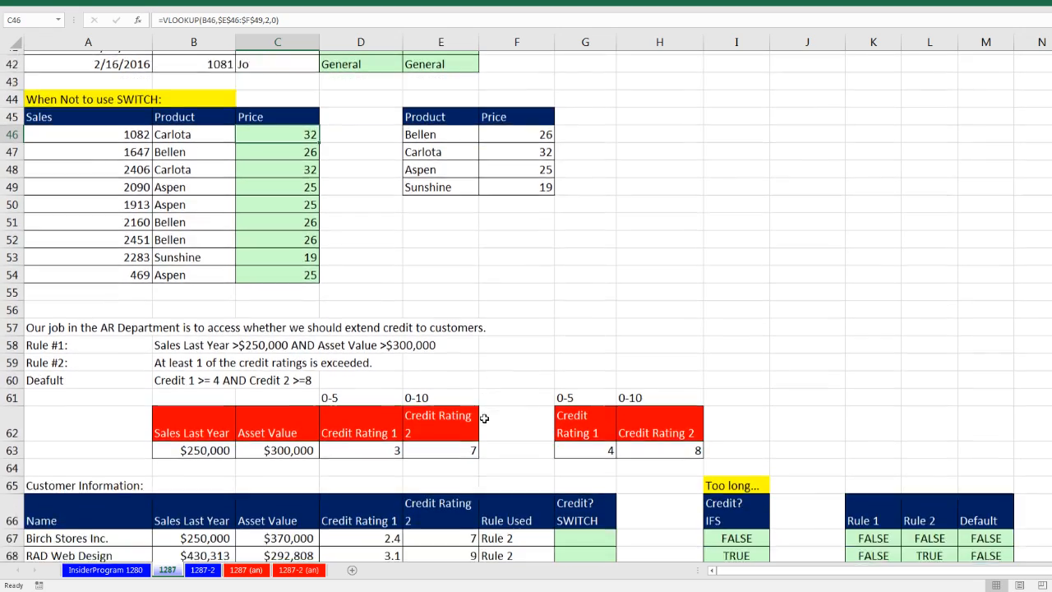
pyautogui.scroll(-3)
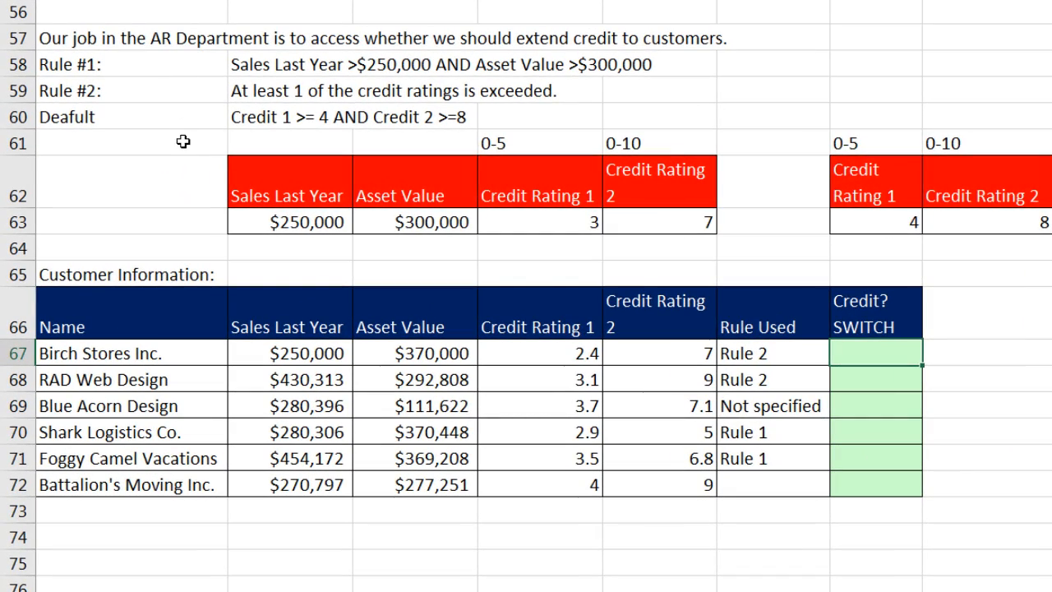
pyautogui.moveTo(105, 92)
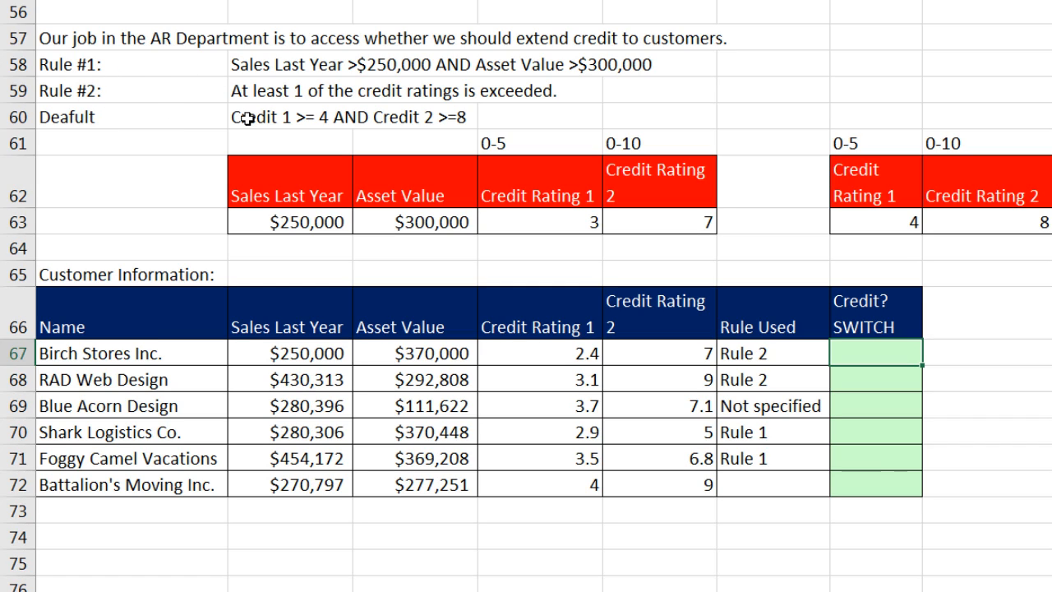
pyautogui.moveTo(345, 135)
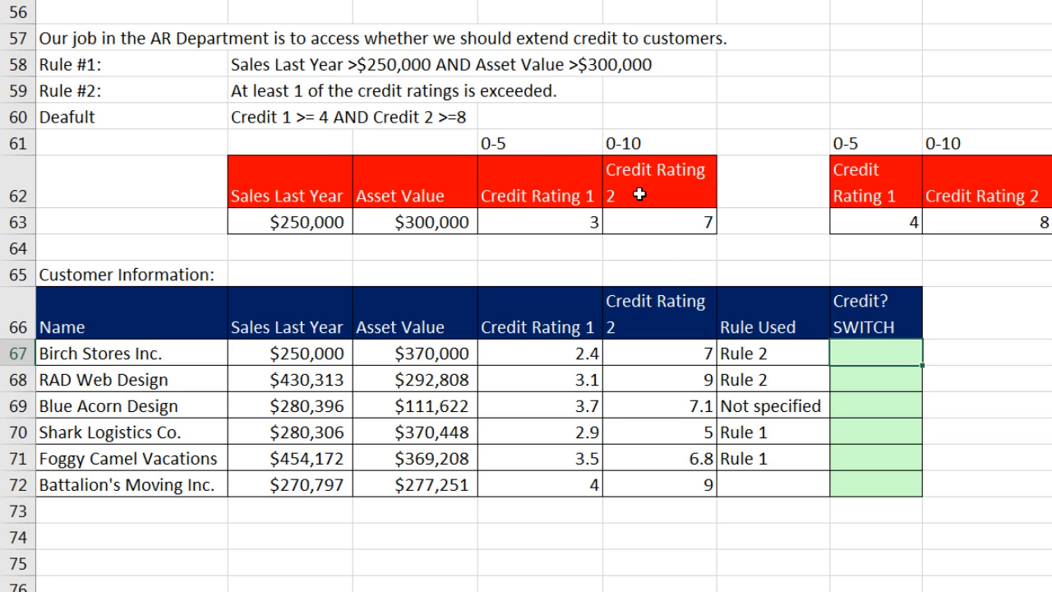
pyautogui.moveTo(756, 521)
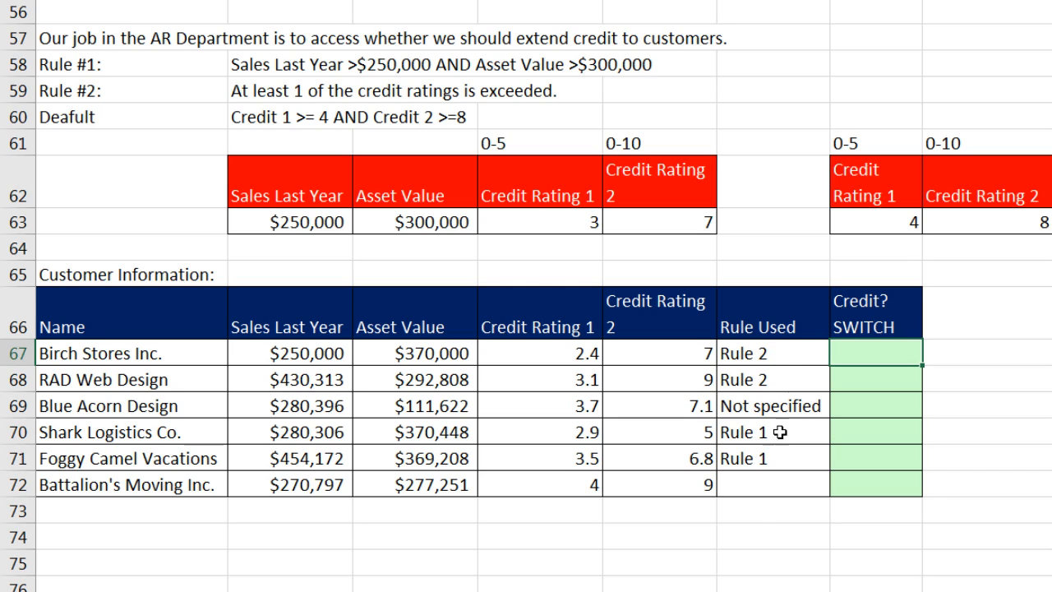
pyautogui.moveTo(772, 411)
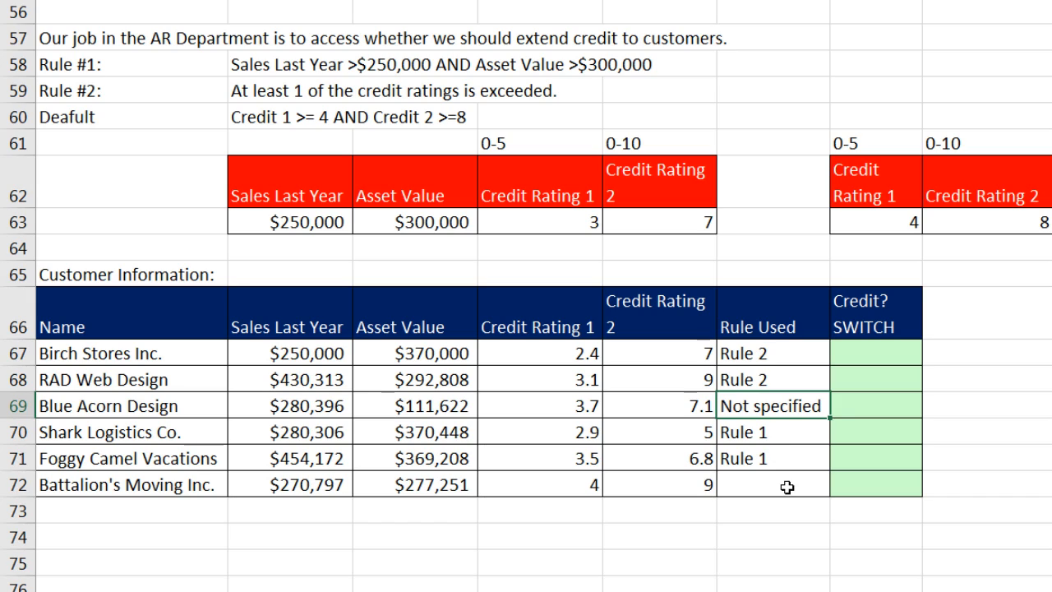
pyautogui.click(772, 483)
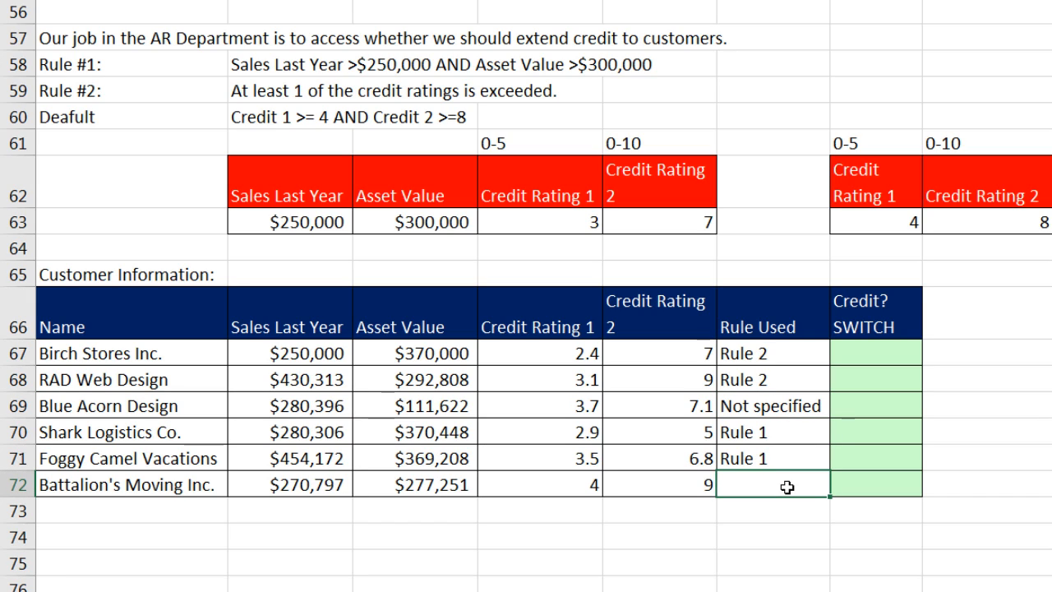
pyautogui.click(772, 352)
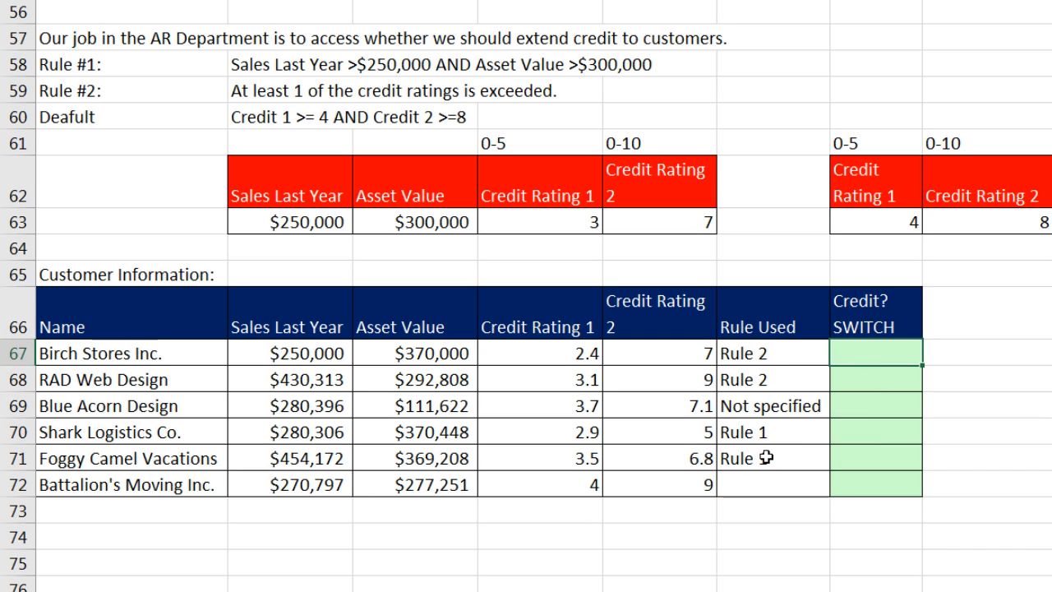
pyautogui.click(772, 405)
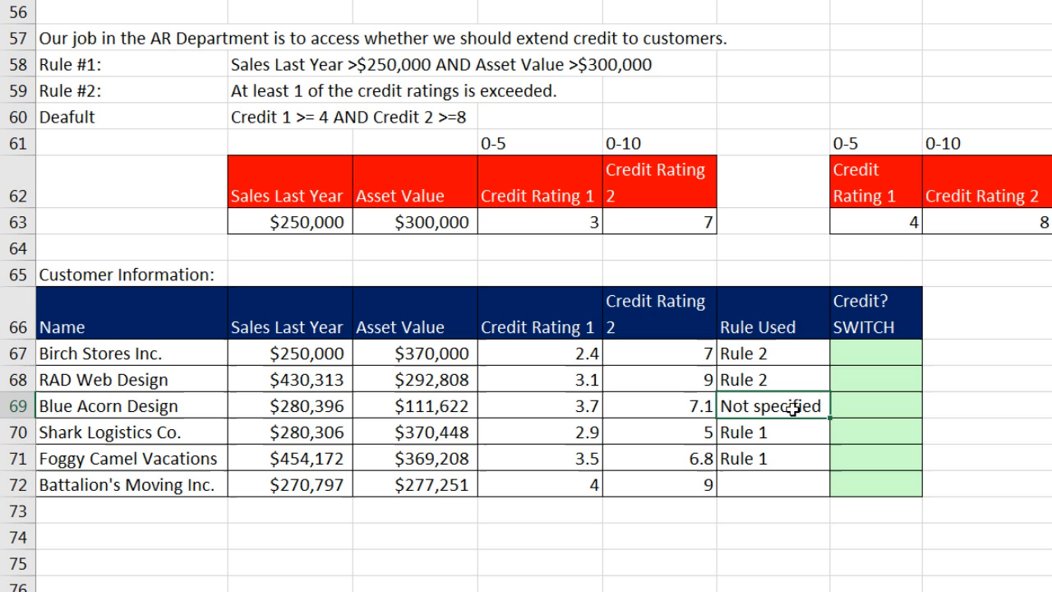
pyautogui.moveTo(771, 443)
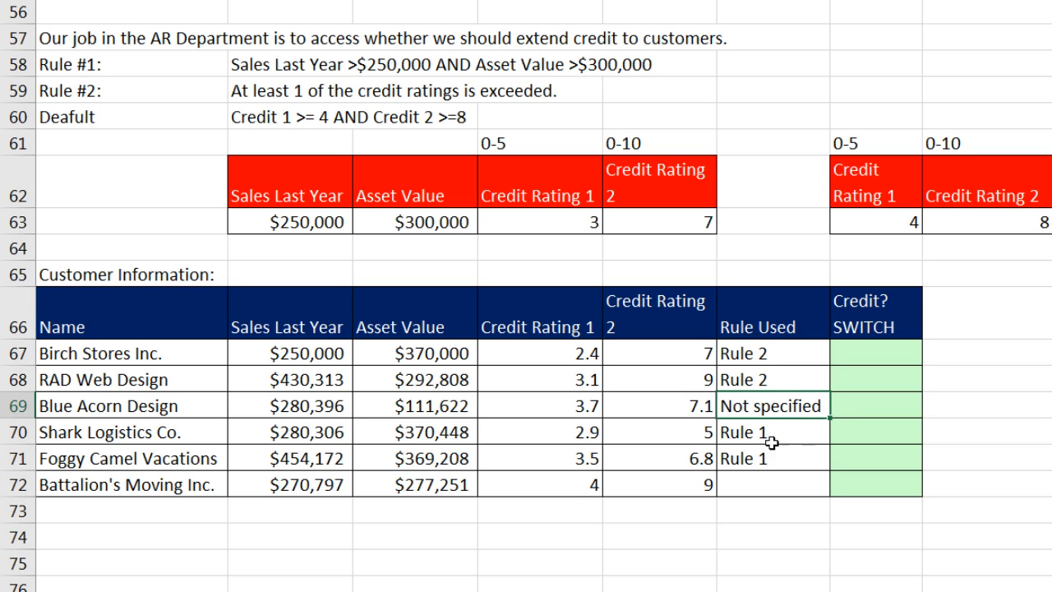
pyautogui.click(773, 483)
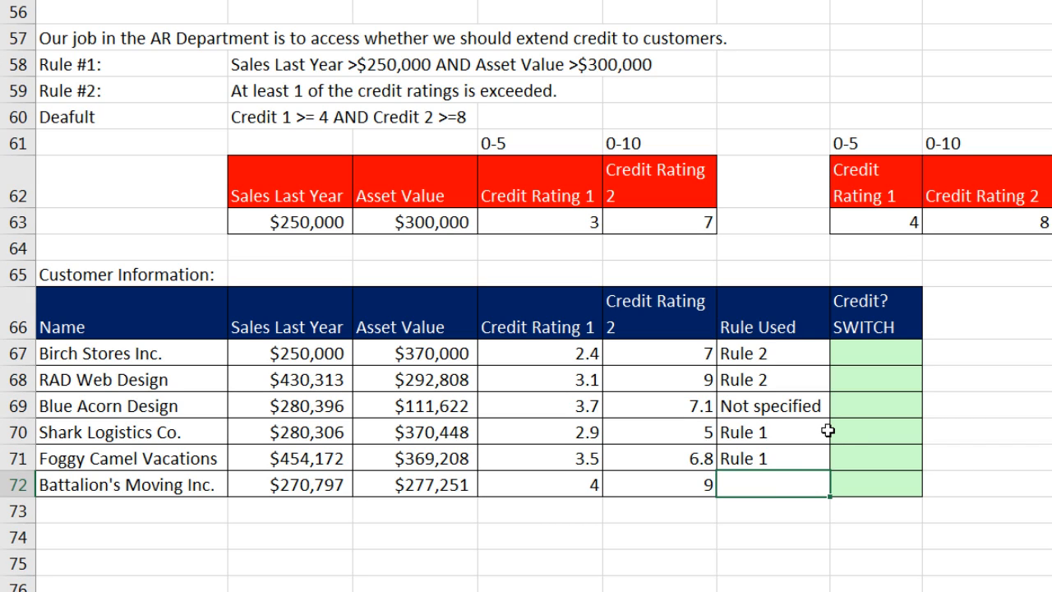
pyautogui.moveTo(864, 451)
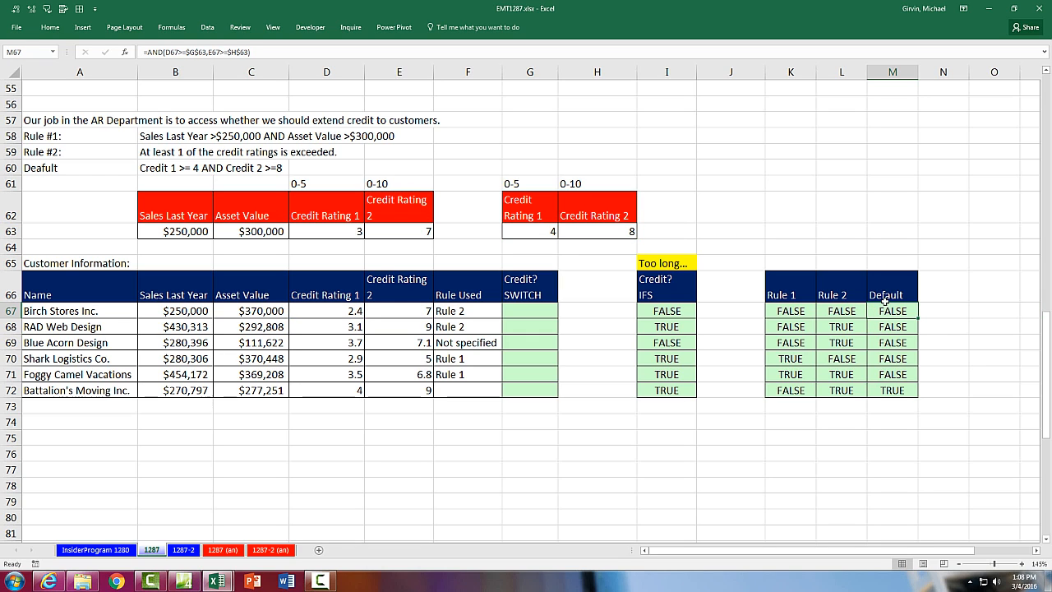
pyautogui.moveTo(784, 273)
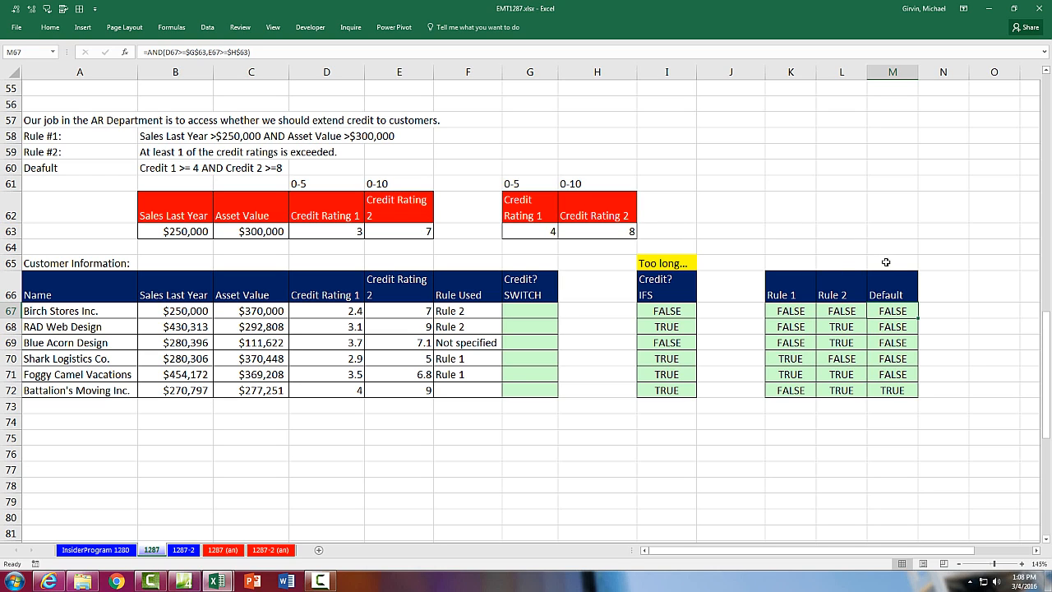
pyautogui.moveTo(894, 285)
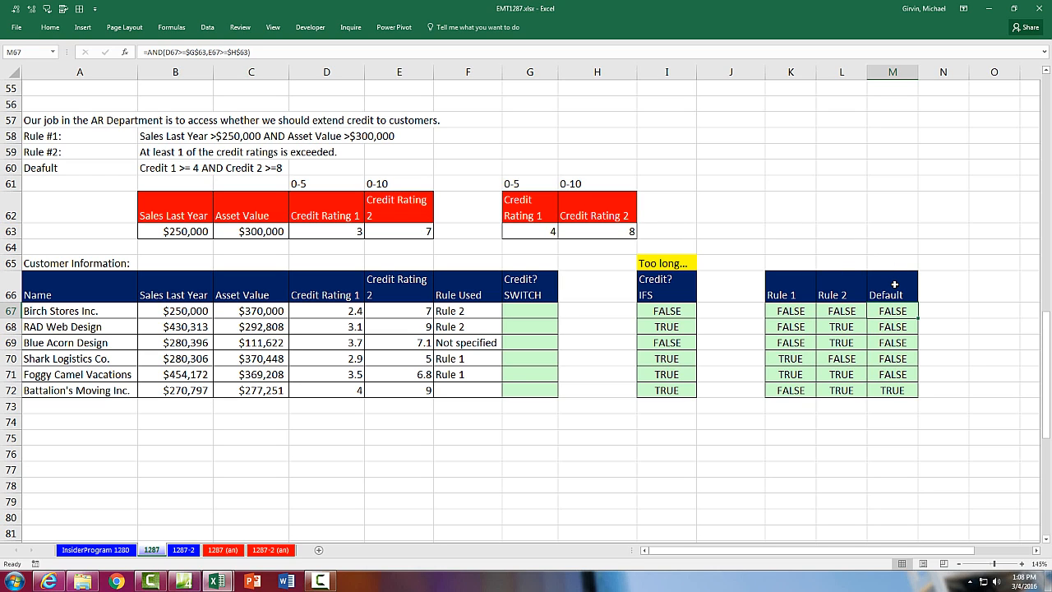
# Copy the Rule 1, Rule 2 and Default formulas from K67, L67 and M67 to the Office Clipboard.
pyautogui.click(788, 309)
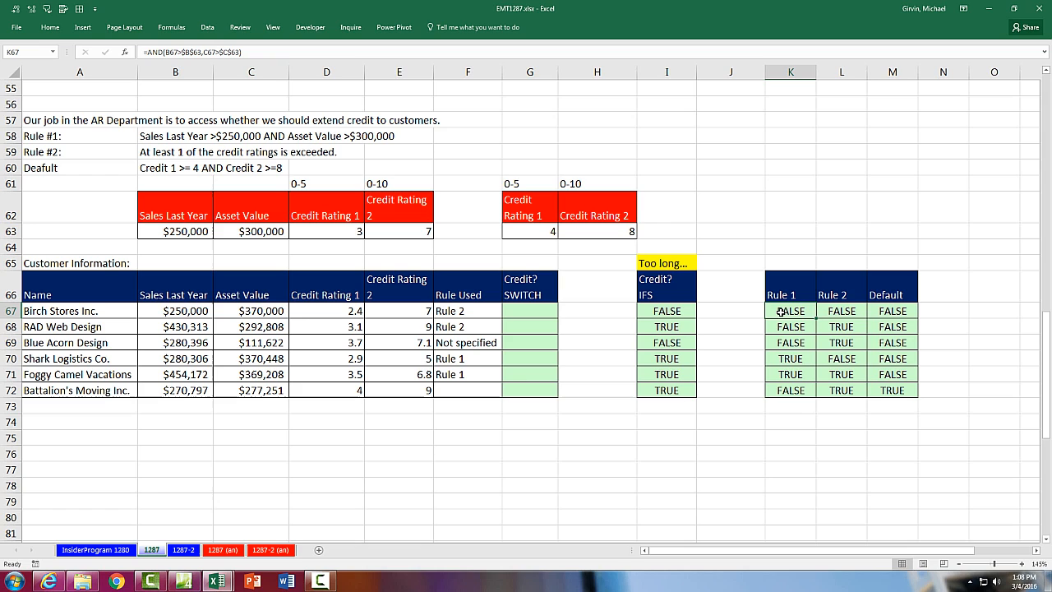
pyautogui.doubleClick(789, 309)
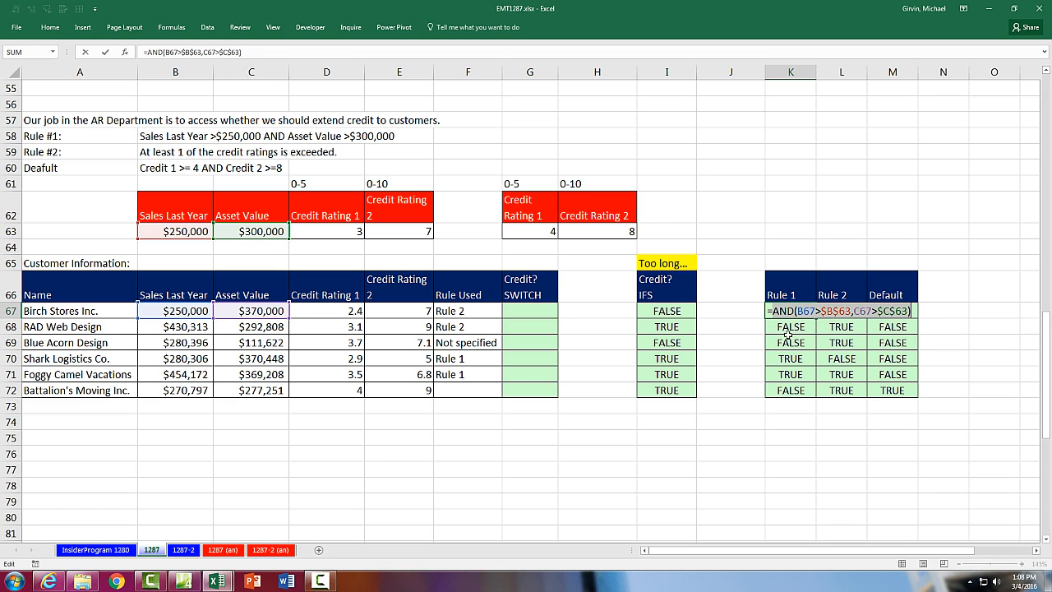
pyautogui.press('ctrl+c')
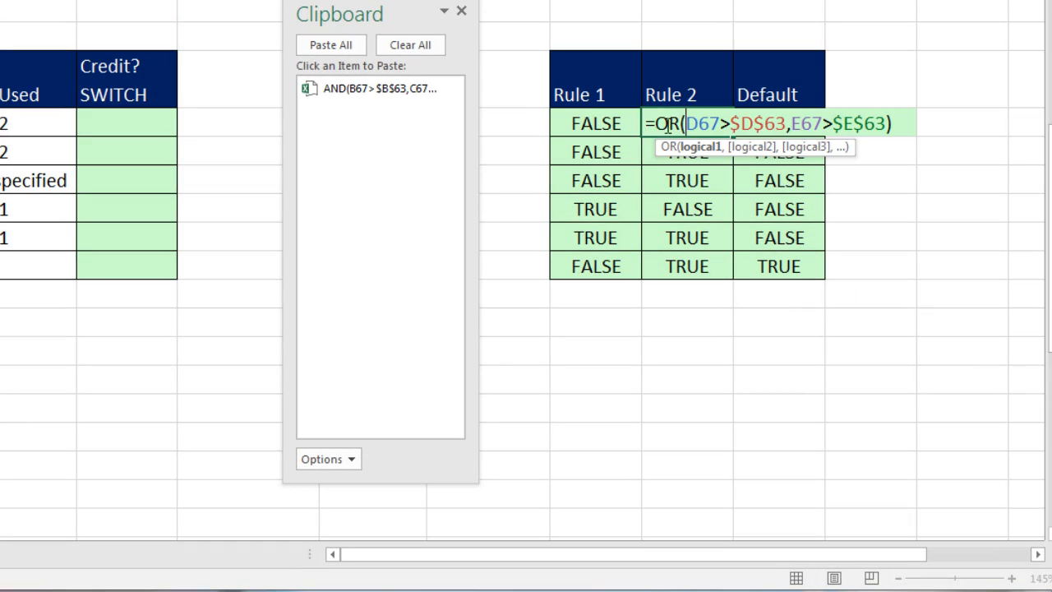
pyautogui.press('ctrl+c')
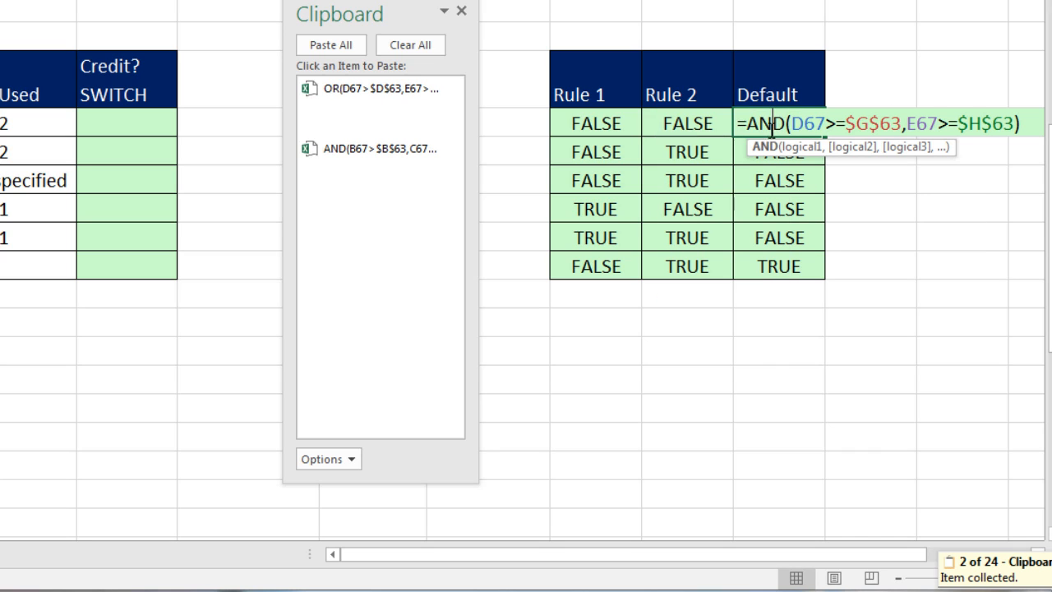
pyautogui.press('ctrl+c')
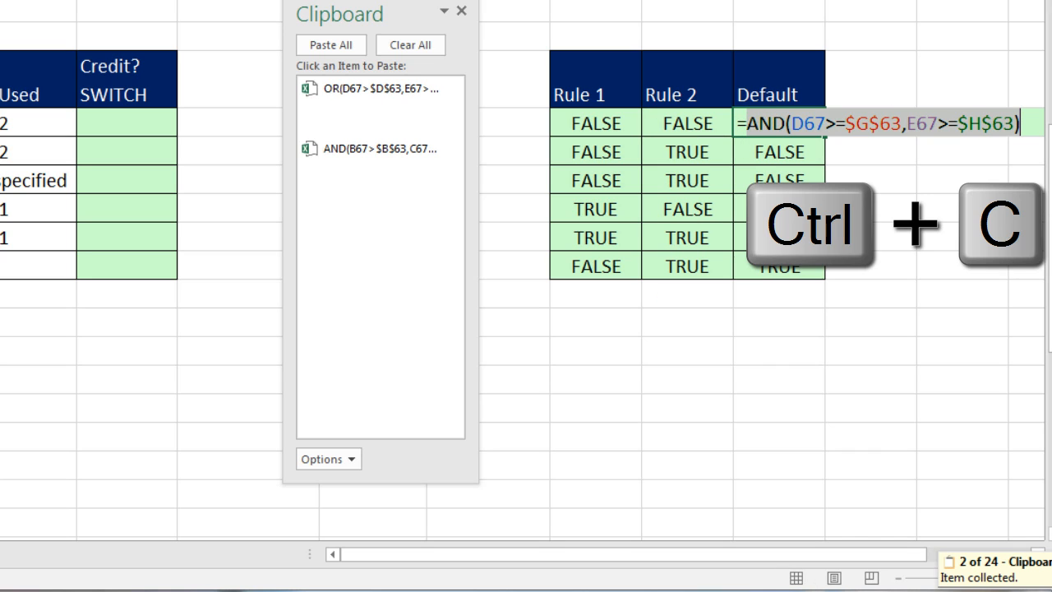
pyautogui.press('ctrl+c')
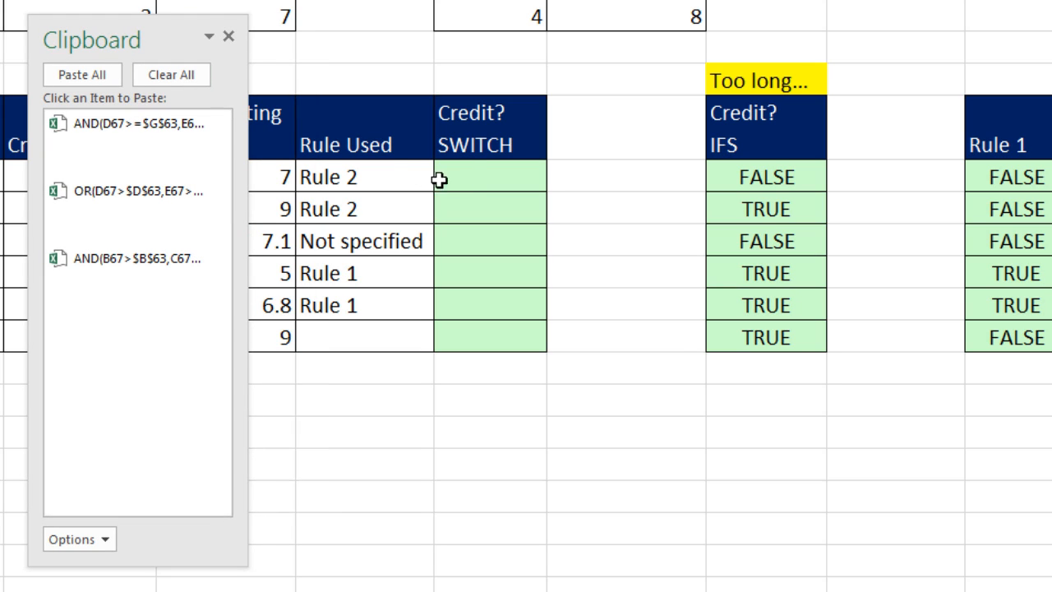
# Begin =SWITCH(F67,"Rule 1", with the pasted AND condition, then add "Rule 2".
pyautogui.click(490, 176)
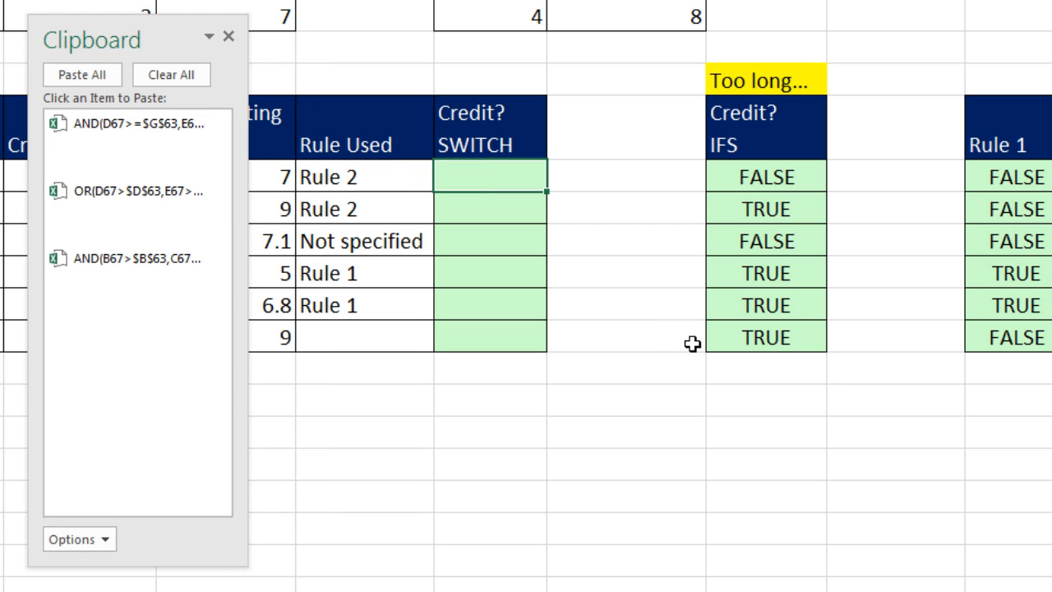
pyautogui.write('=SWITCH(F67')
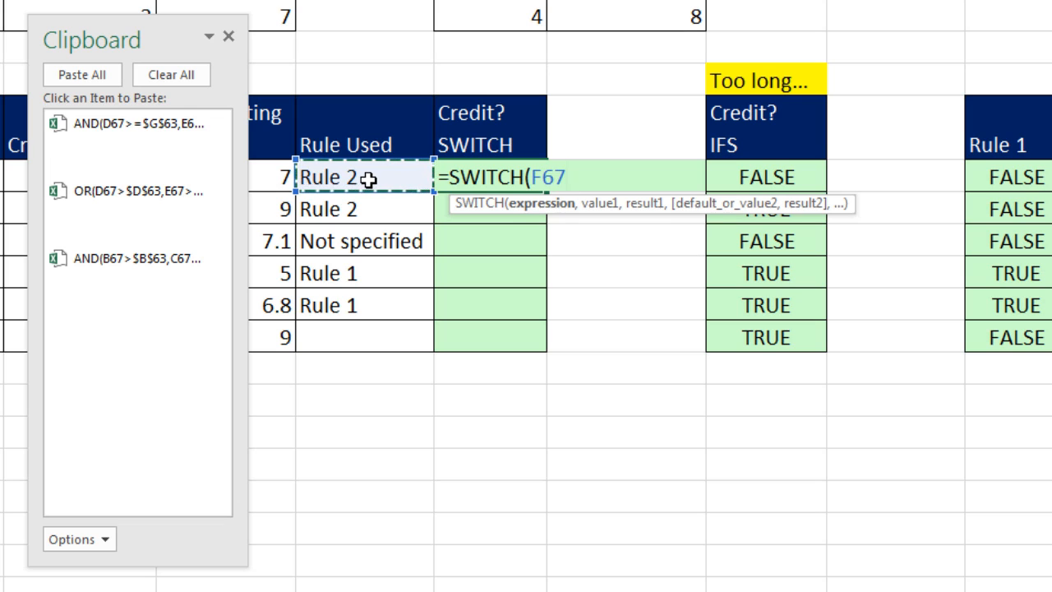
pyautogui.write(',"')
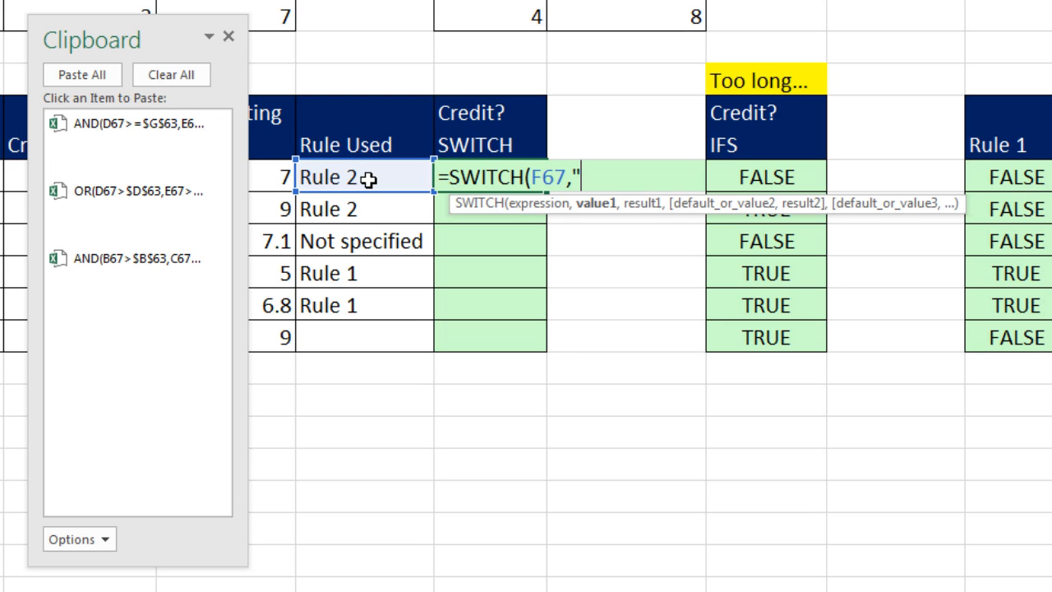
pyautogui.write('Rule 1')
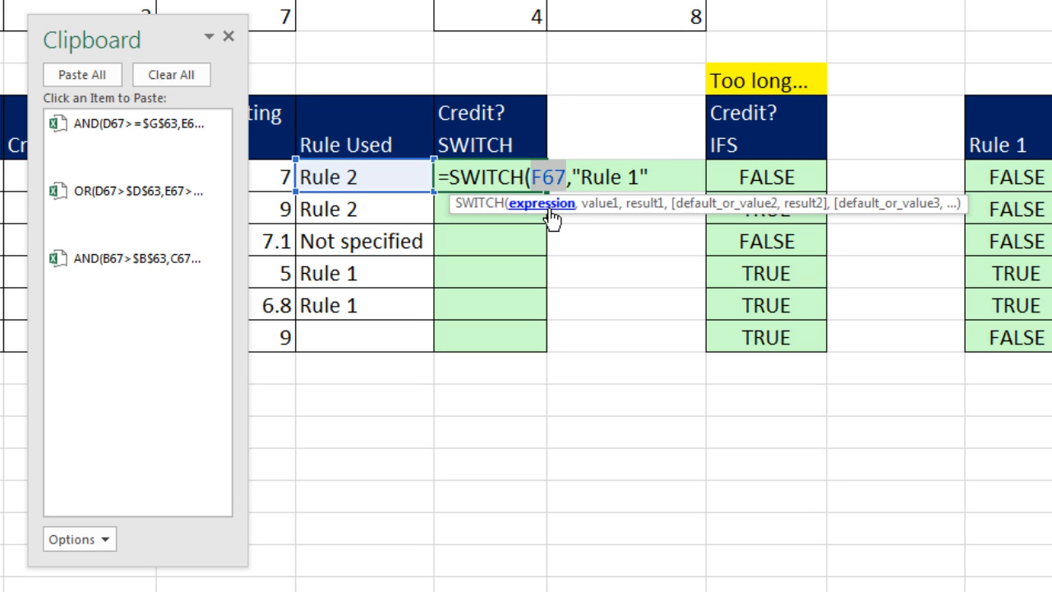
pyautogui.moveTo(598, 203)
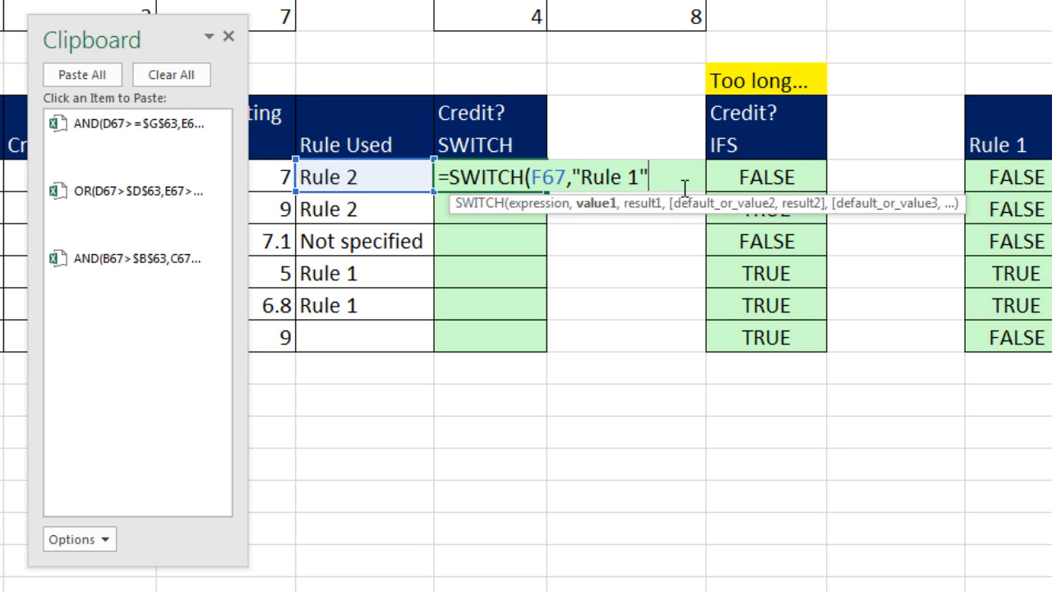
pyautogui.write(',')
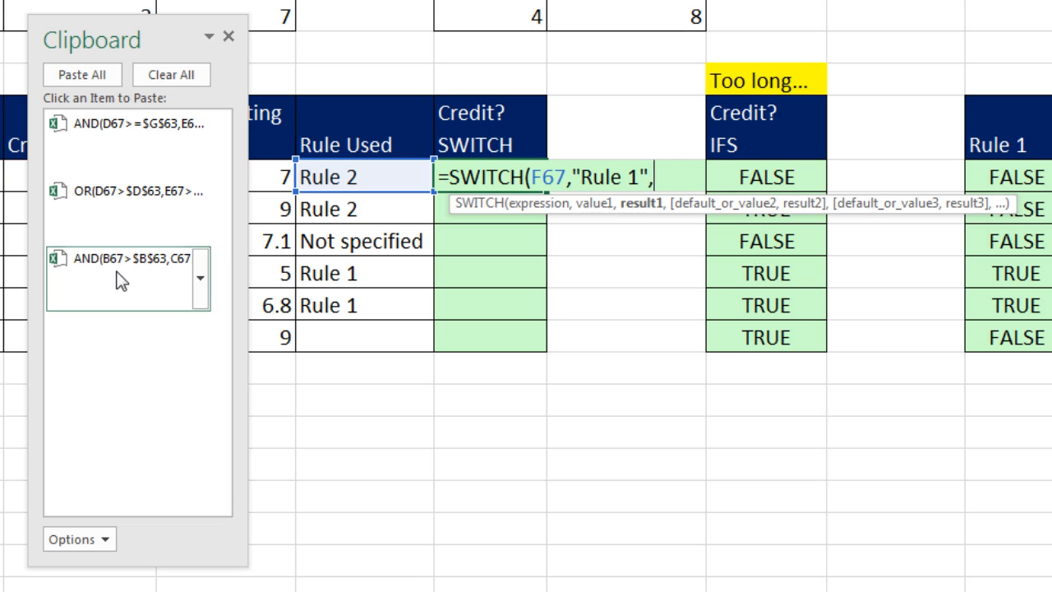
pyautogui.click(129, 257)
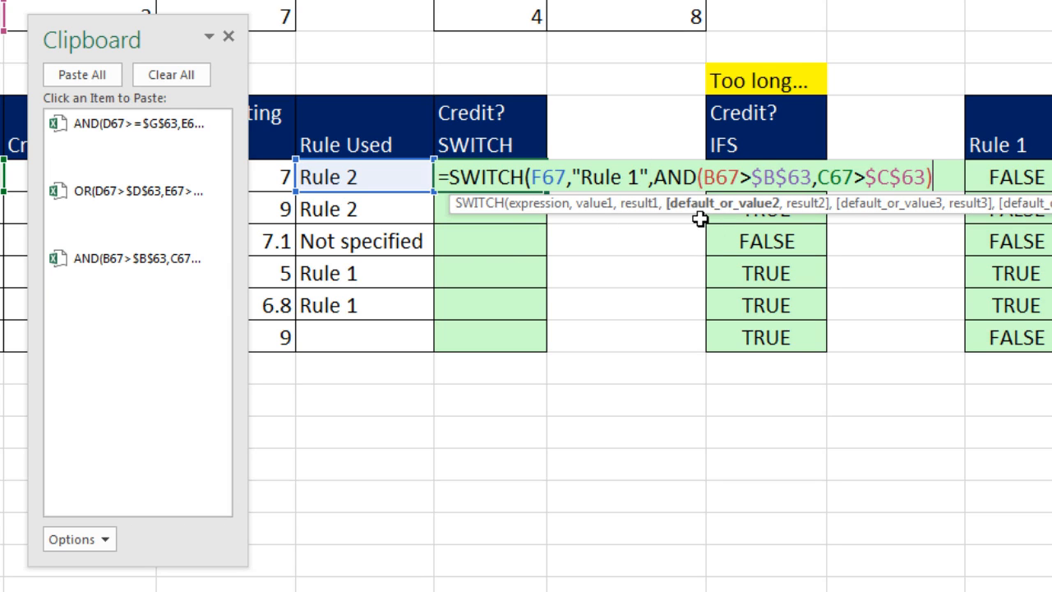
pyautogui.write(',')
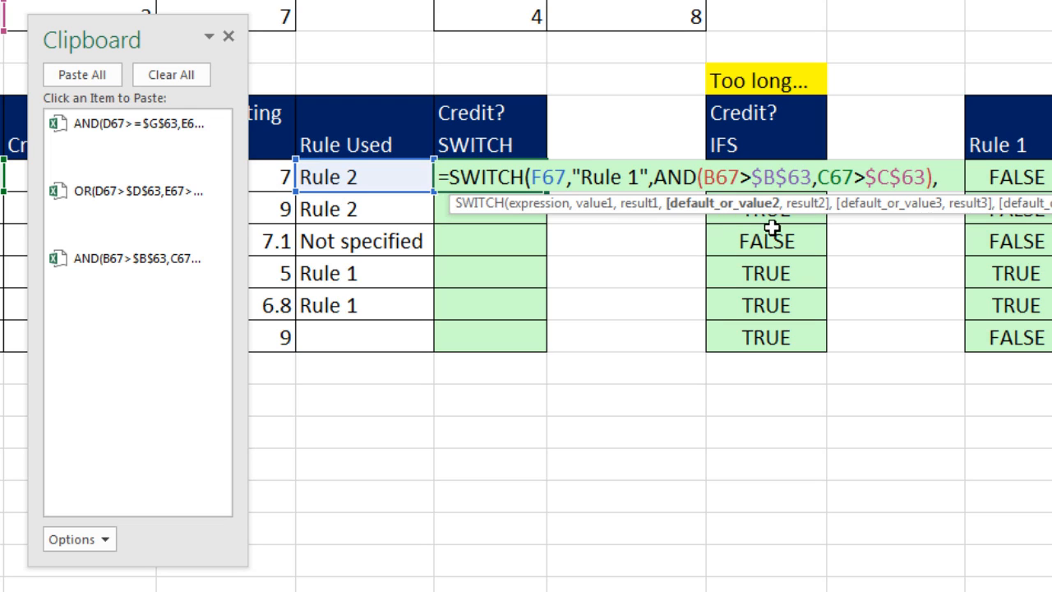
pyautogui.moveTo(930, 240)
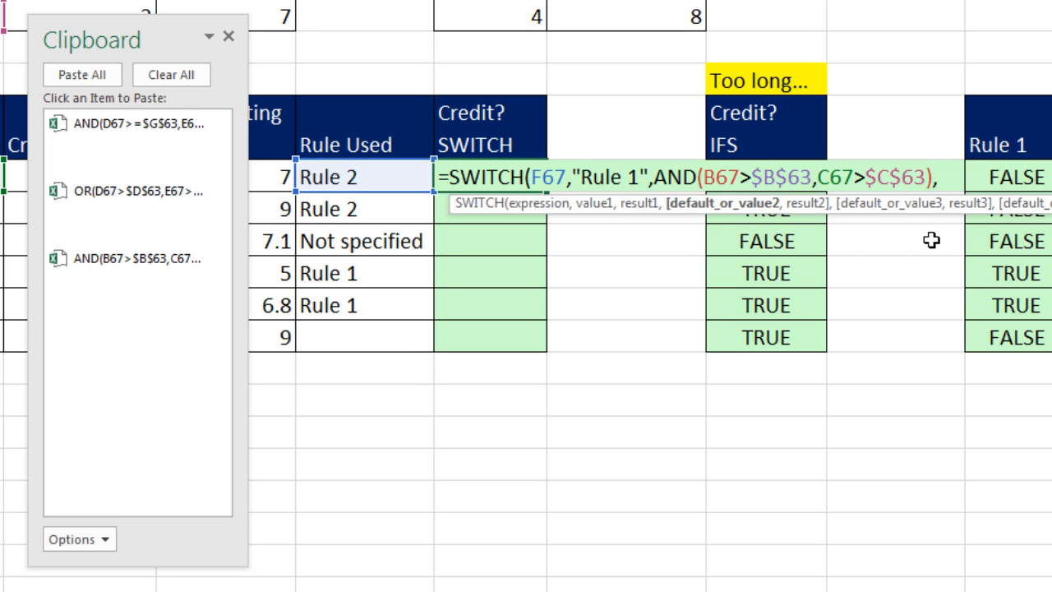
pyautogui.write(',"Rule 2",')
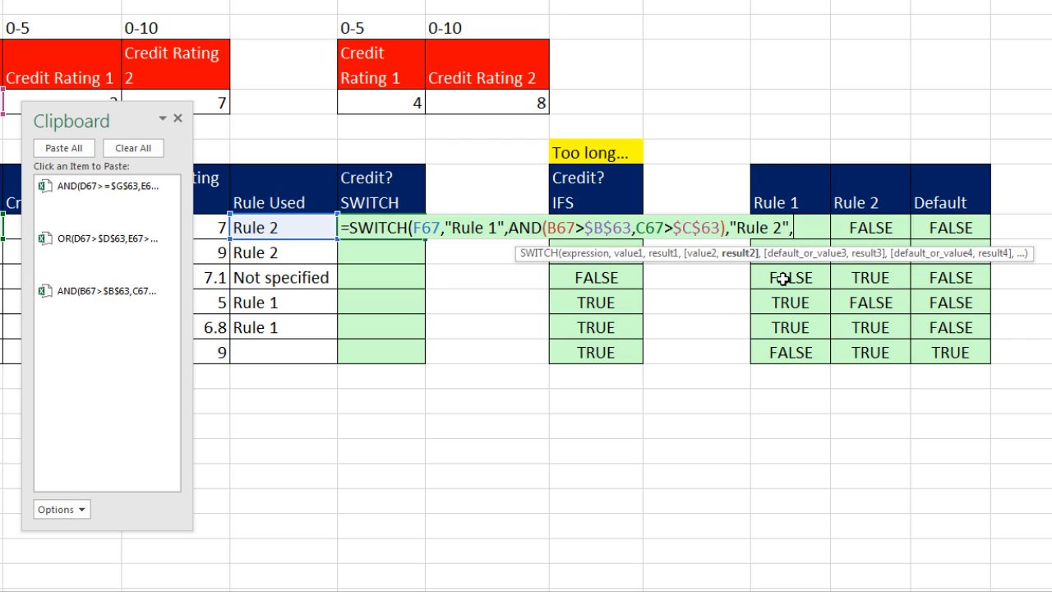
pyautogui.moveTo(730, 256)
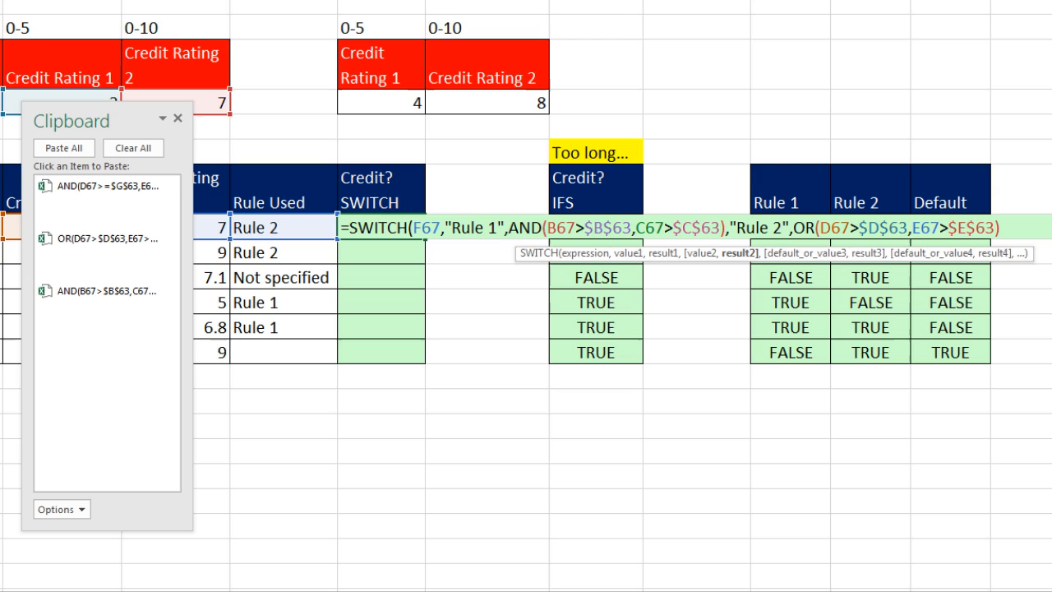
pyautogui.moveTo(197, 14)
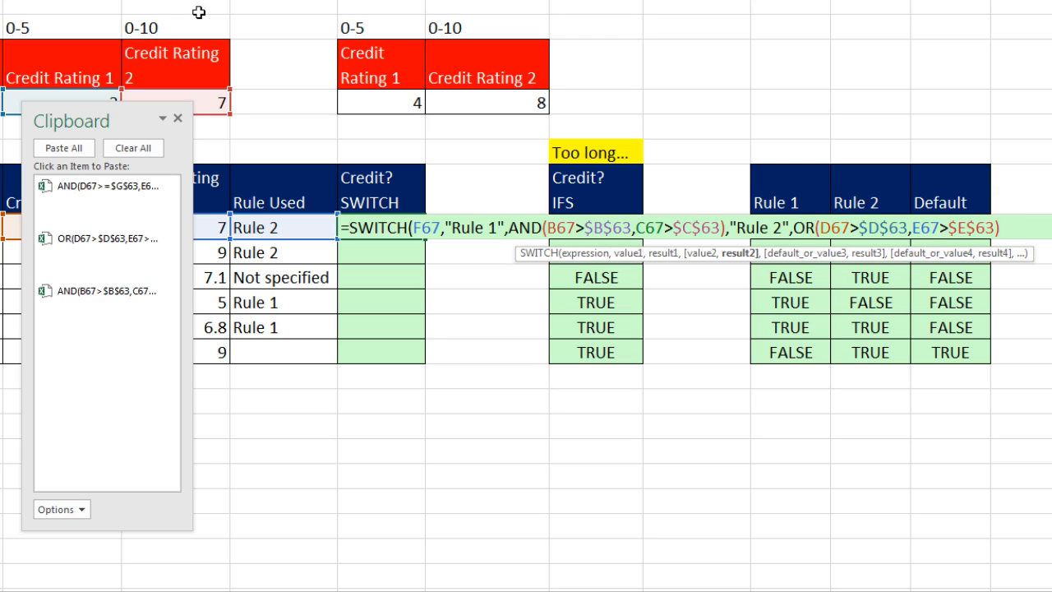
pyautogui.moveTo(274, 23)
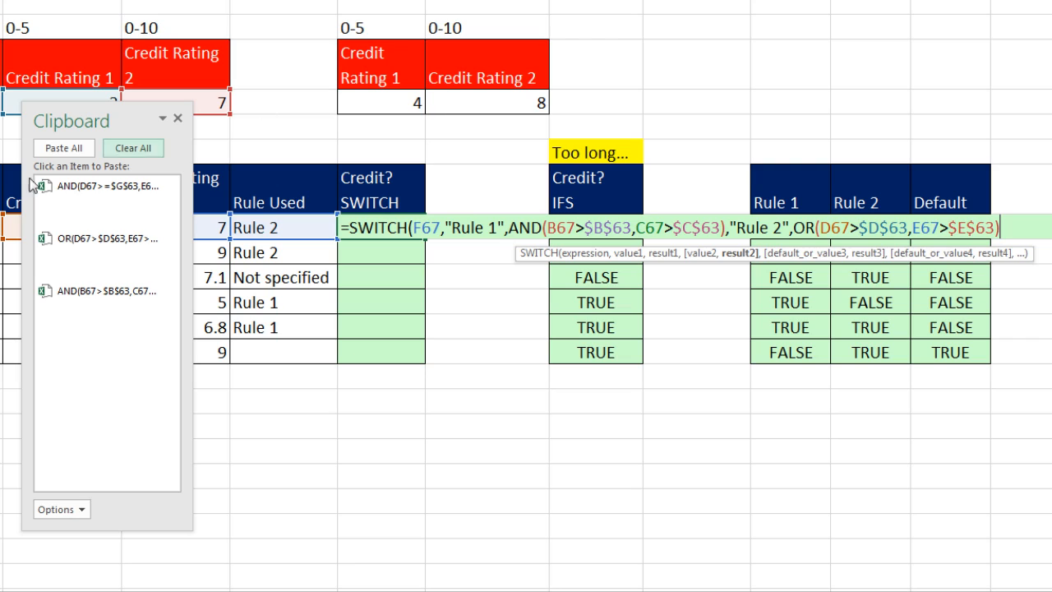
pyautogui.moveTo(755, 273)
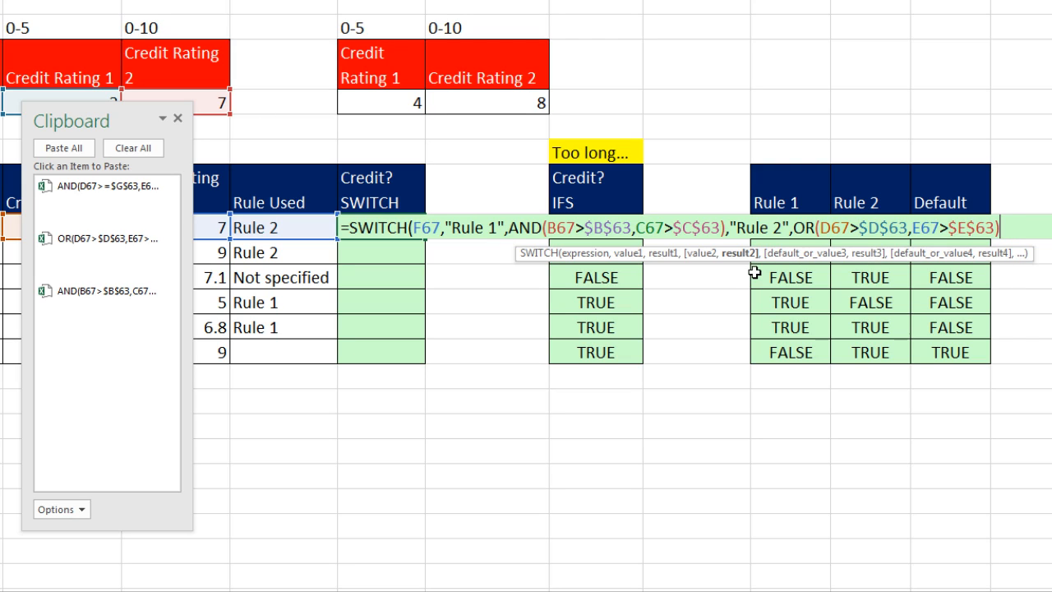
pyautogui.moveTo(776, 297)
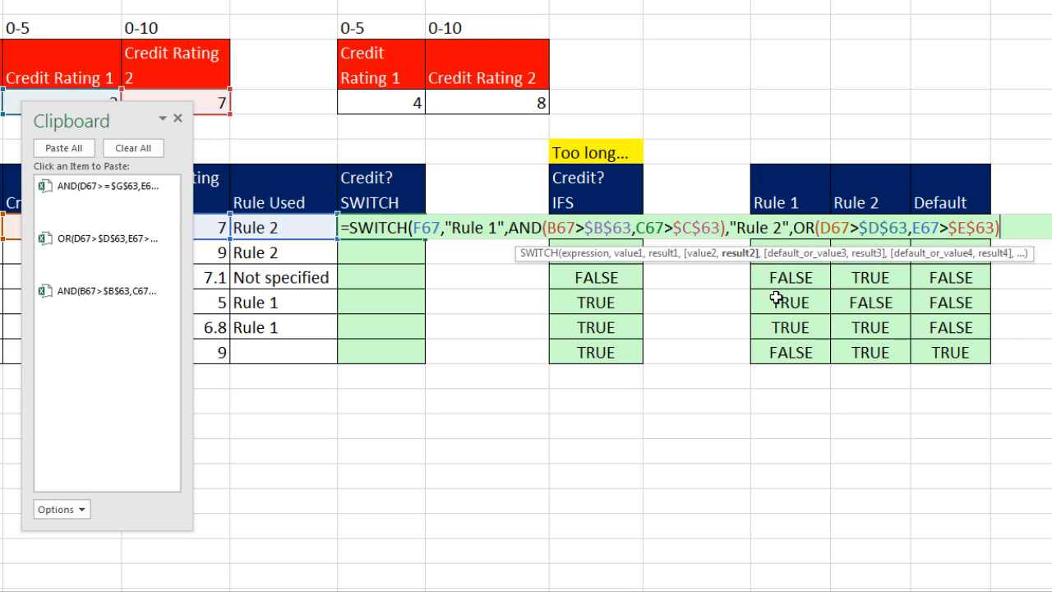
# Finish the SWITCH credit formula in G67 and fill it down through G72.
pyautogui.write(',')
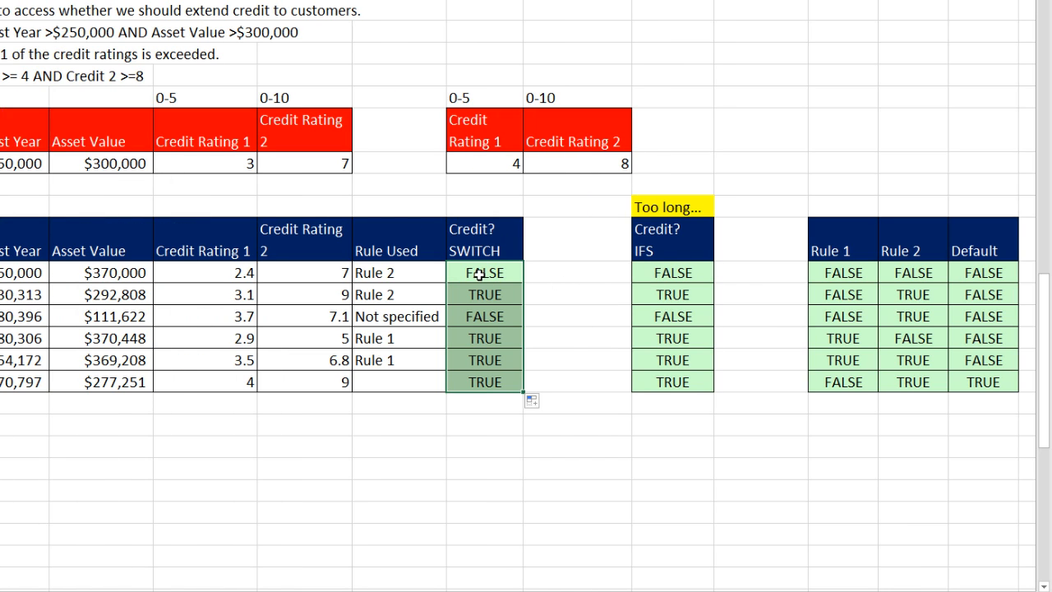
pyautogui.doubleClick(483, 381)
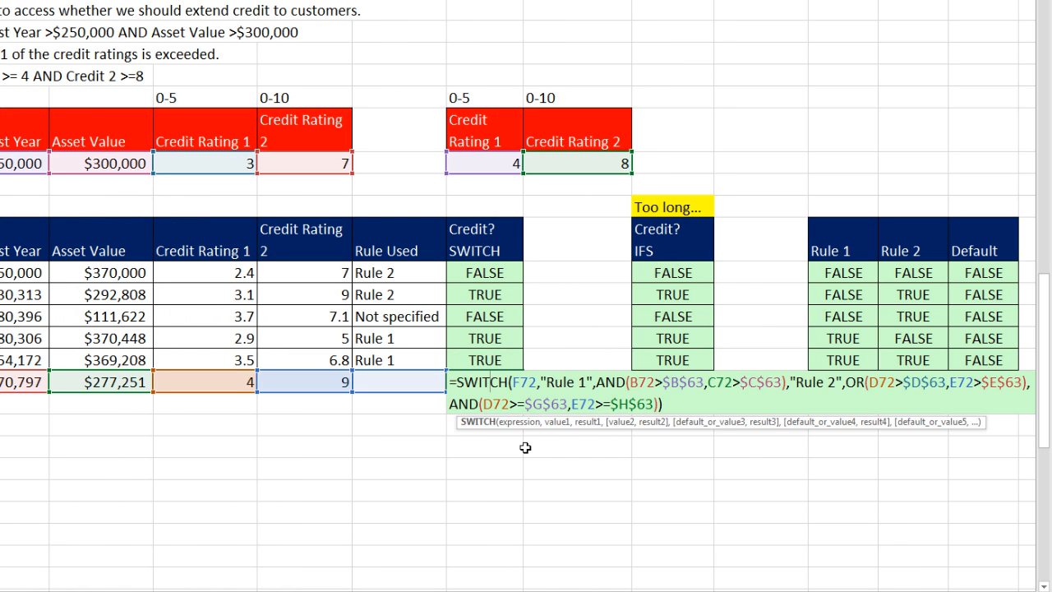
pyautogui.press('Enter')
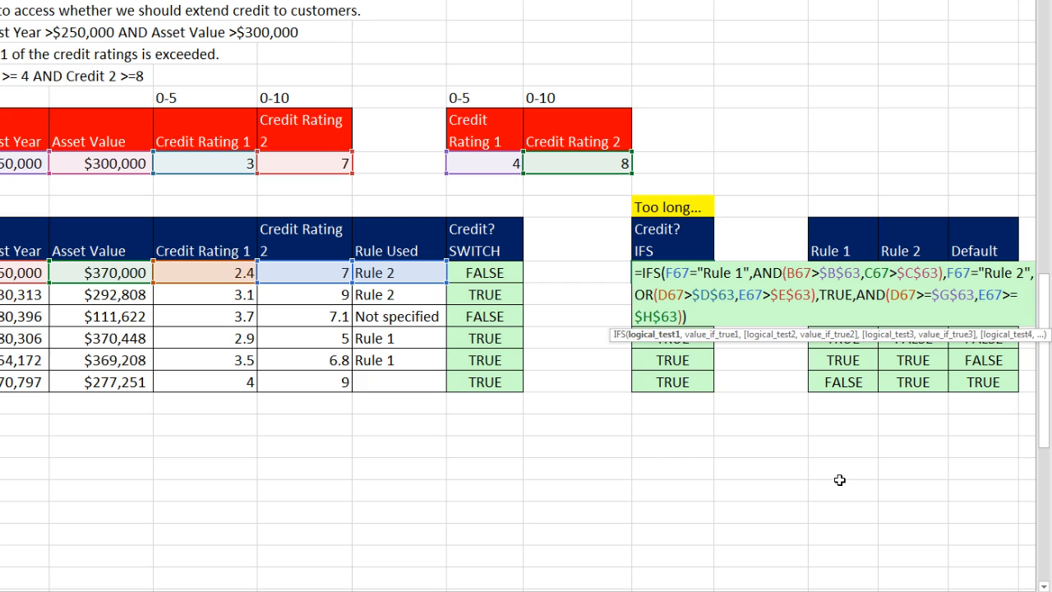
pyautogui.moveTo(845, 480)
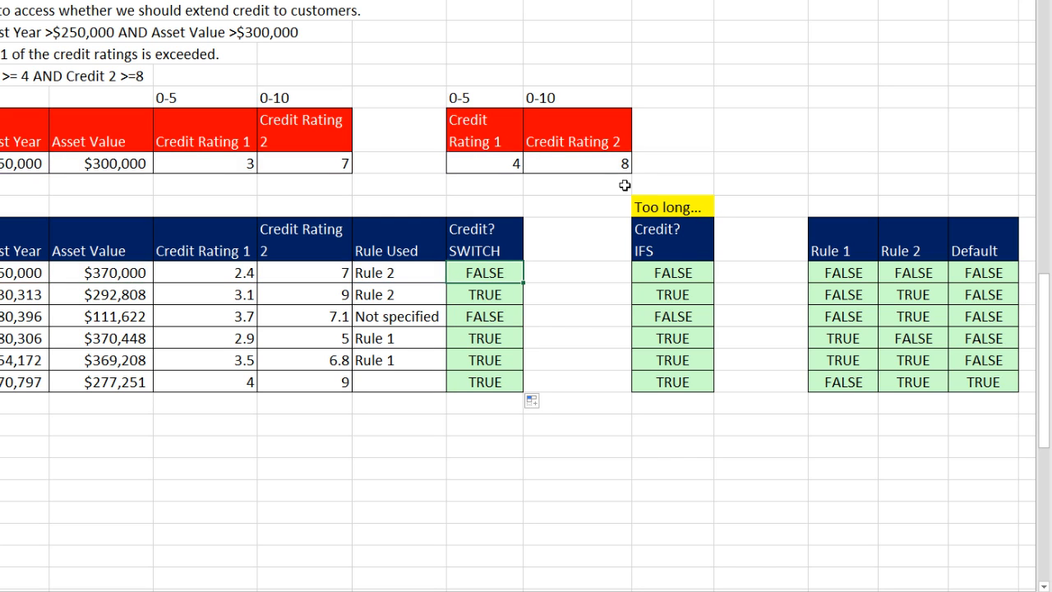
pyautogui.moveTo(277, 365)
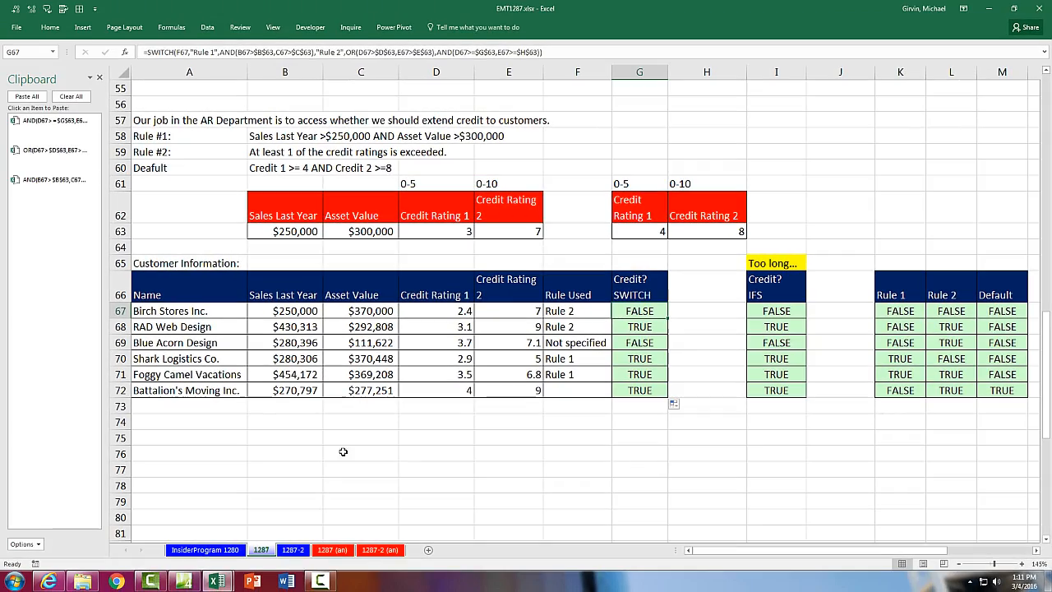
# Switch to sheet 1287-2 and look over the sales amounts and product lookup tables.
pyautogui.click(293, 549)
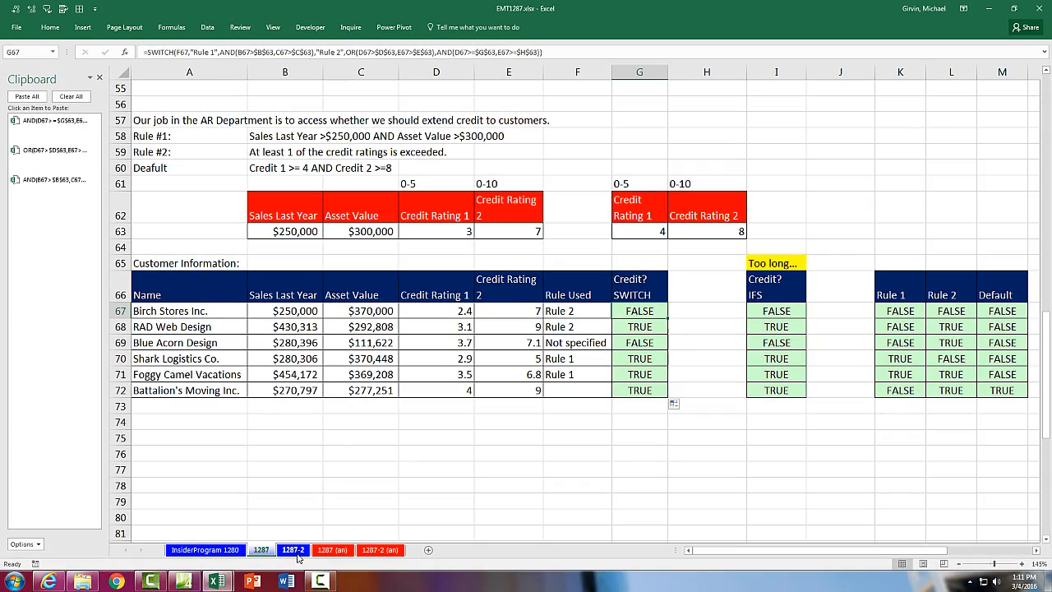
pyautogui.click(292, 548)
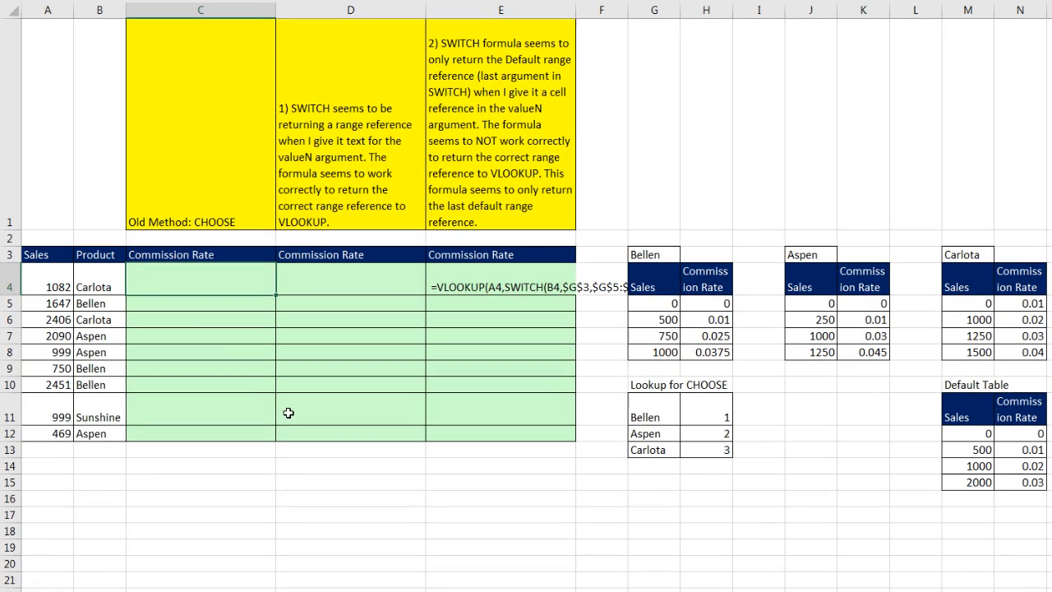
pyautogui.click(48, 434)
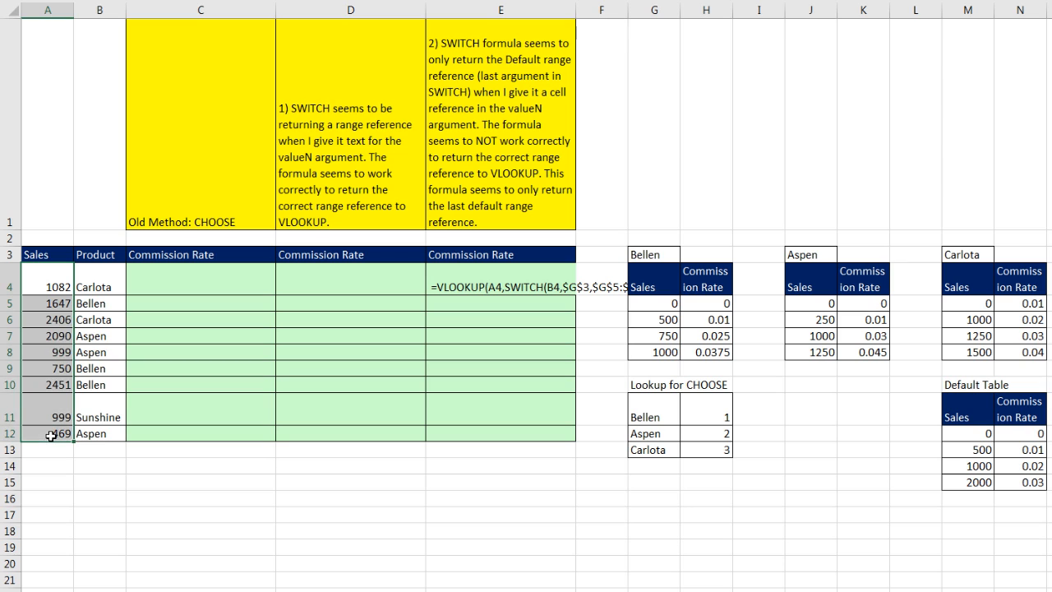
pyautogui.click(98, 302)
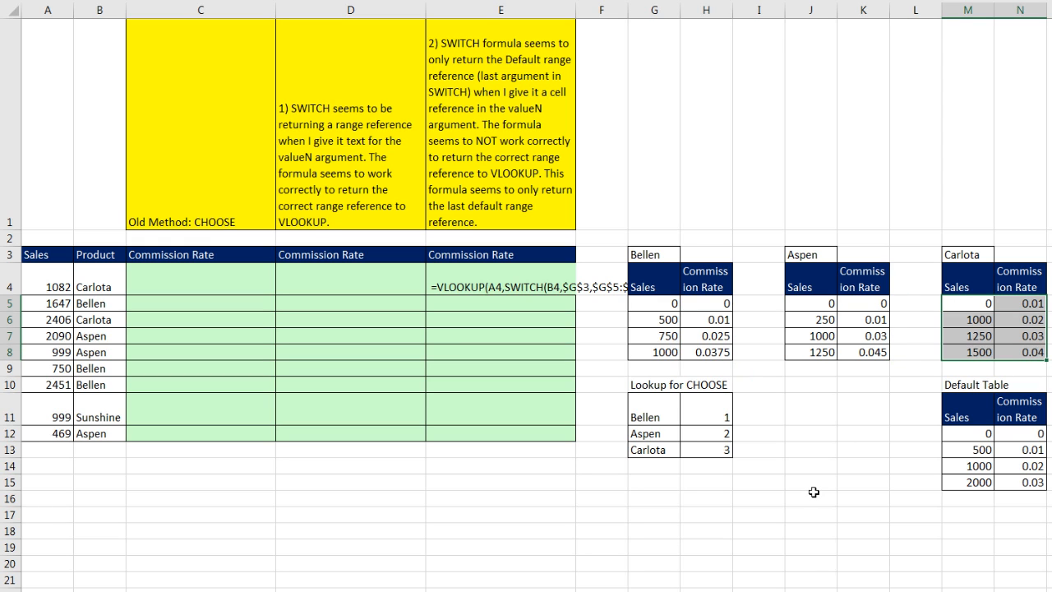
pyautogui.moveTo(547, 355)
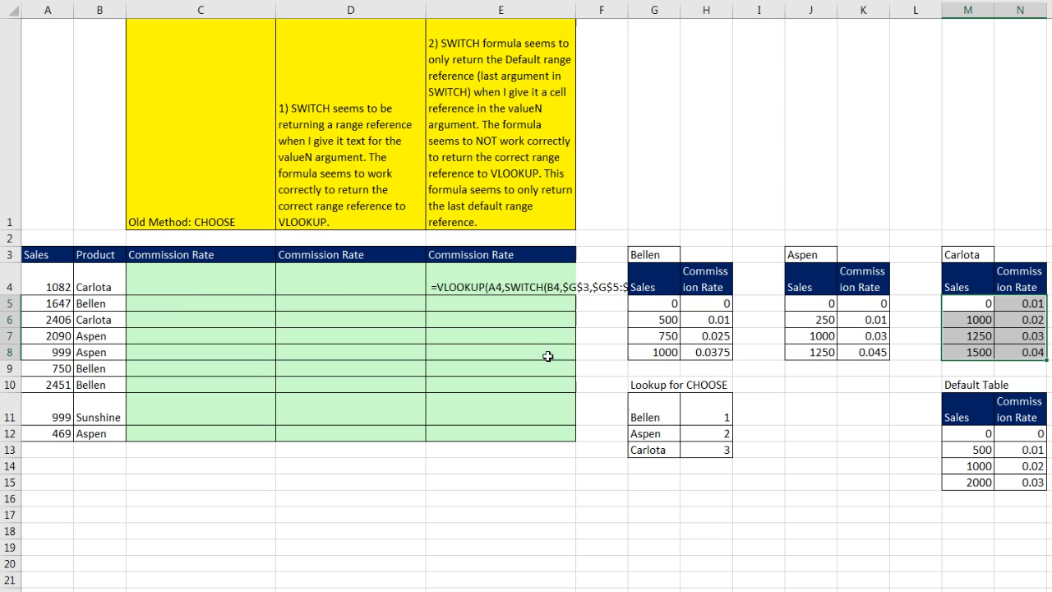
pyautogui.moveTo(217, 575)
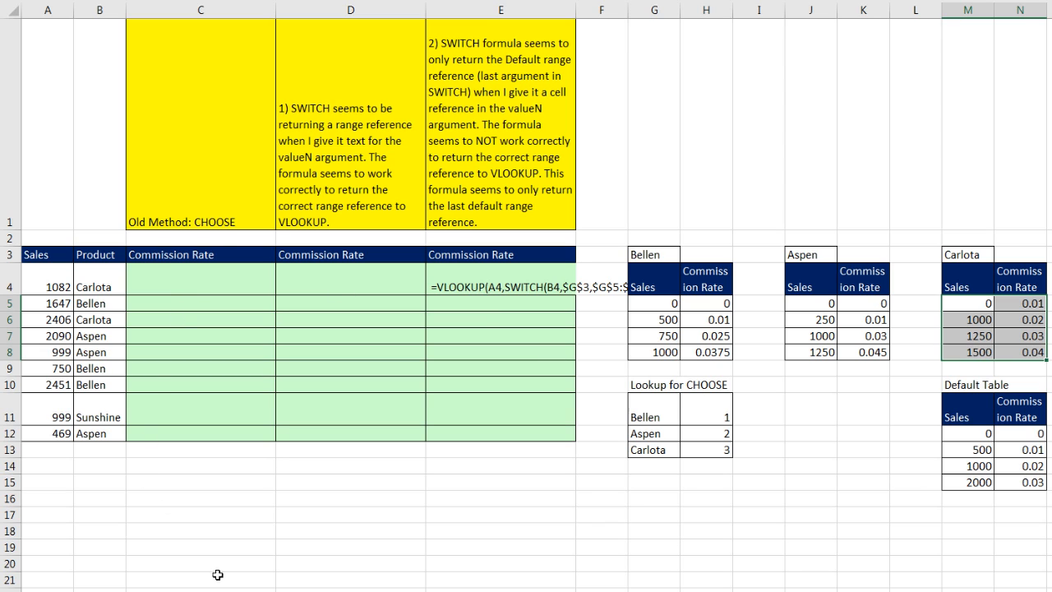
pyautogui.moveTo(206, 477)
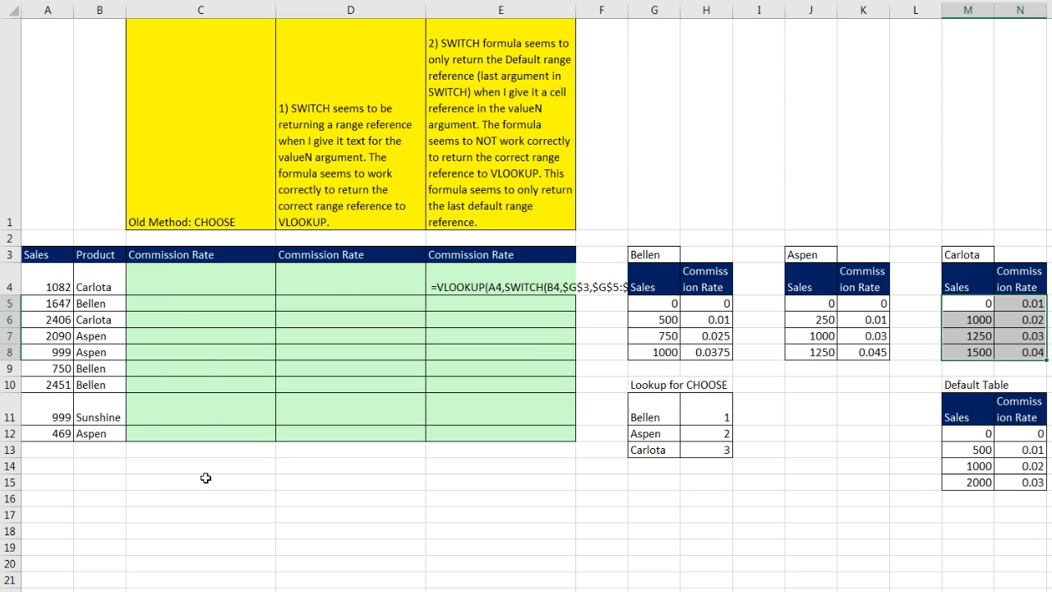
pyautogui.moveTo(322, 434)
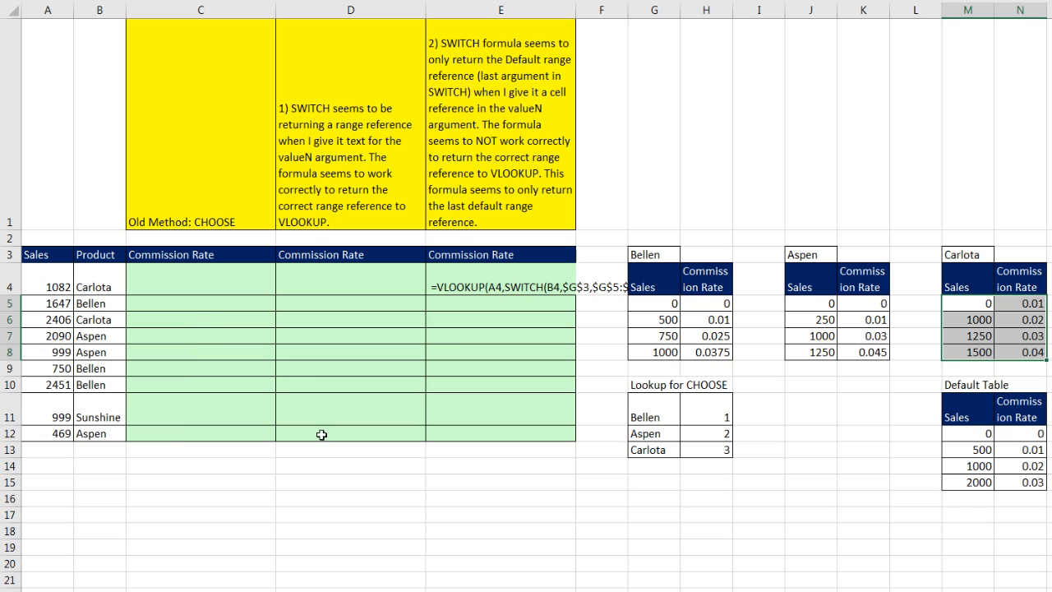
pyautogui.moveTo(398, 509)
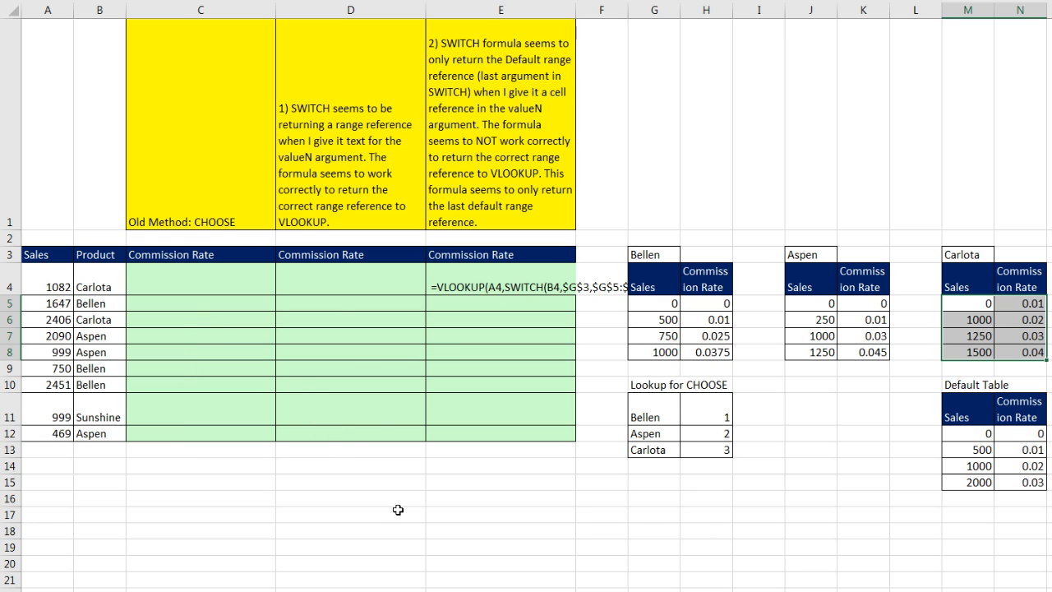
pyautogui.moveTo(253, 304)
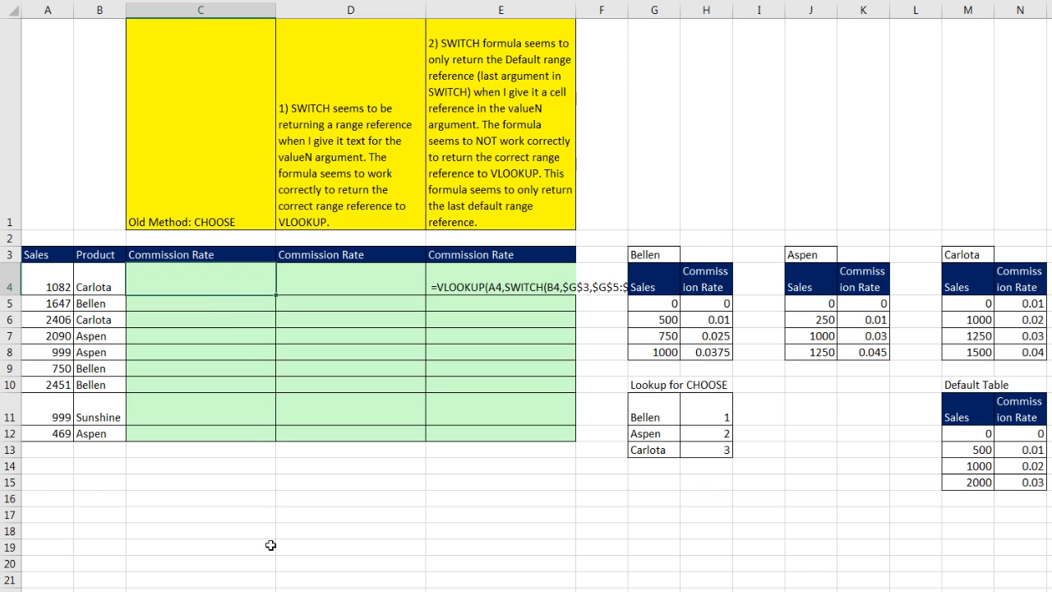
pyautogui.moveTo(237, 564)
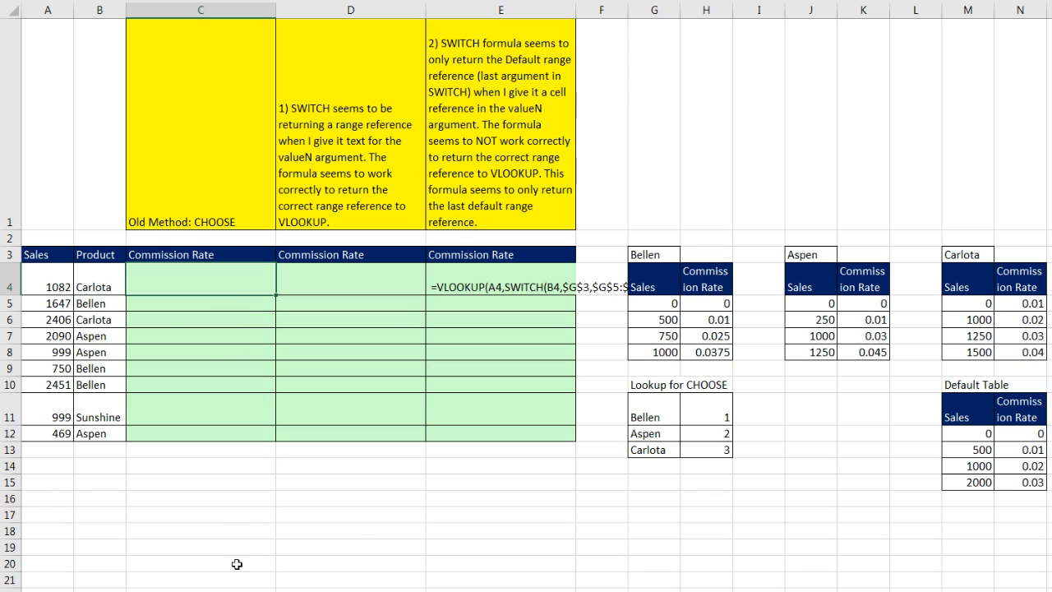
# Begin C4's =CHOOSE(VLOOKUP(B4,$G$11:$H$13,2,0) returning the product's index number.
pyautogui.write('=c')
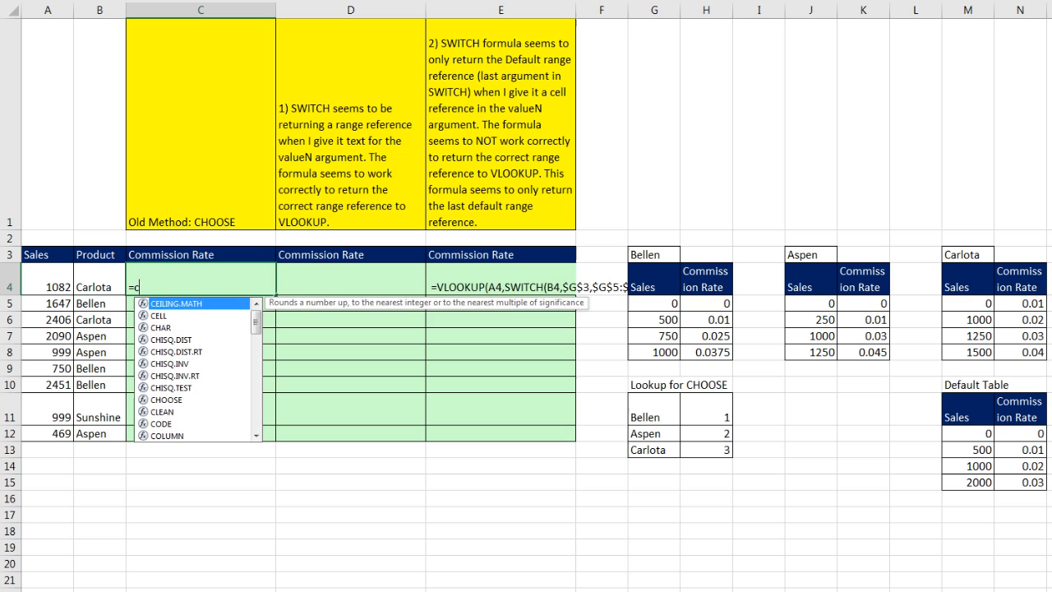
pyautogui.write('h')
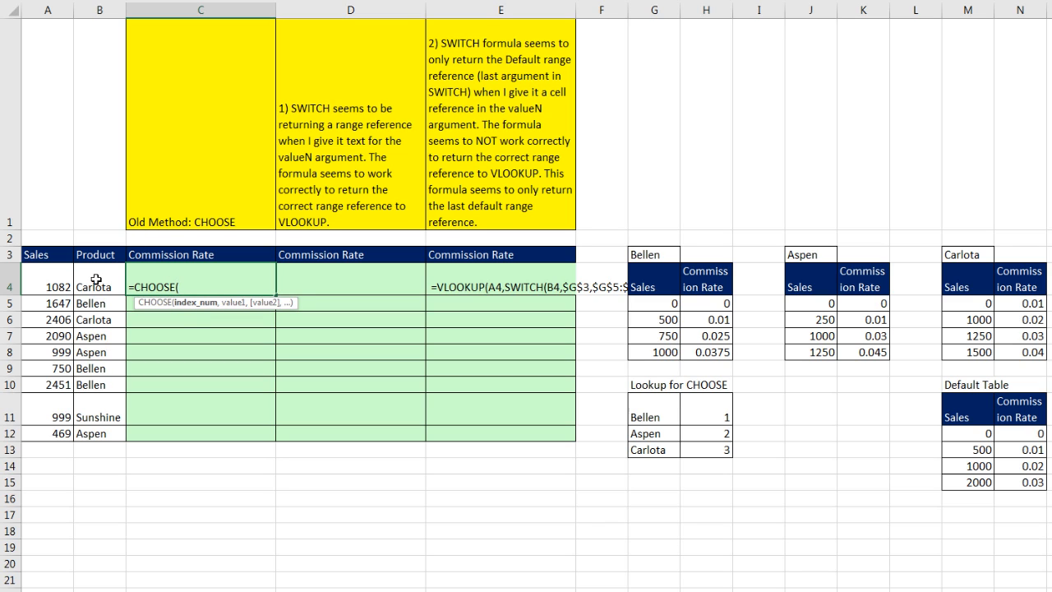
pyautogui.moveTo(296, 419)
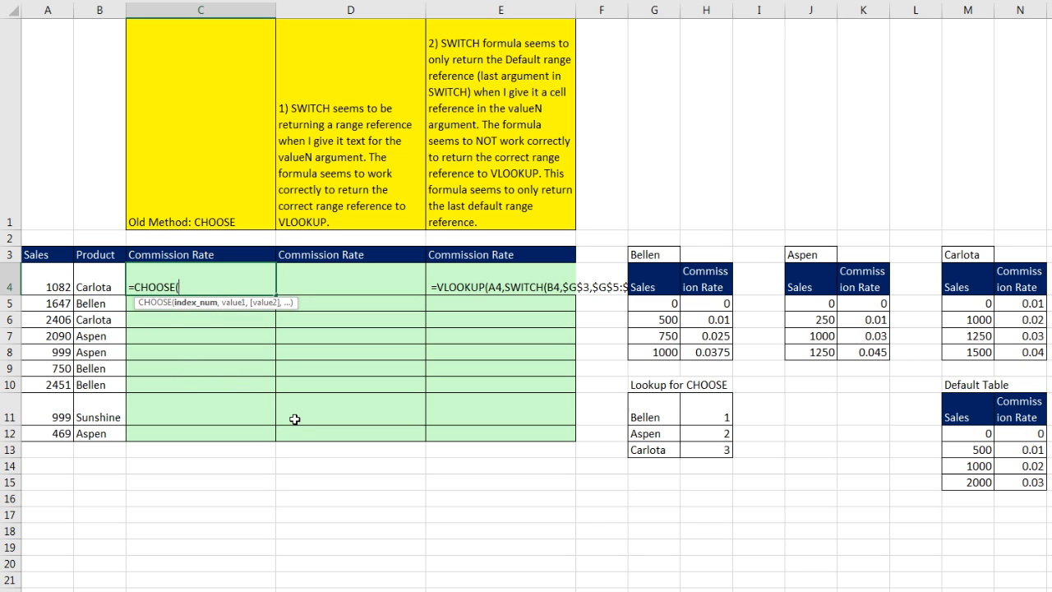
pyautogui.moveTo(473, 460)
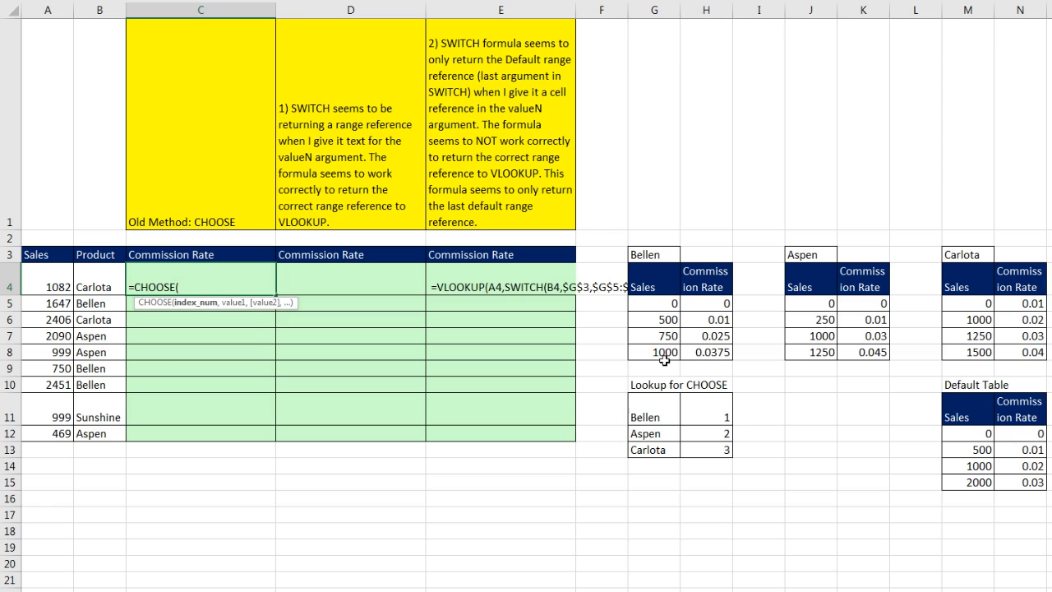
pyautogui.moveTo(977, 255)
pyautogui.write('VLOOKUP(B4')
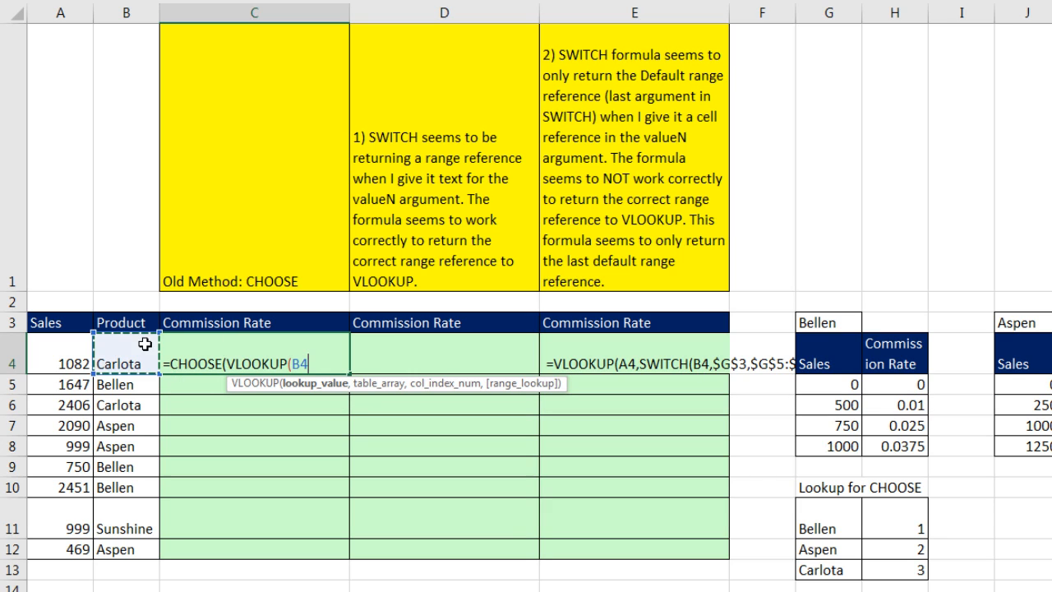
pyautogui.moveTo(300, 407)
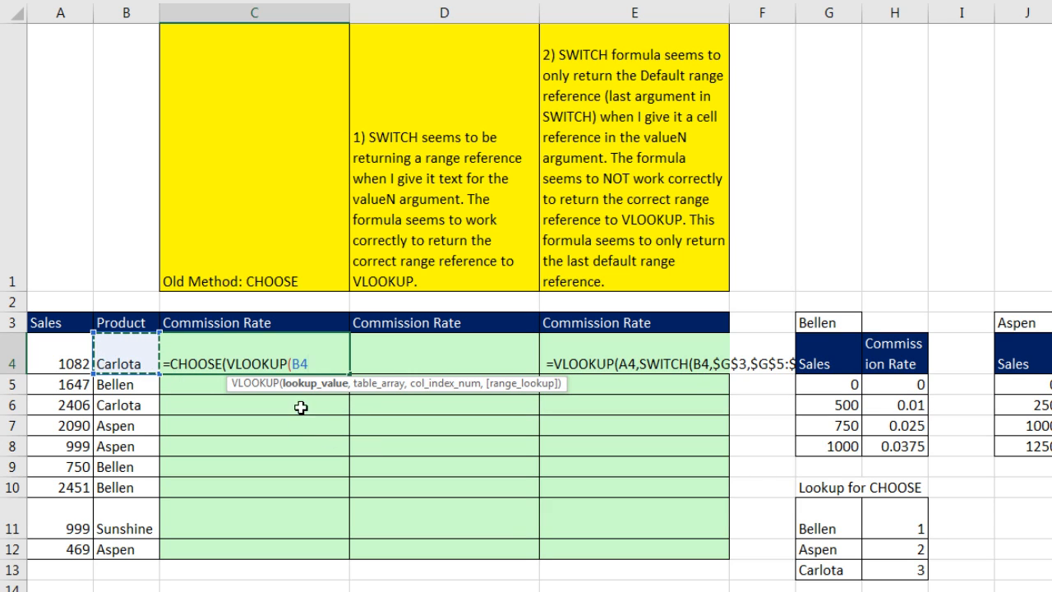
pyautogui.moveTo(335, 403)
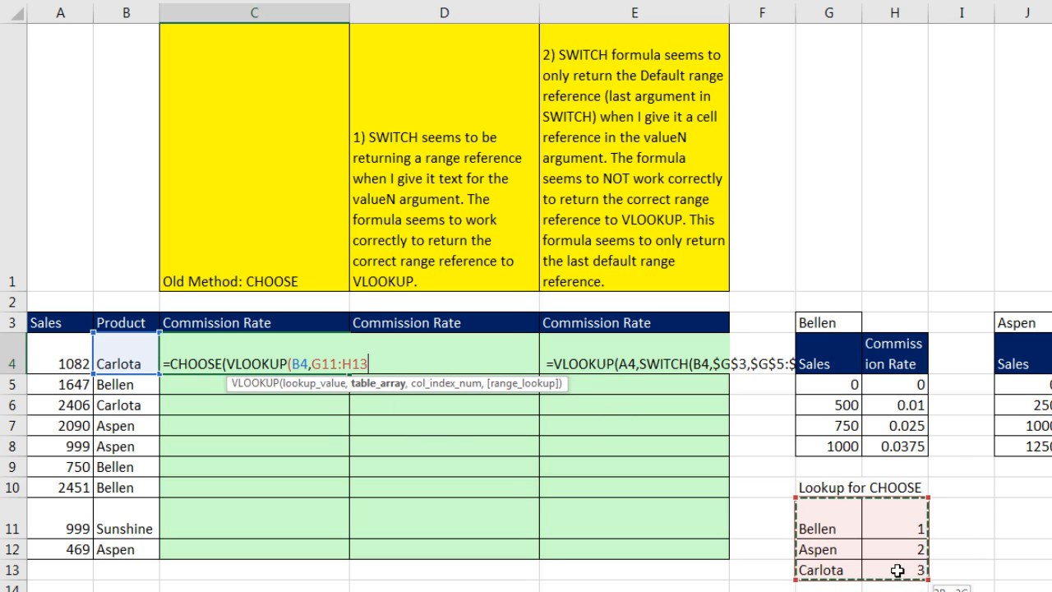
pyautogui.press('F4')
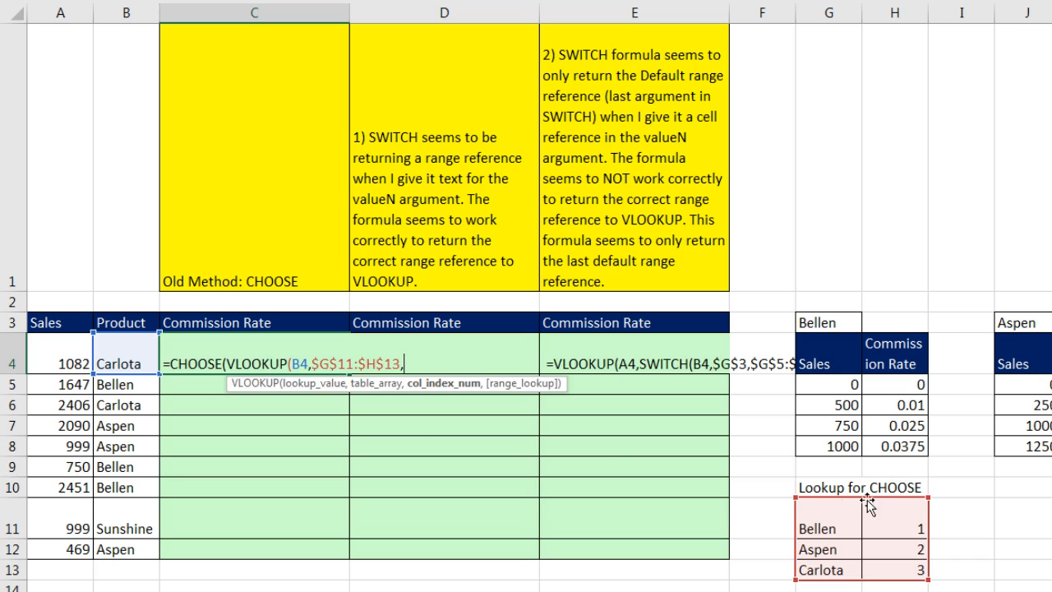
pyautogui.write('2,')
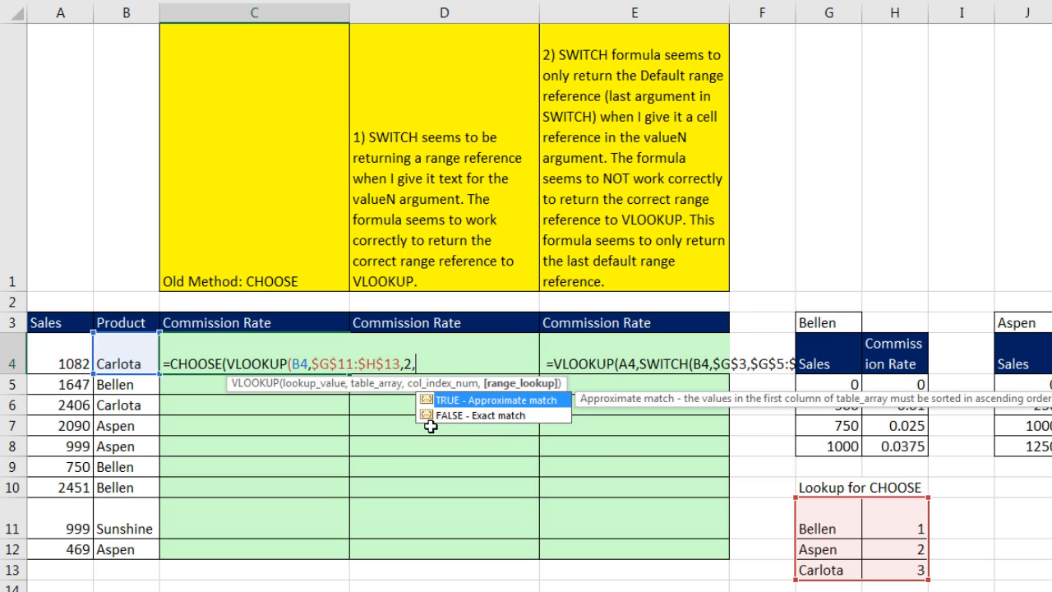
pyautogui.write('0)')
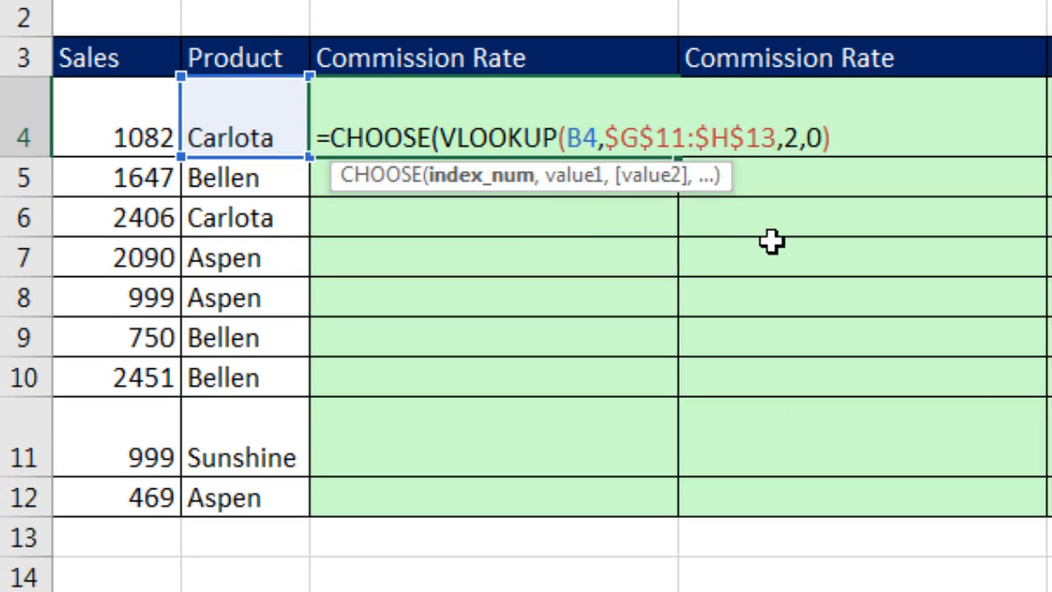
# Wrap C4's product VLOOKUP in IFNA so unlisted products return index 4.
pyautogui.write('i')
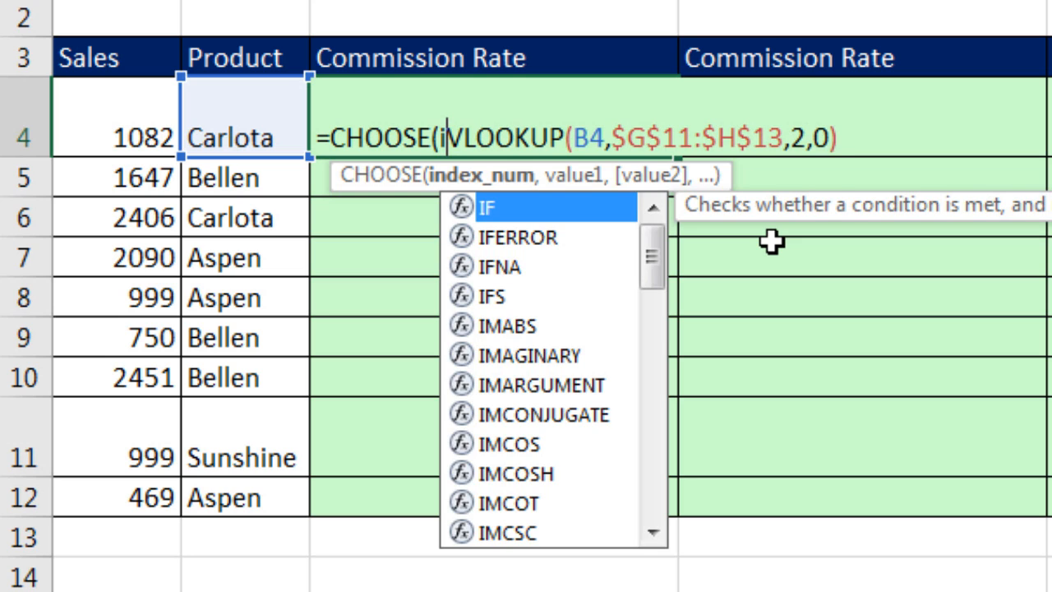
pyautogui.write('fna')
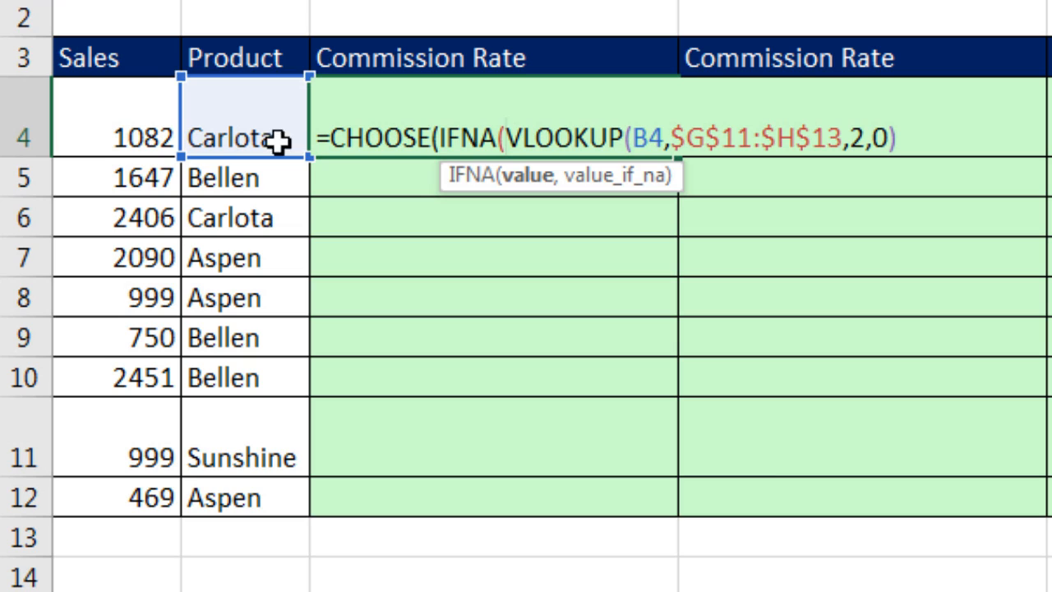
pyautogui.moveTo(947, 148)
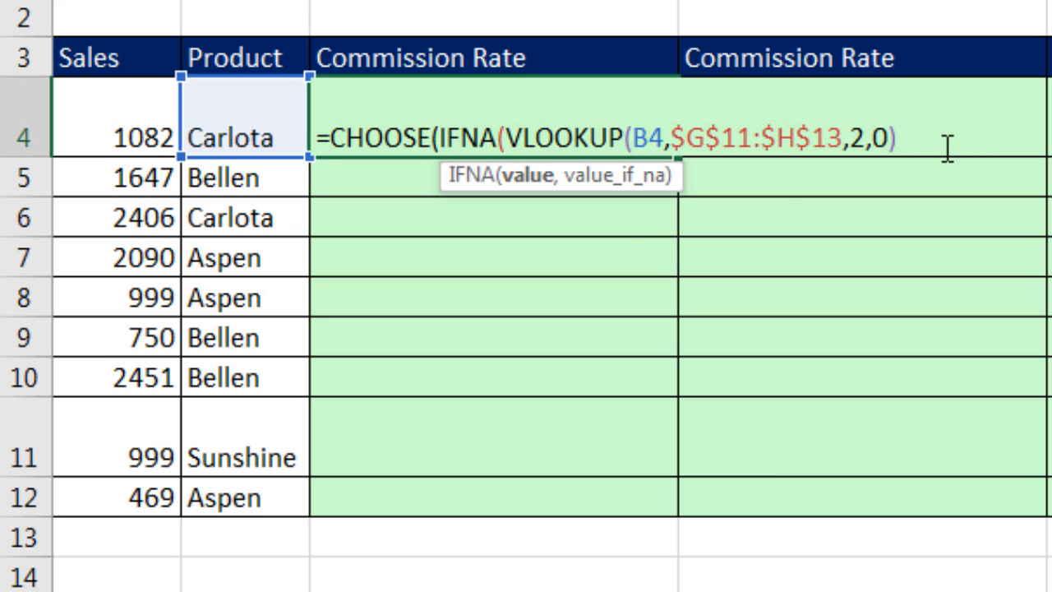
pyautogui.write(',4')
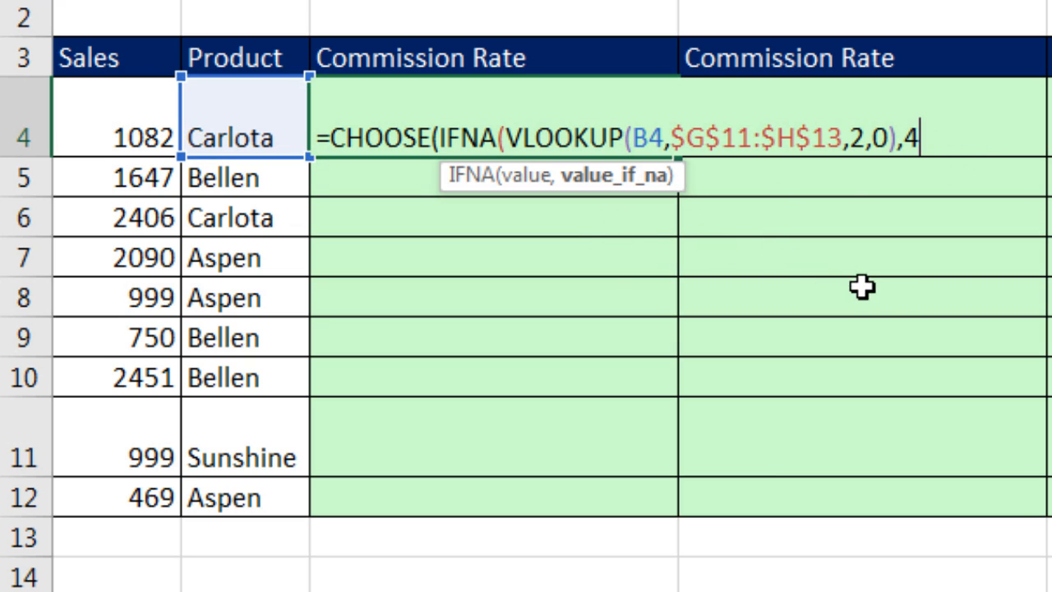
pyautogui.write('),')
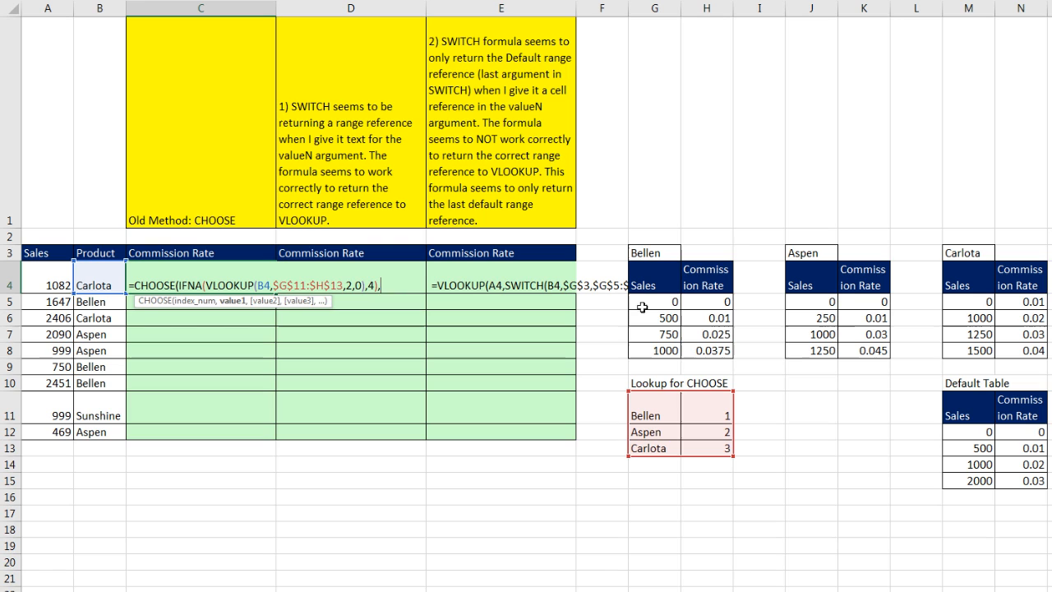
# Add the Bellen, Aspen, Carlota and Default tables as absolute CHOOSE values and fill C4:C12, giving #VALUE!
pyautogui.moveTo(641, 302); pyautogui.dragTo(723, 350)
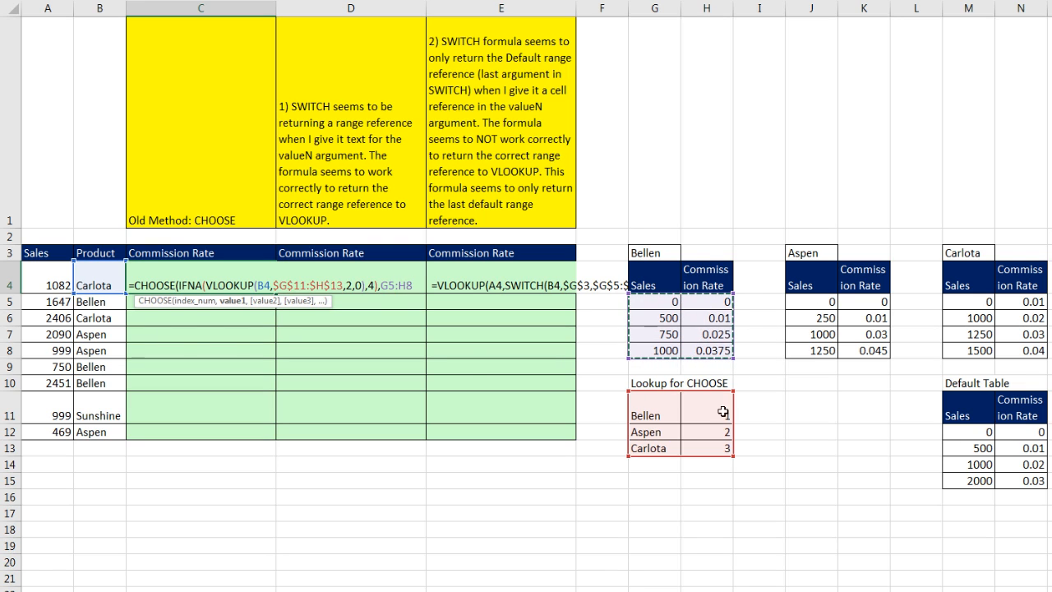
pyautogui.press('f4')
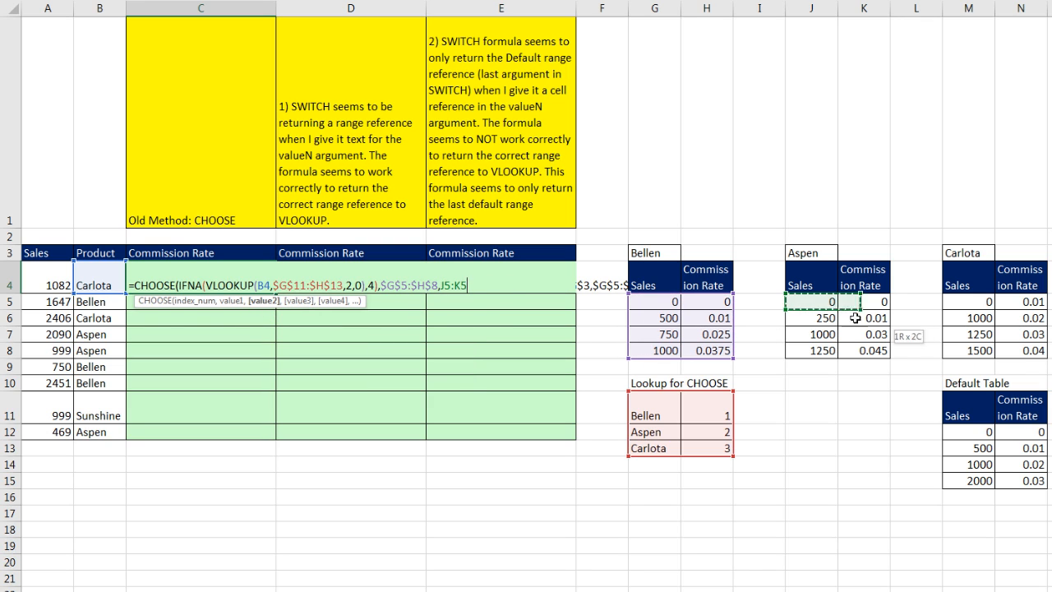
pyautogui.press('f4')
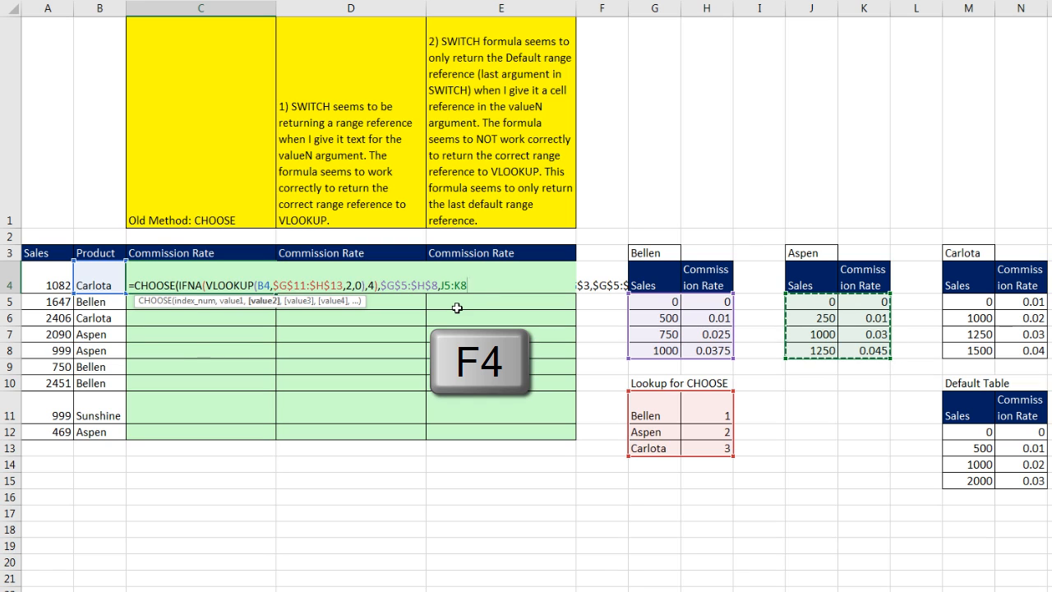
pyautogui.press('F4')
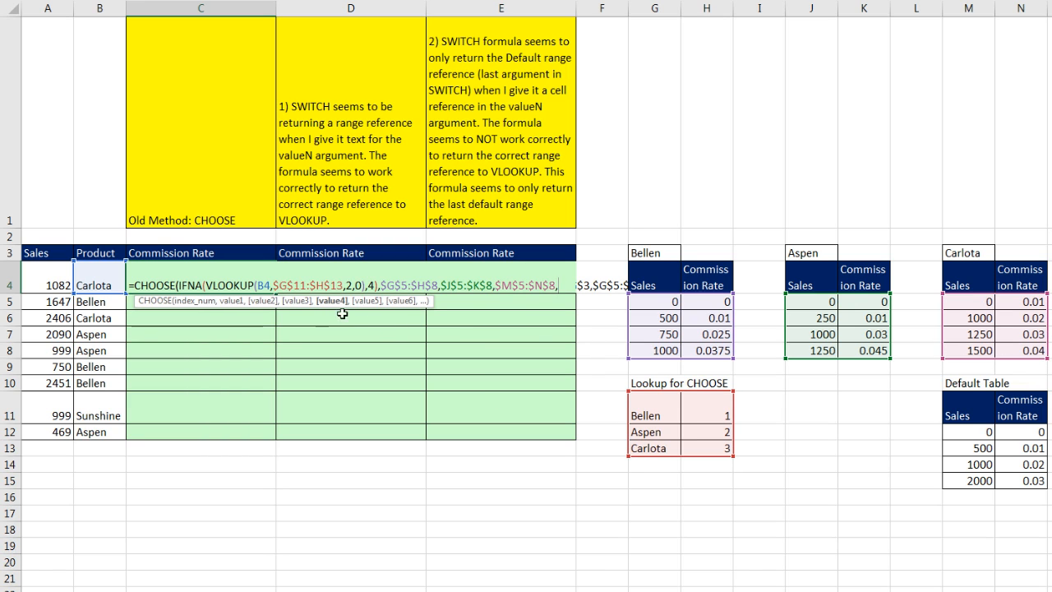
pyautogui.moveTo(957, 430); pyautogui.dragTo(1044, 488)
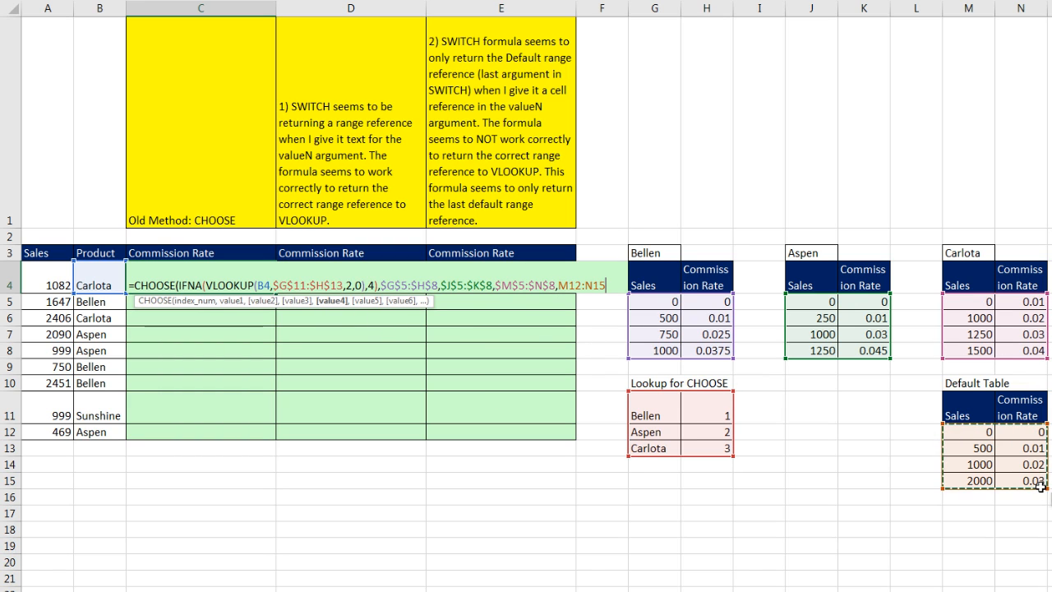
pyautogui.press('f4')
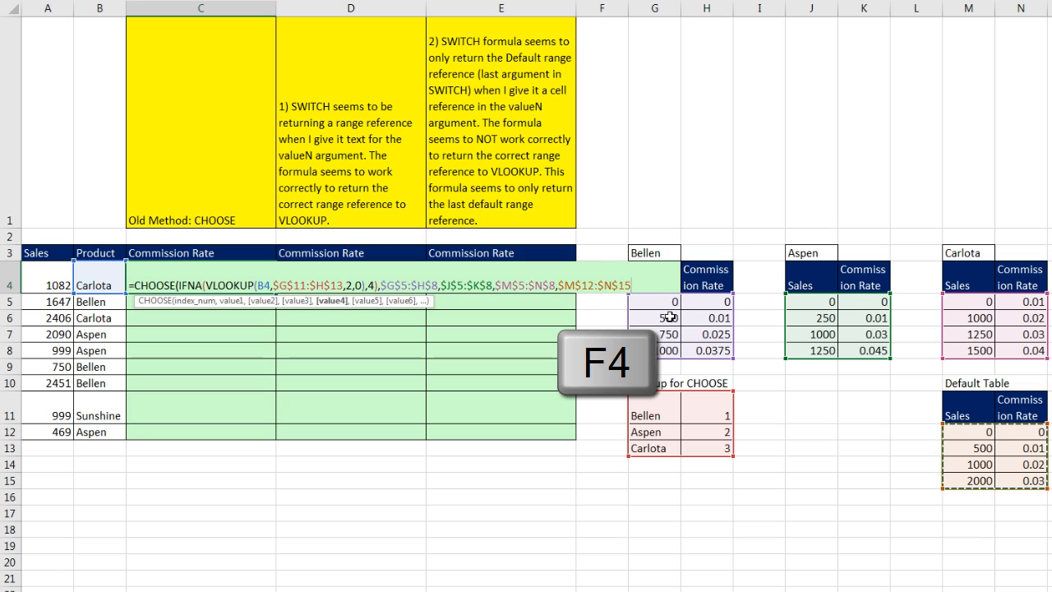
pyautogui.press('f4')
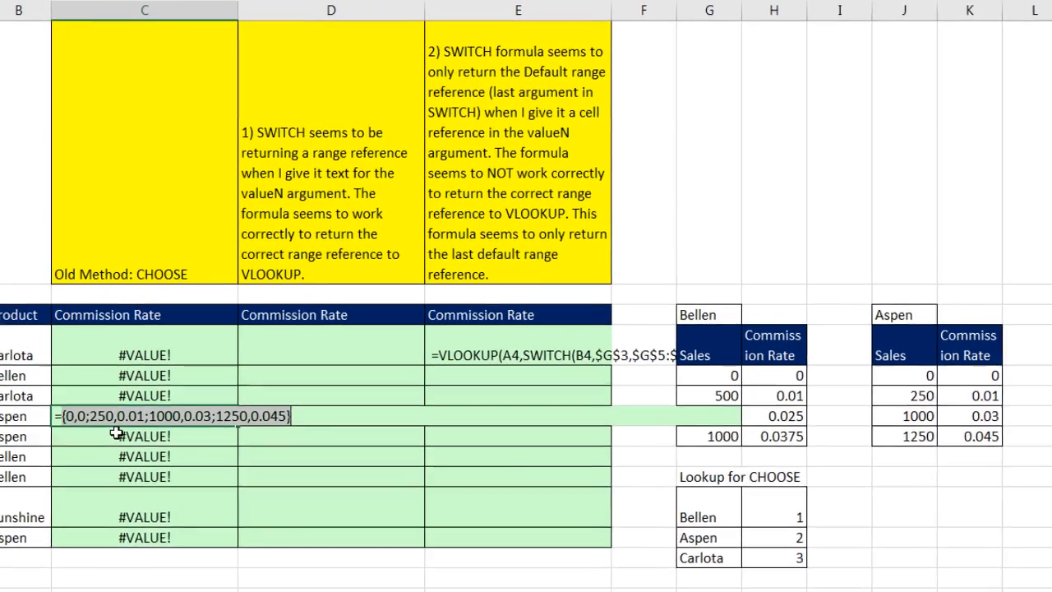
# Wrap C4's CHOOSE in VLOOKUP(A4,...,2) and fill down so rates like 0.02 and 0.0375 appear.
pyautogui.scroll(-3)
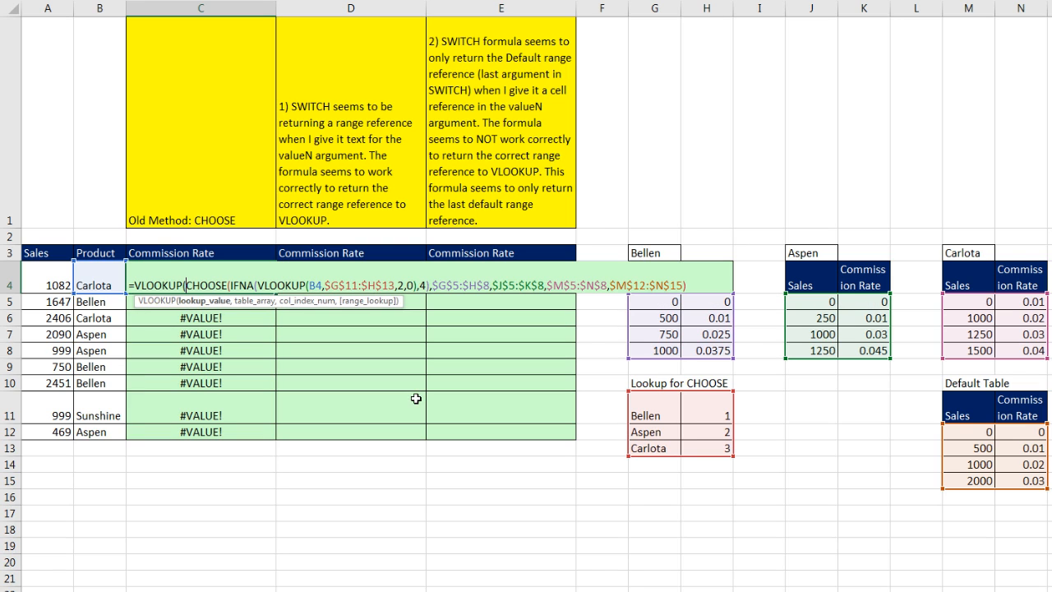
pyautogui.moveTo(56, 280)
pyautogui.write('A4,')
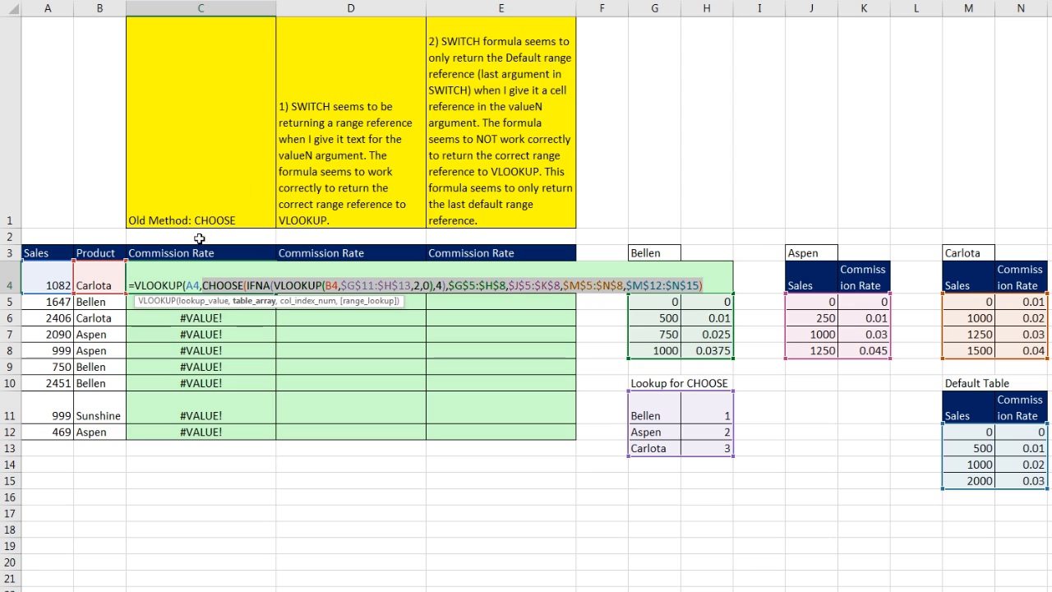
pyautogui.moveTo(660, 312)
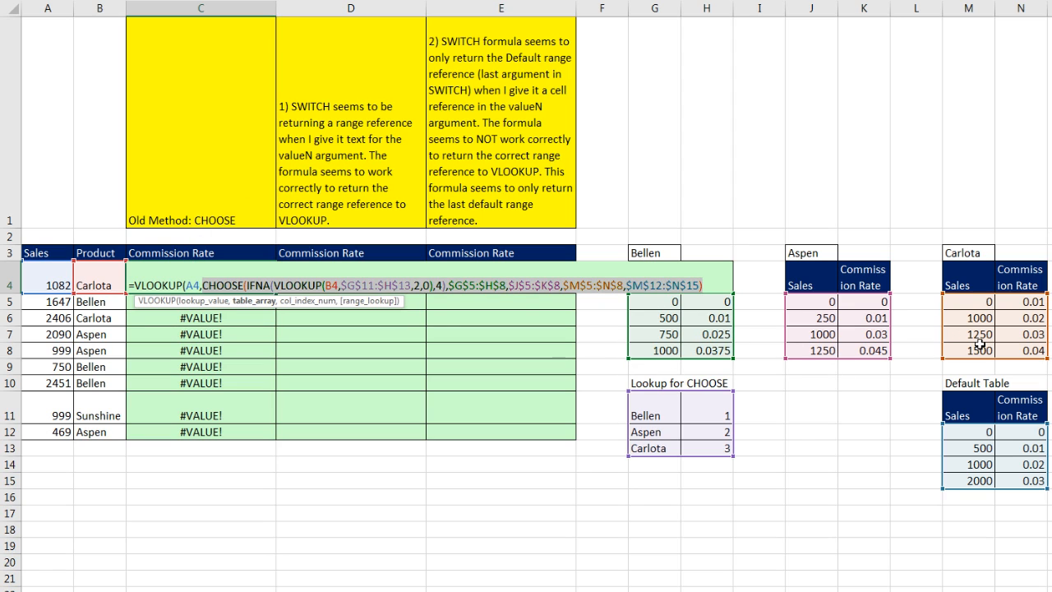
pyautogui.moveTo(910, 450)
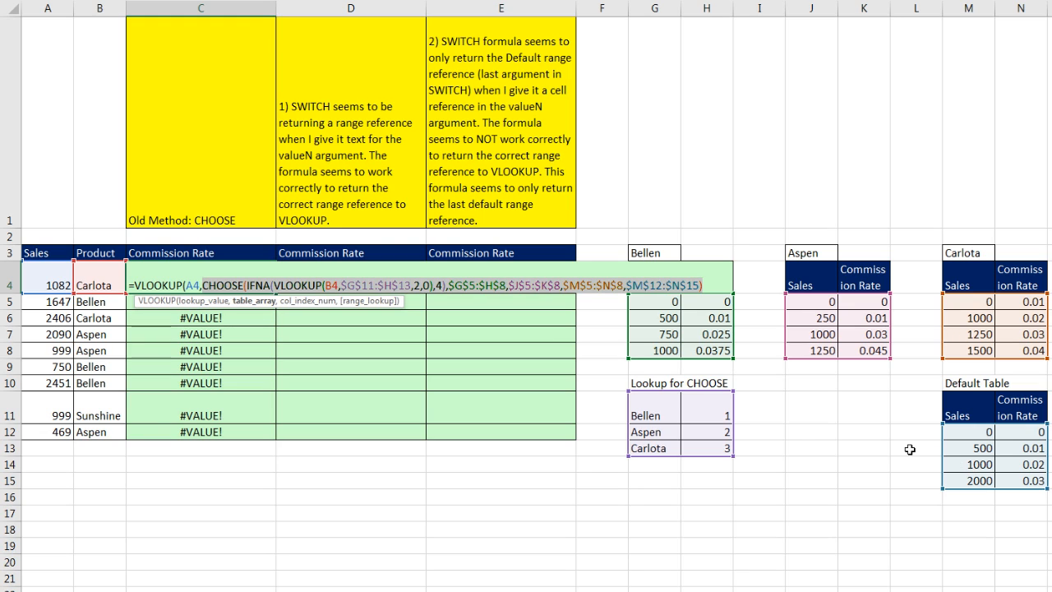
pyautogui.moveTo(313, 301)
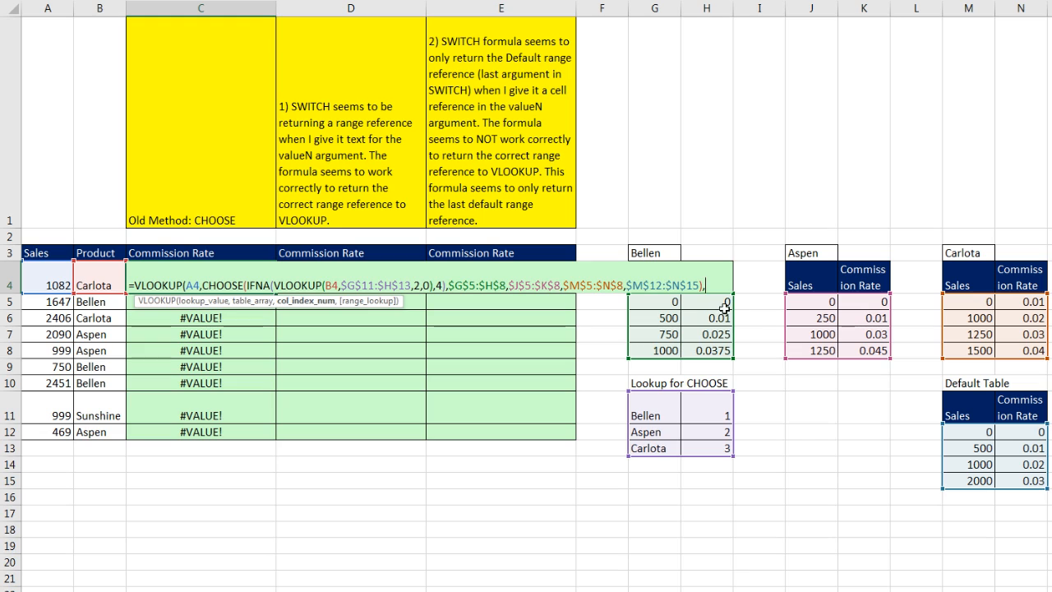
pyautogui.write(',2')
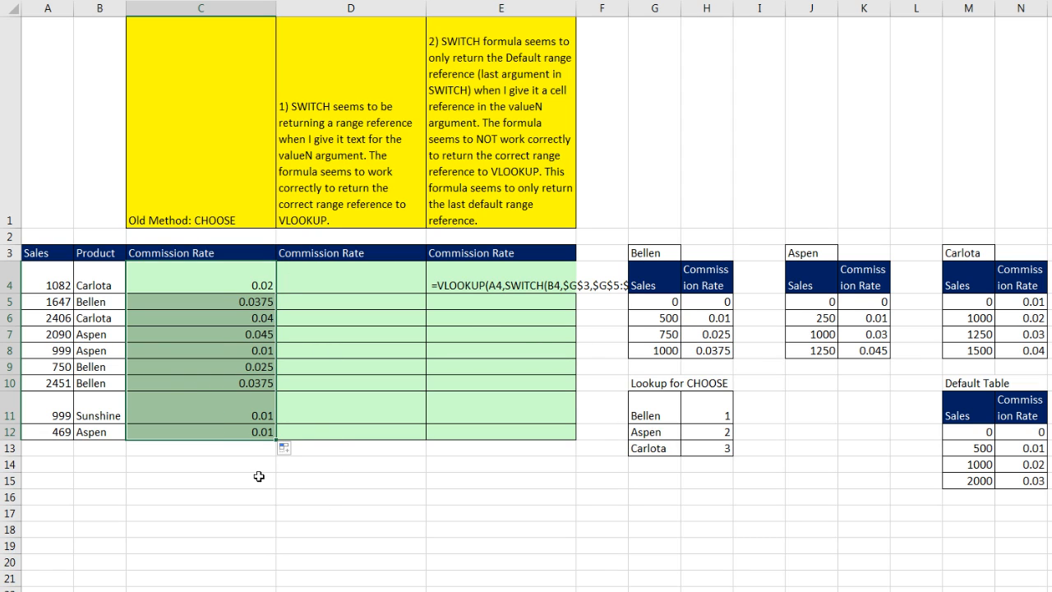
pyautogui.click(200, 430)
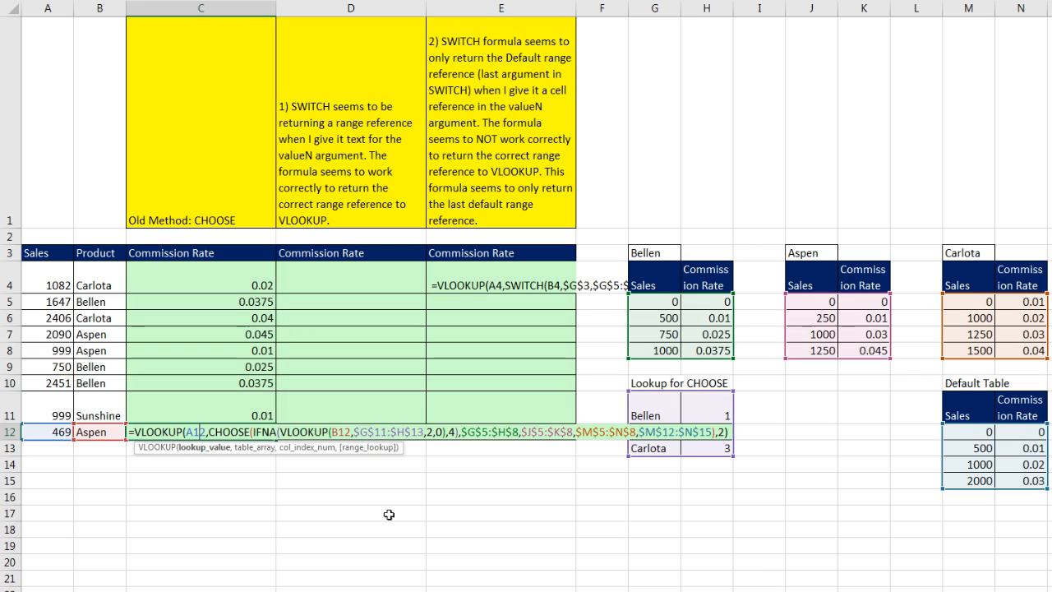
pyautogui.moveTo(399, 526)
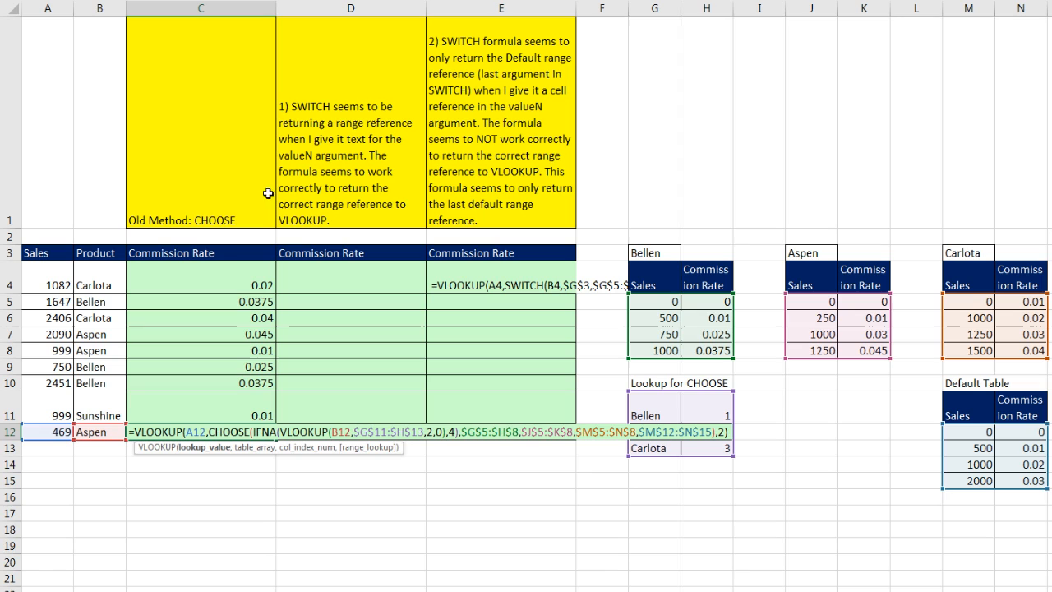
pyautogui.moveTo(713, 243)
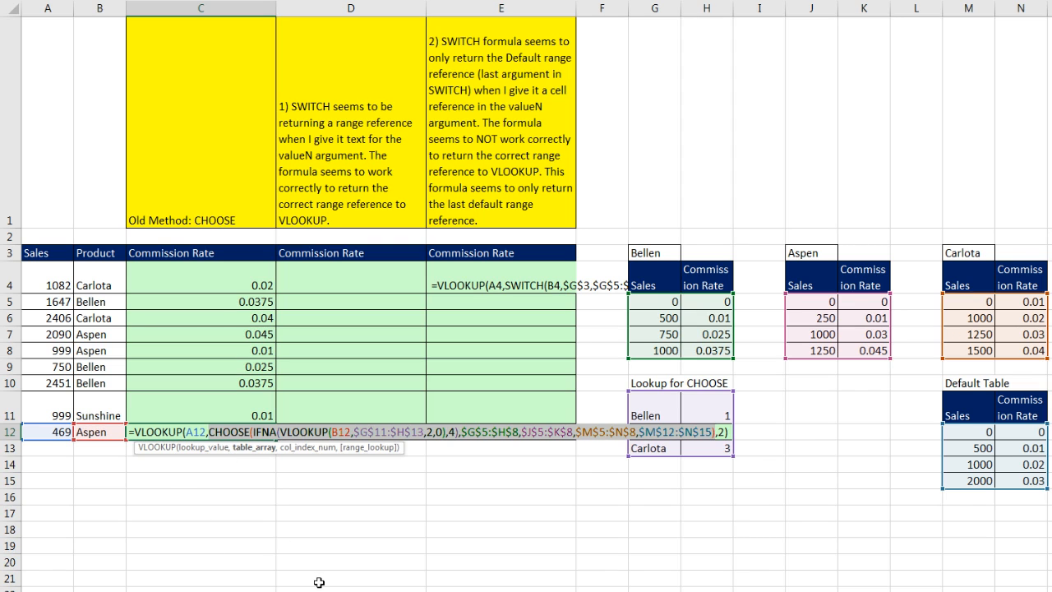
pyautogui.moveTo(441, 585)
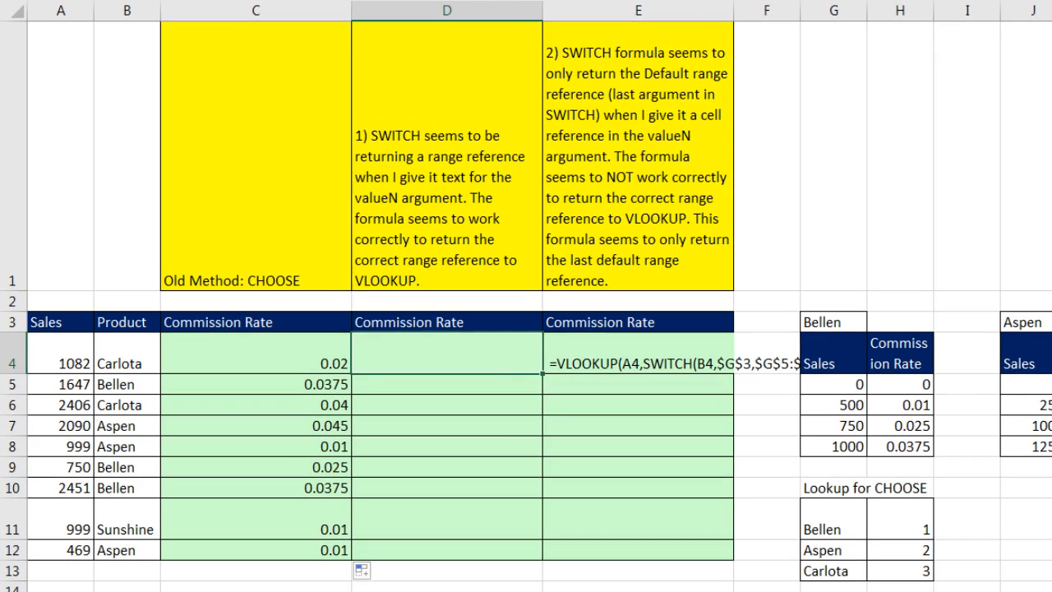
# Start D4's SWITCH on B4 with the "Bellen" and "Aspen" cases and their rate tables.
pyautogui.write('=SWITCH(')
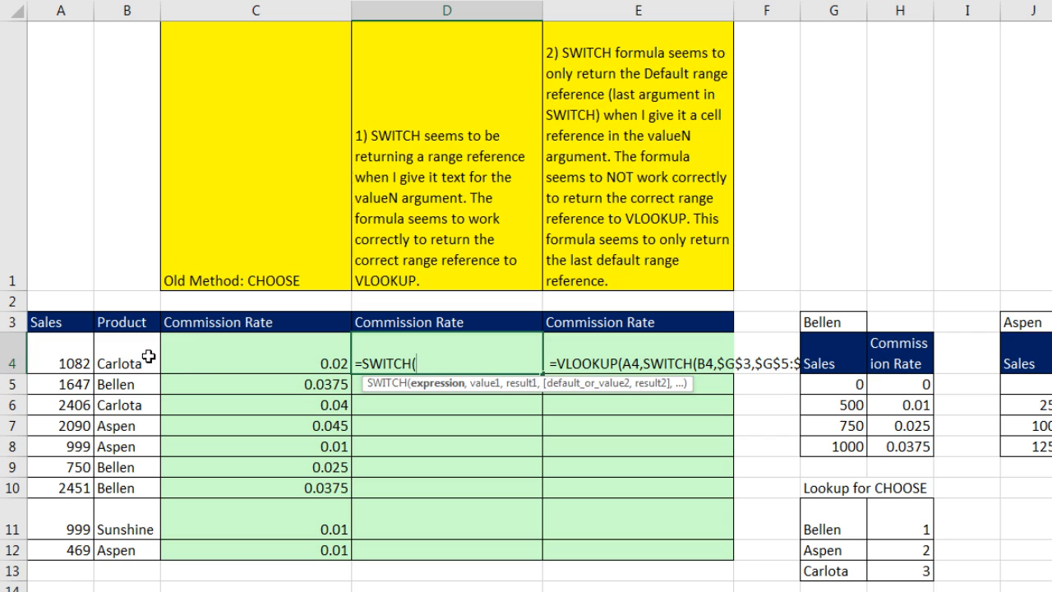
pyautogui.click(125, 355)
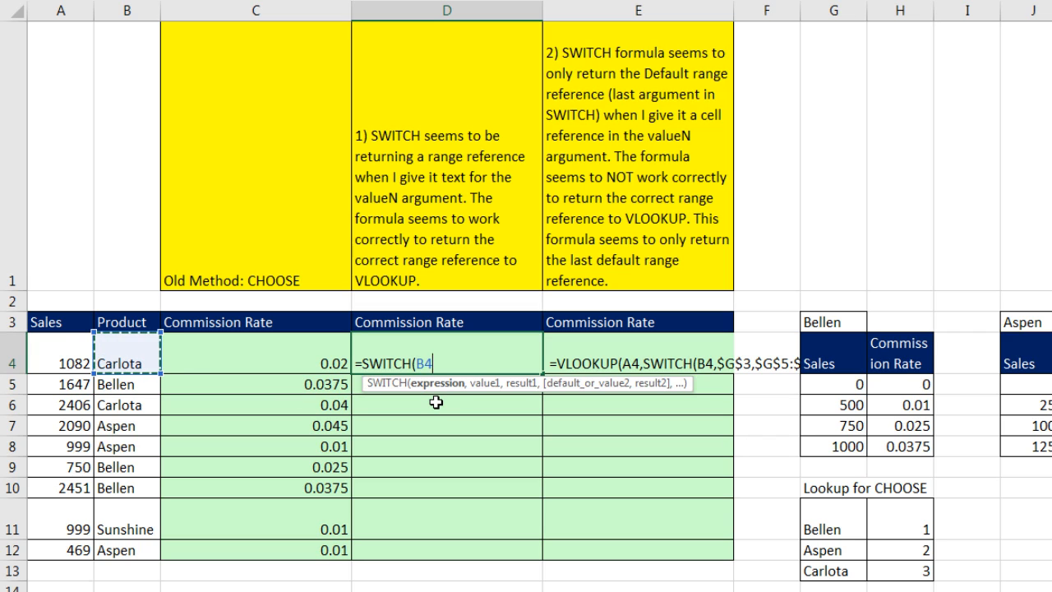
pyautogui.write(',')
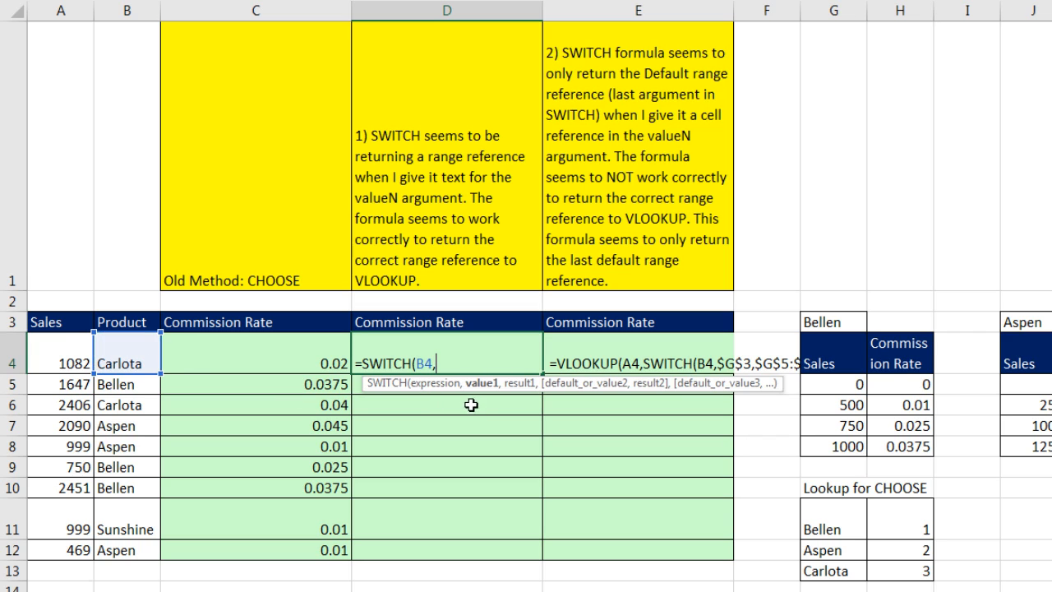
pyautogui.write('"')
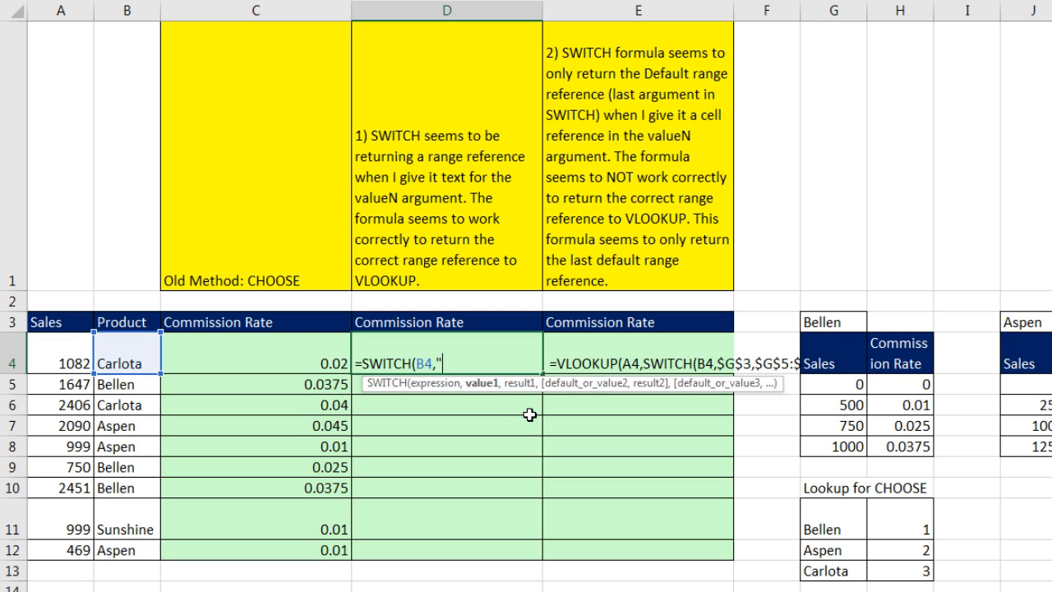
pyautogui.write('Bellen')
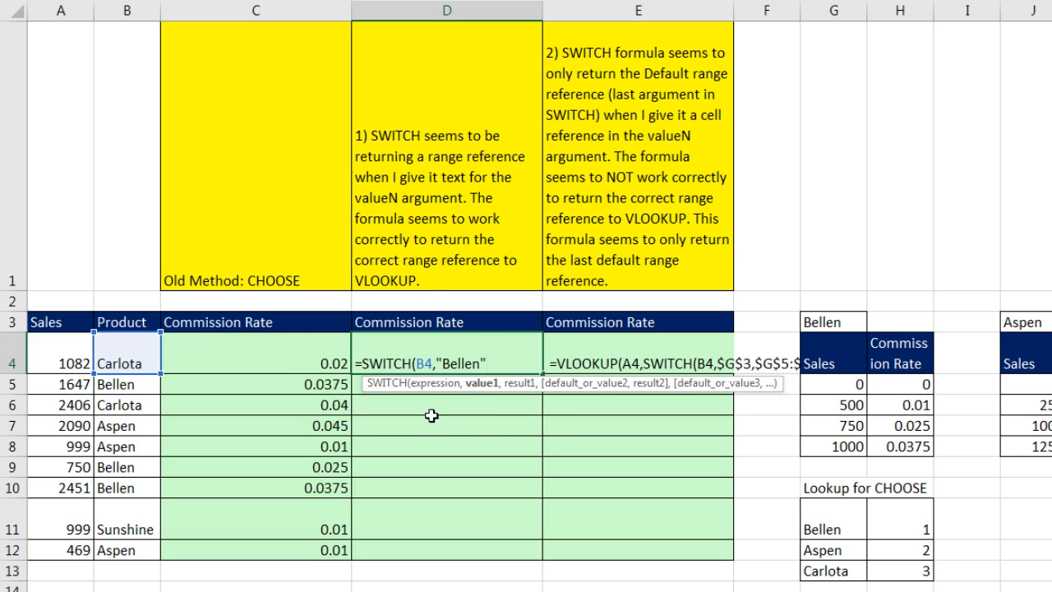
pyautogui.write(',$G$5:$H$8')
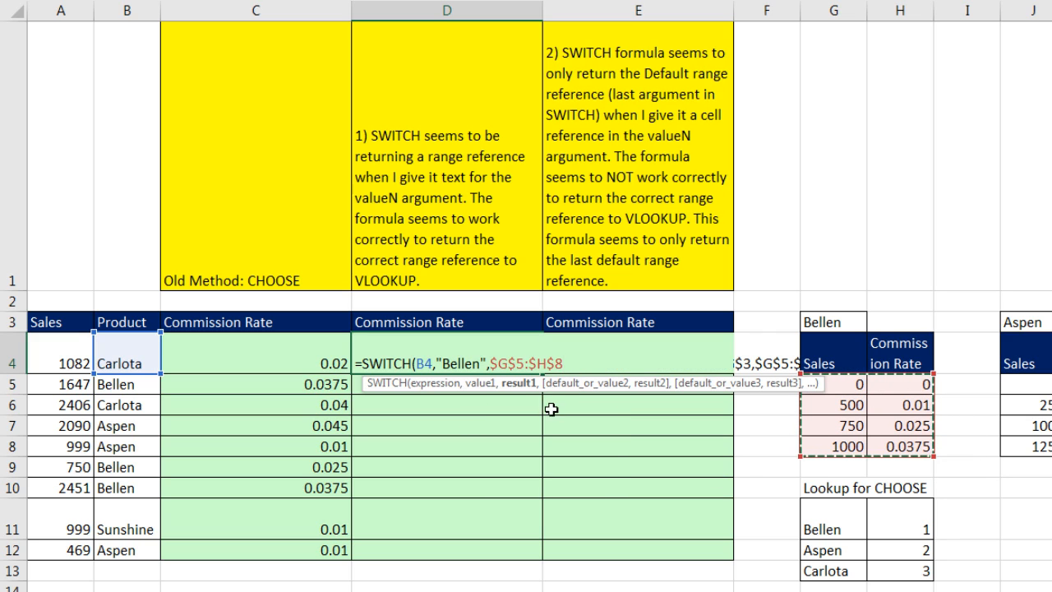
pyautogui.write(',')
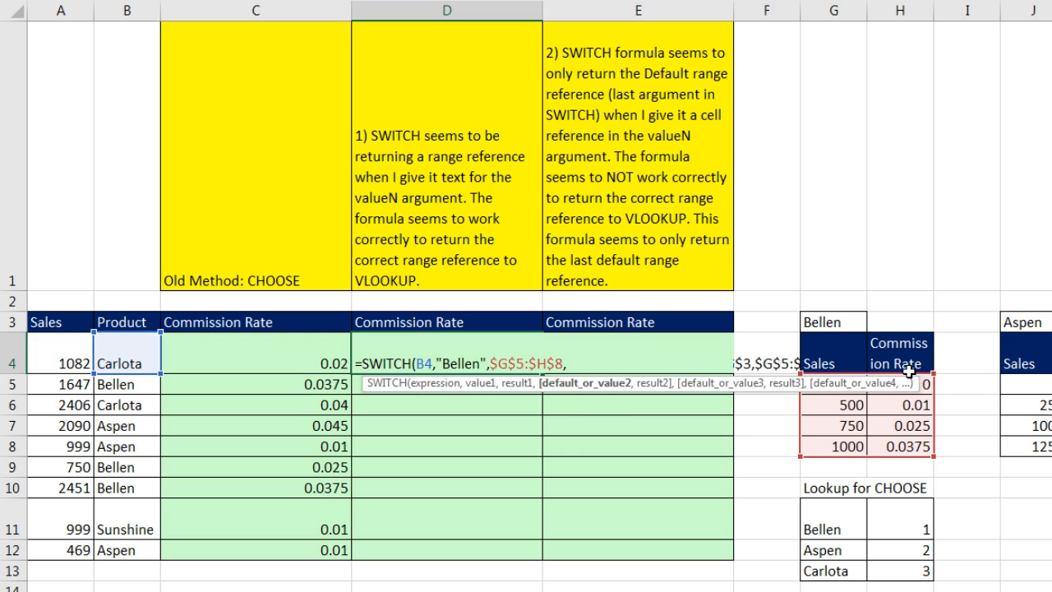
pyautogui.moveTo(627, 437)
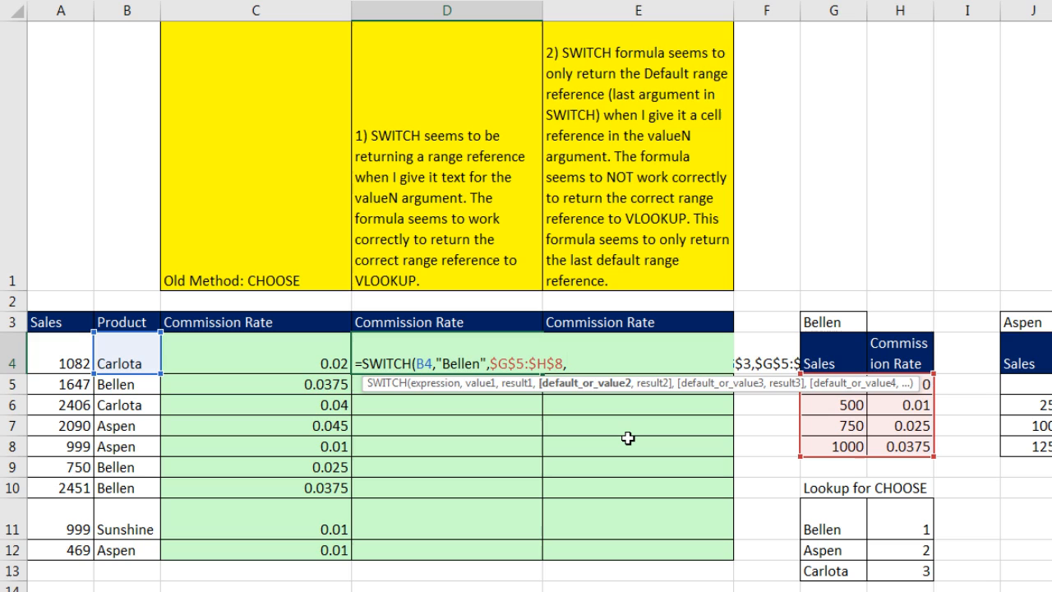
pyautogui.write('"Aspen",$J$5:$K$8,')
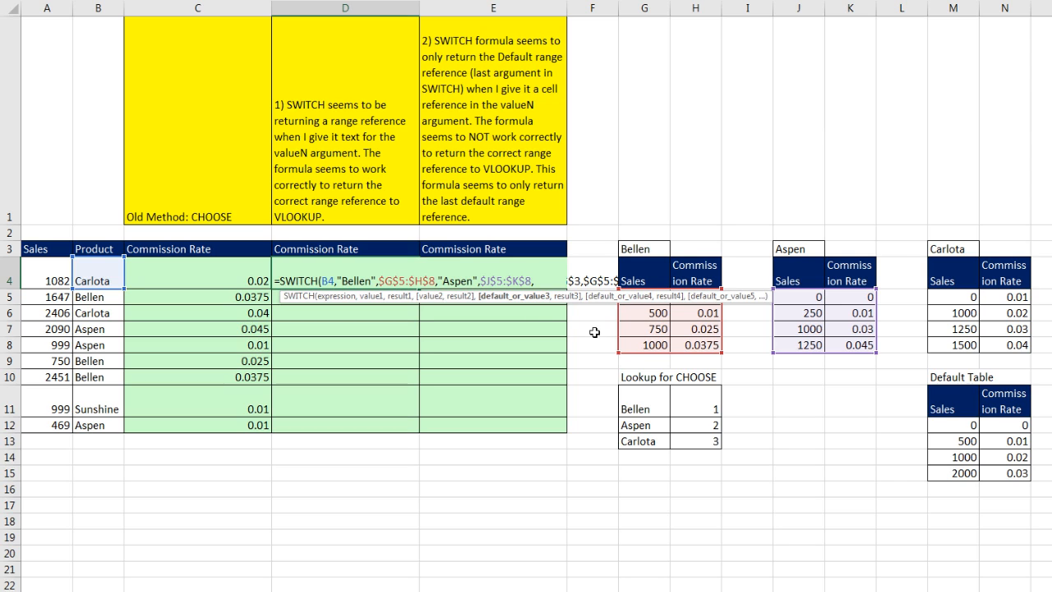
# Add the "Carlota" table and the absolute Default table $M$12:$N$15 as the fallback.
pyautogui.write('"Carlota",')
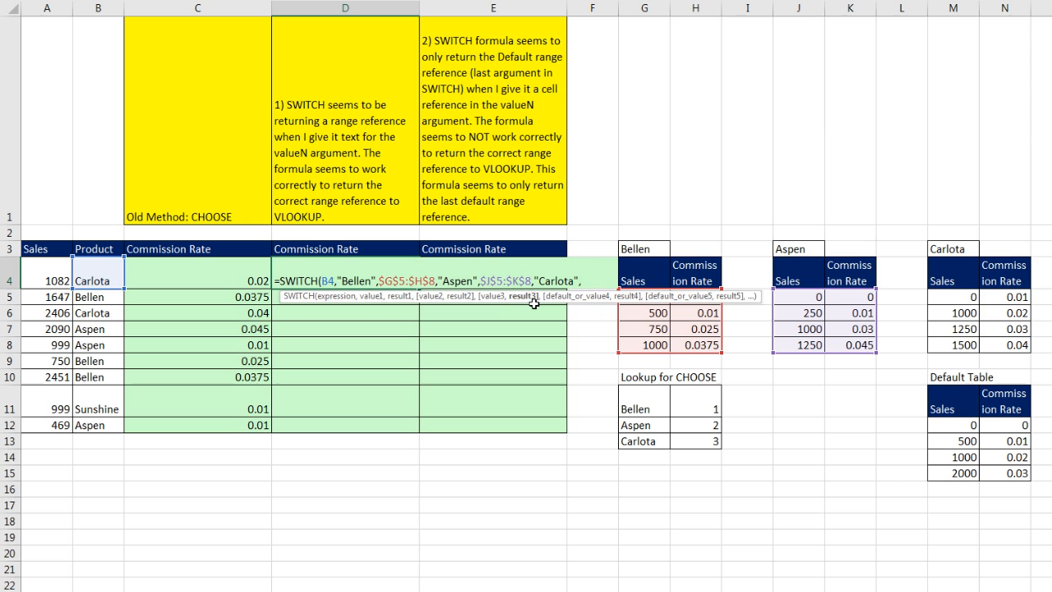
pyautogui.moveTo(953, 296); pyautogui.dragTo(1032, 345)
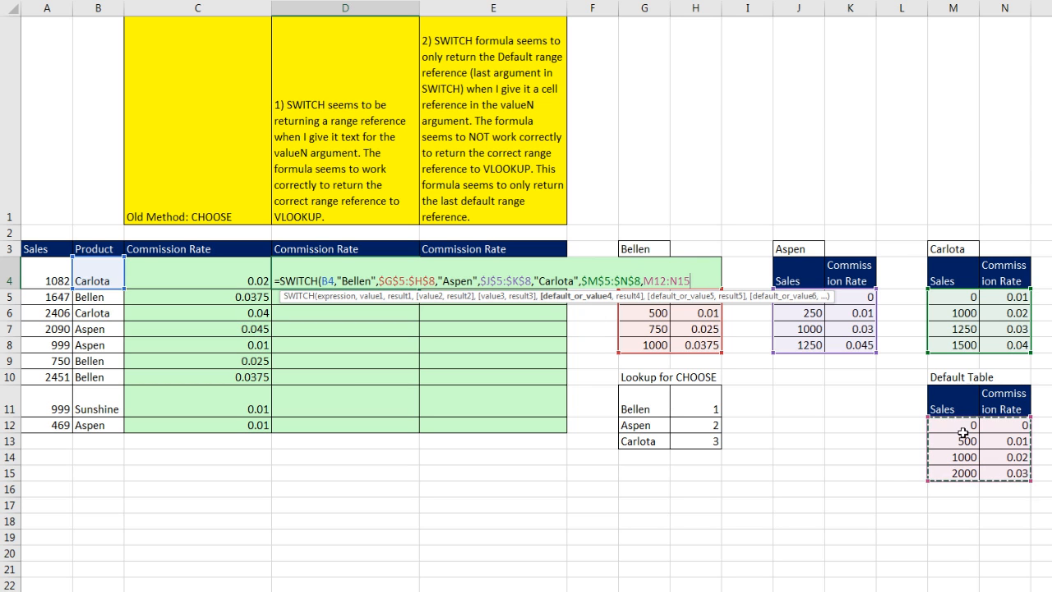
pyautogui.press('F4')
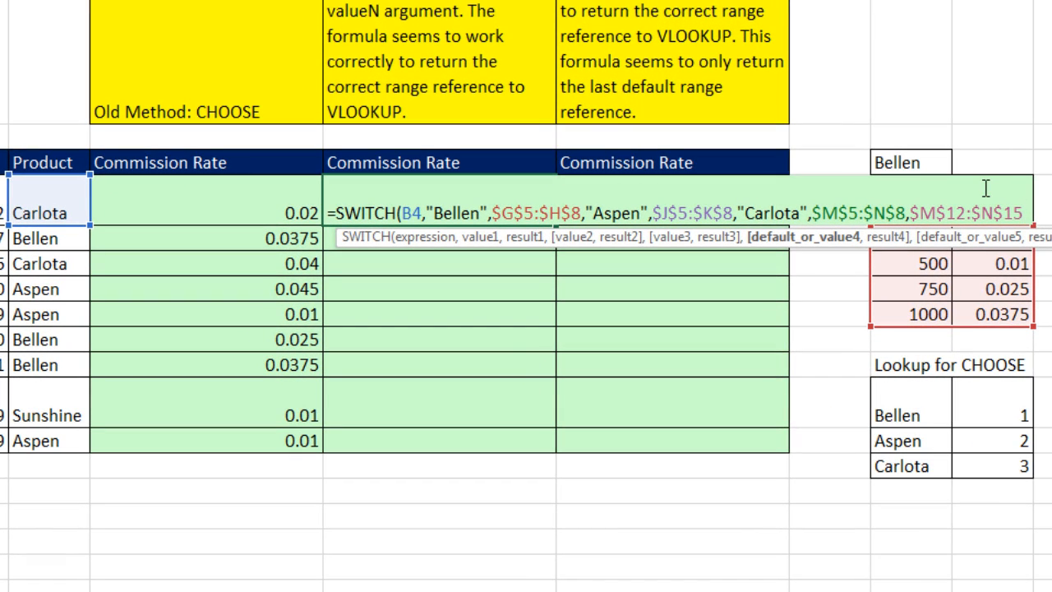
pyautogui.moveTo(95, 197)
pyautogui.write(')')
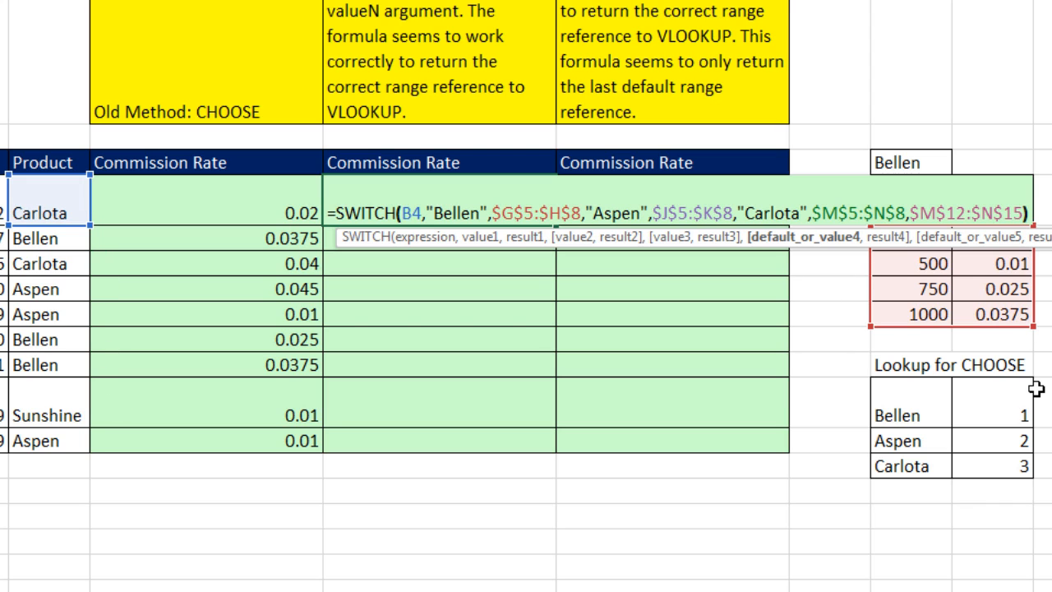
pyautogui.scroll(-3)
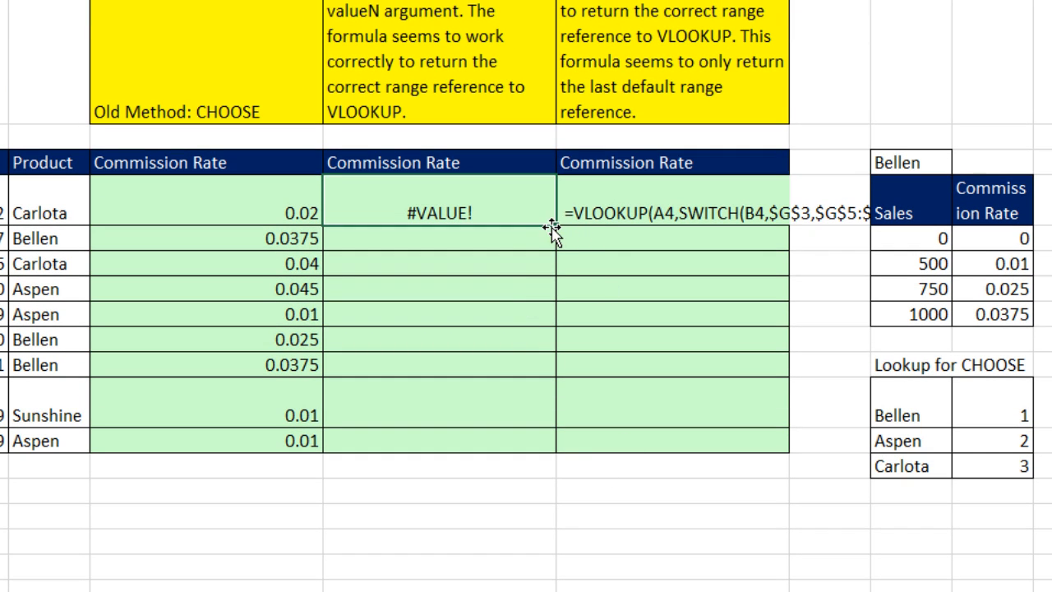
# Fill the SWITCH formula down to D12, evaluate D10 with F9, then undo to restore it.
pyautogui.moveTo(552, 227); pyautogui.dragTo(552, 440)
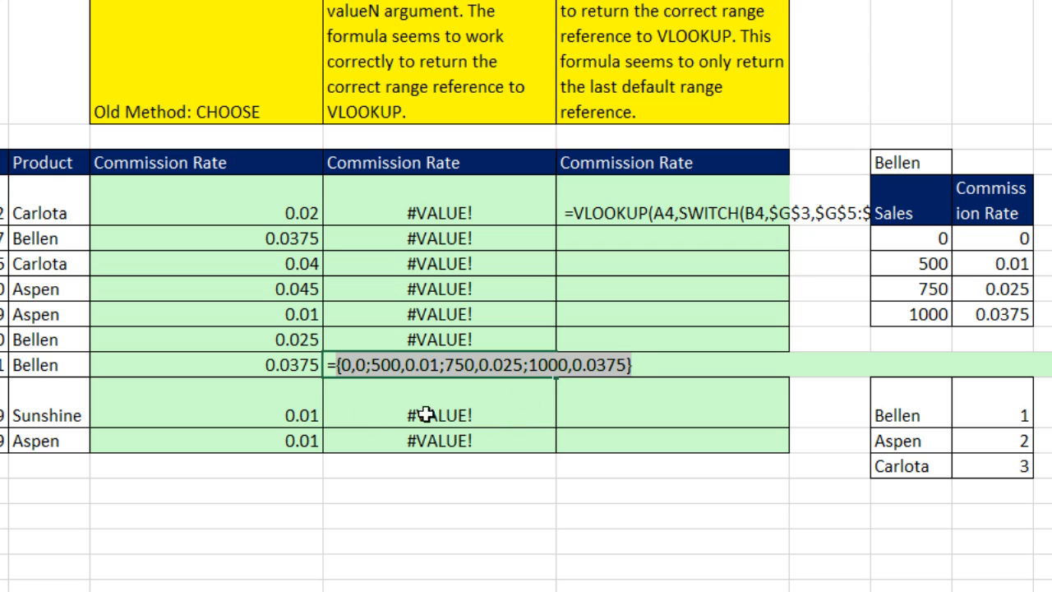
pyautogui.moveTo(645, 386)
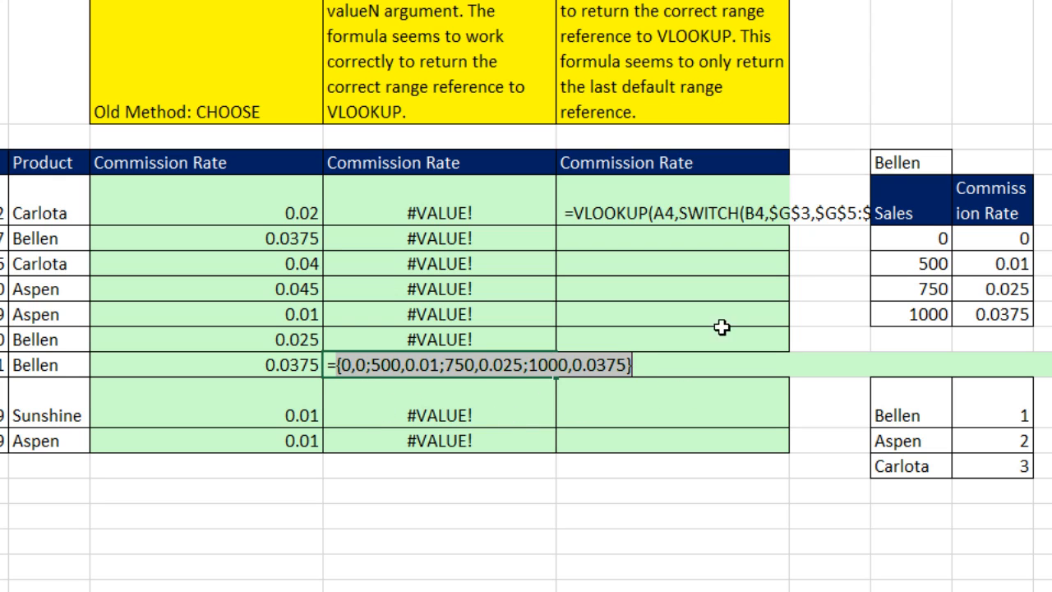
pyautogui.moveTo(344, 463)
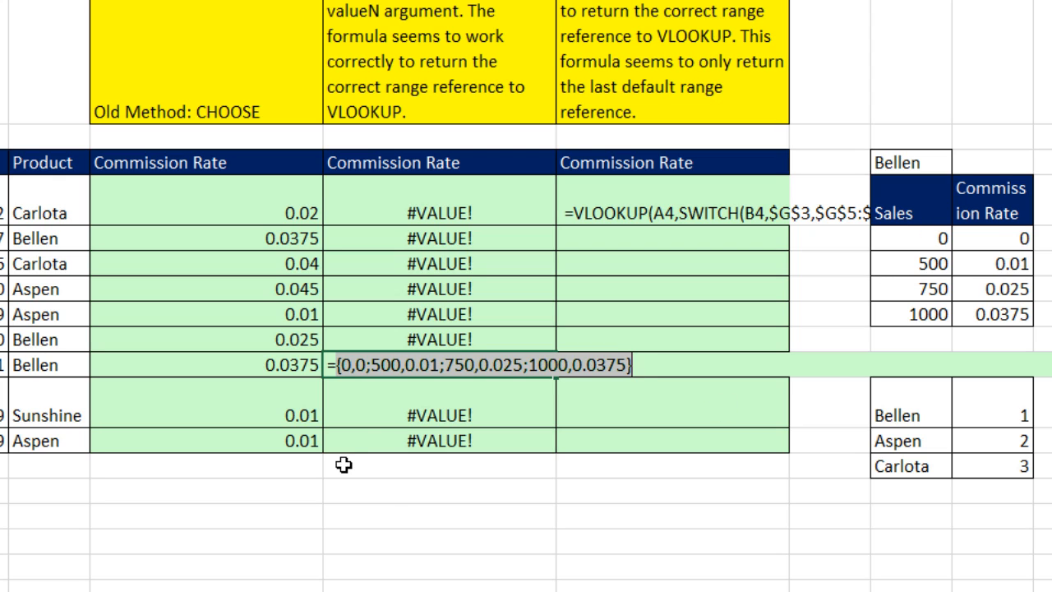
pyautogui.moveTo(910, 278)
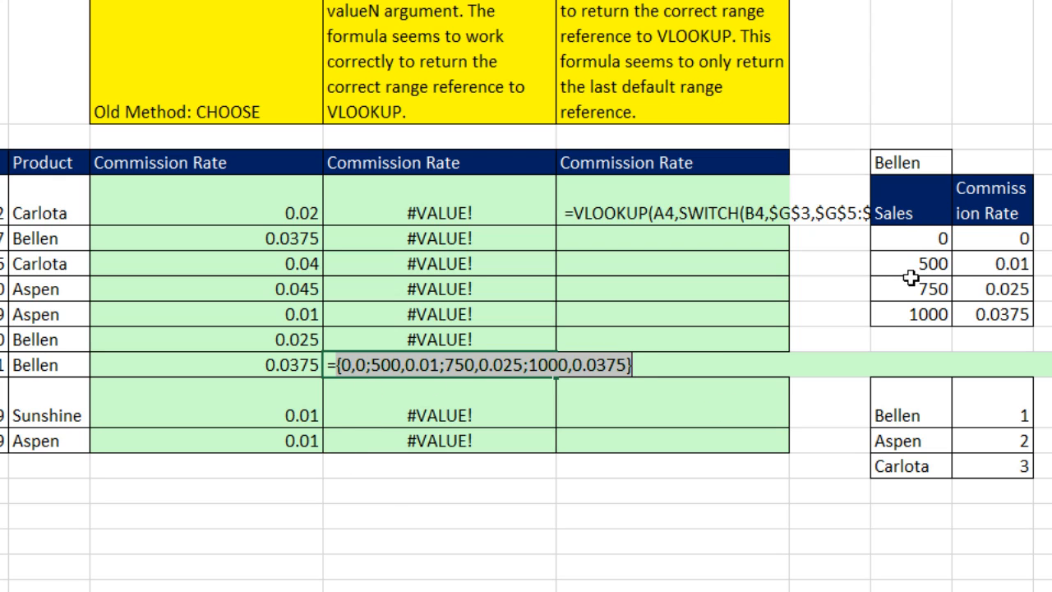
pyautogui.moveTo(428, 380)
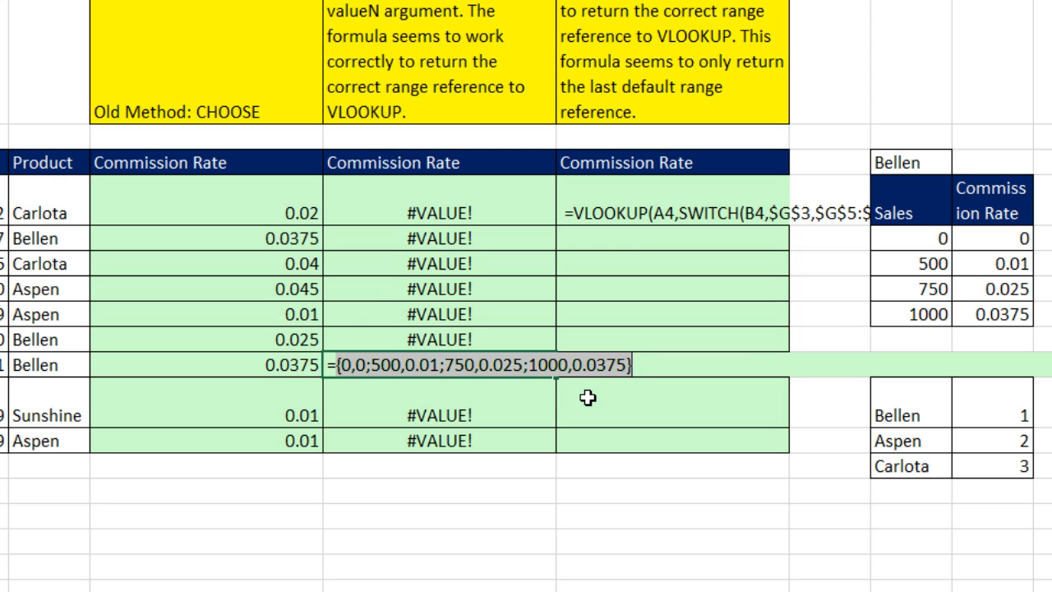
pyautogui.press('ctrl+z')
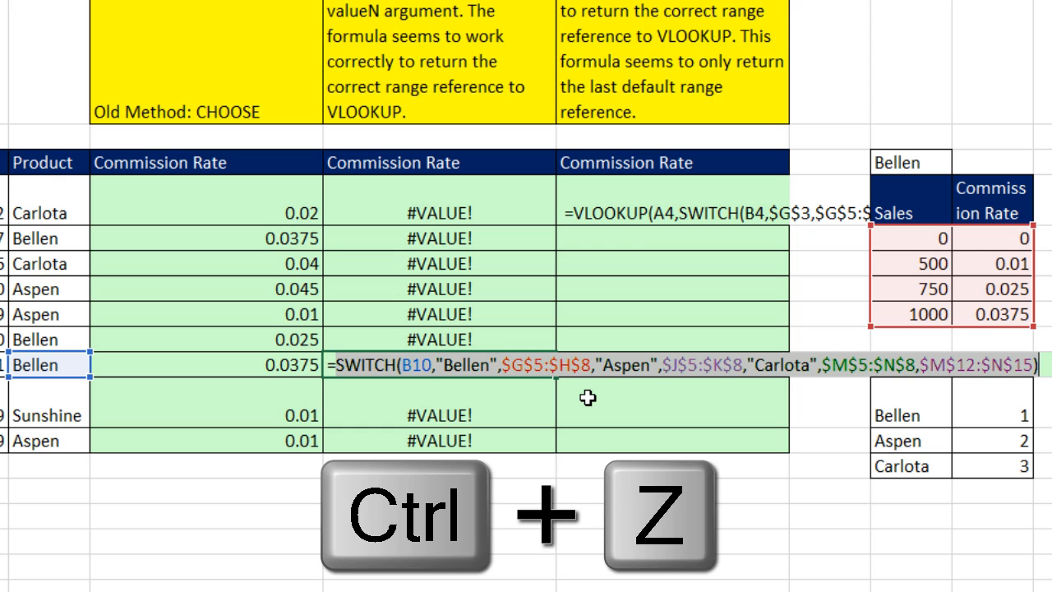
# Rewrite D4 as =VLOOKUP(A4,SWITCH(B4,...),2) so it returns the 0.02 rate.
pyautogui.press('ctrl+z')
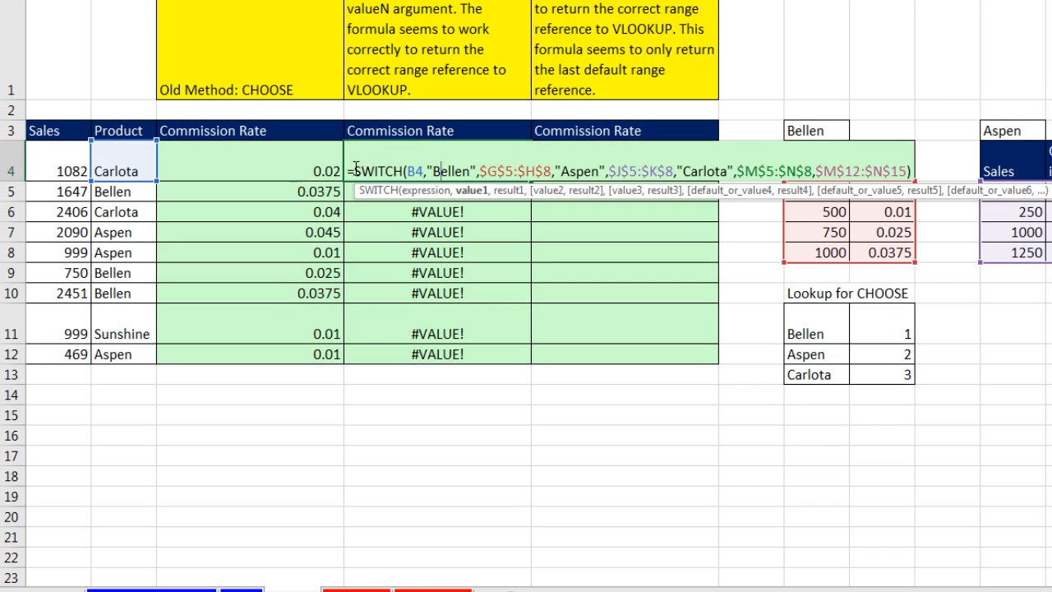
pyautogui.write('vl')
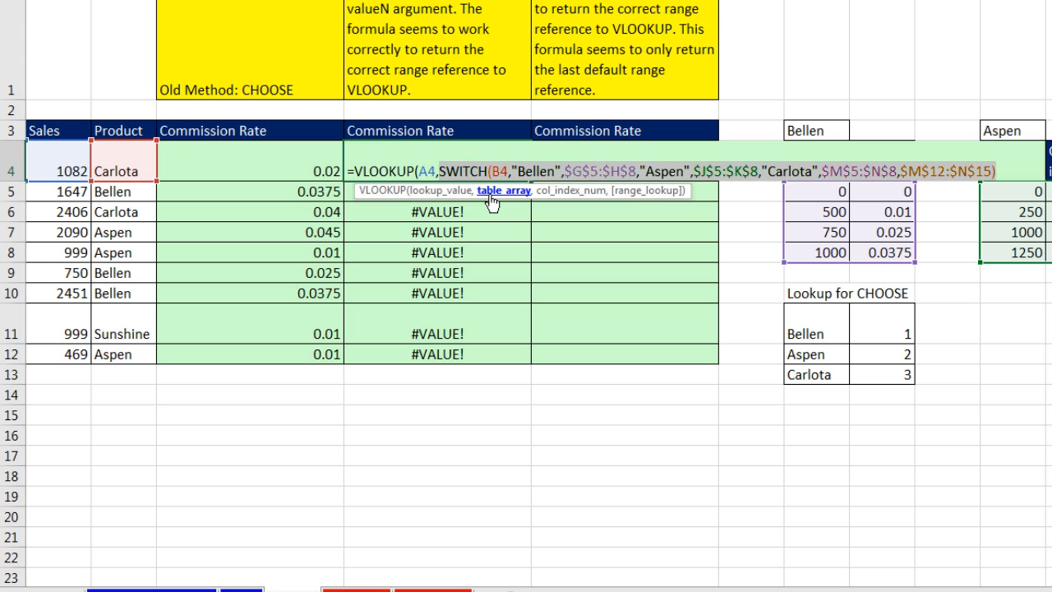
pyautogui.moveTo(536, 200)
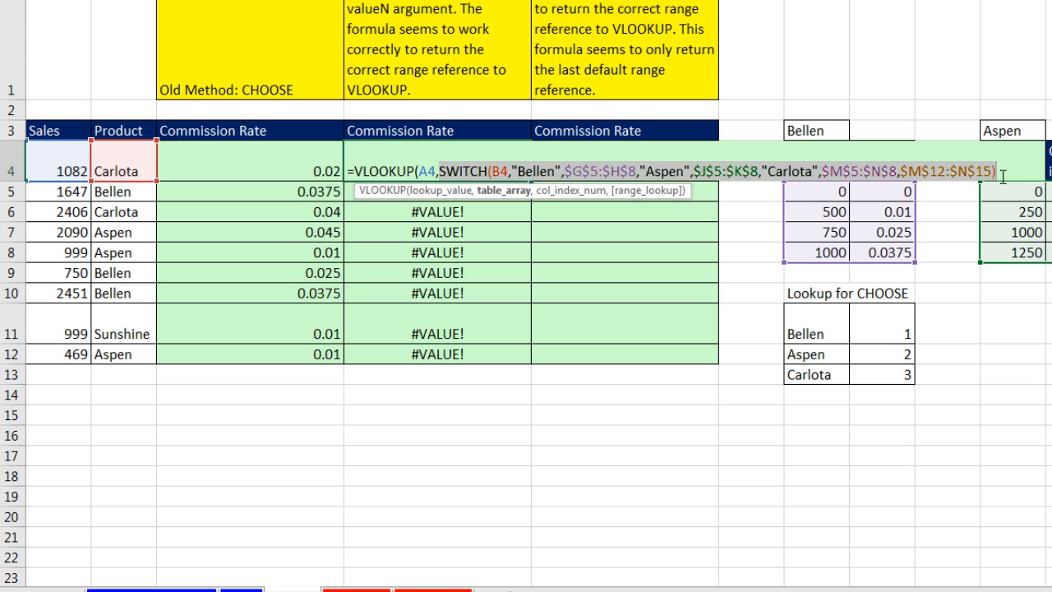
pyautogui.write(',')
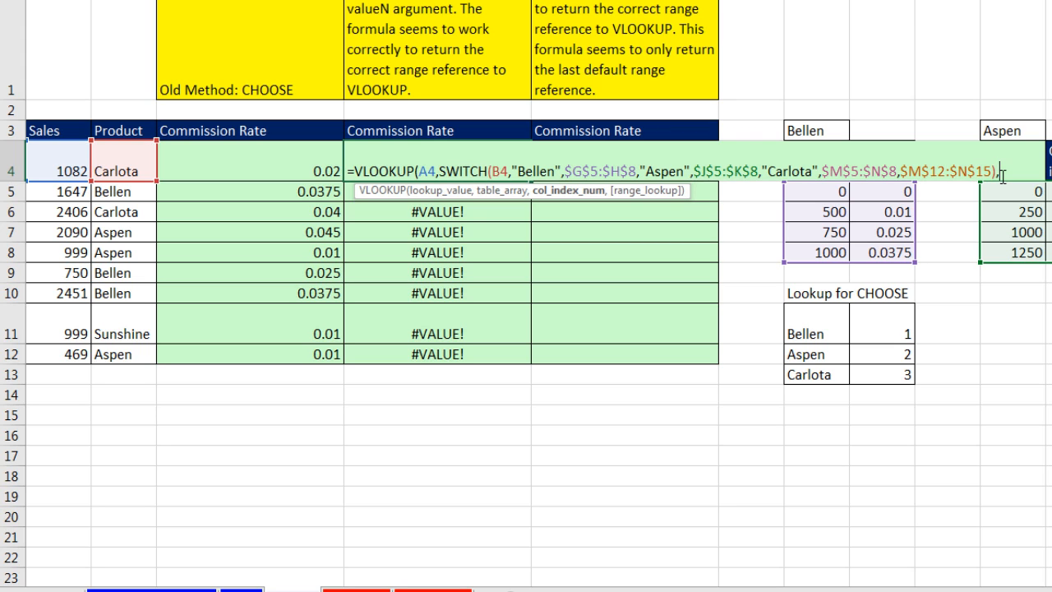
pyautogui.write('2')
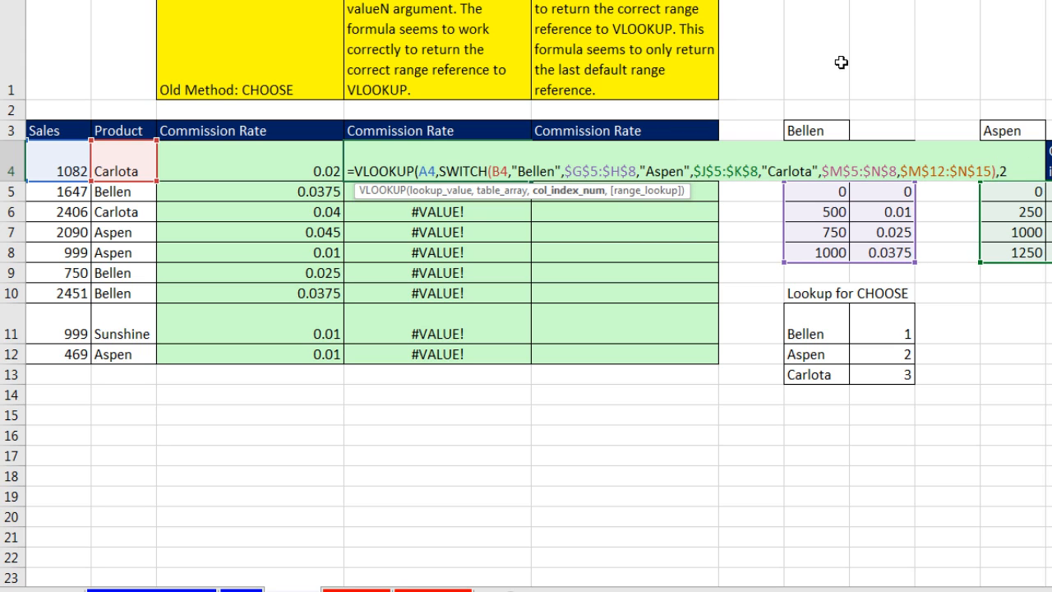
pyautogui.scroll(-3)
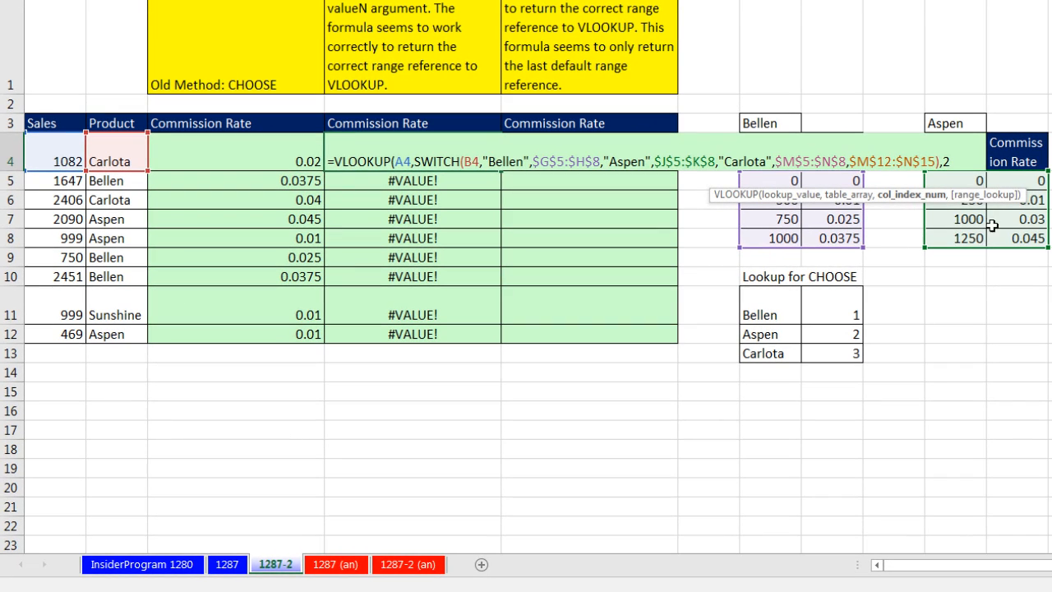
pyautogui.write(',SWITCH(B4,$G$3,$G$5:$')
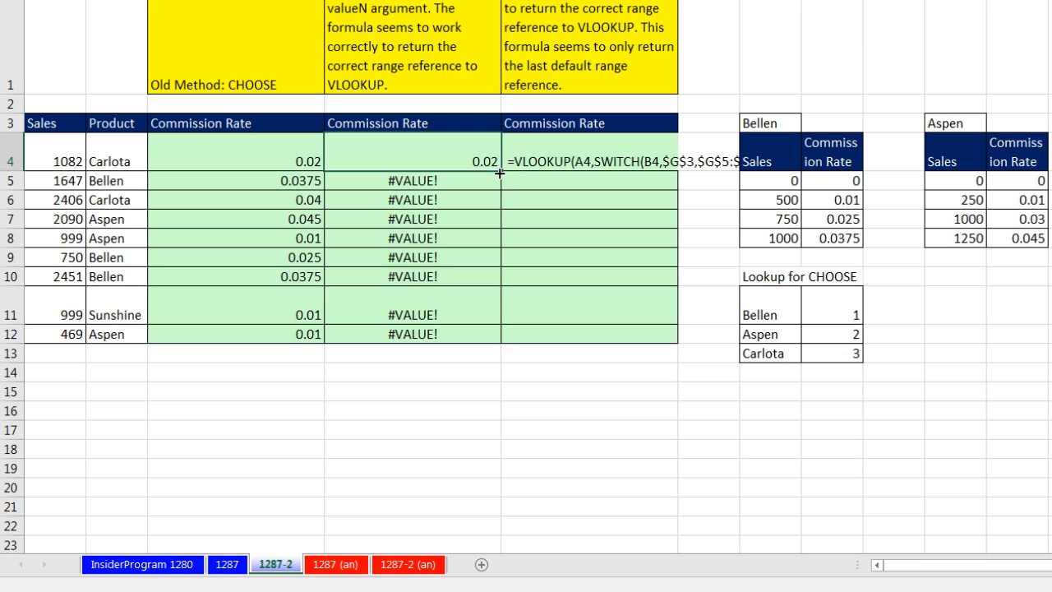
# Fill D4's VLOOKUP-SWITCH formula down to D12, showing rates like 0.0375 and 0.045.
pyautogui.moveTo(496, 161); pyautogui.dragTo(496, 334)
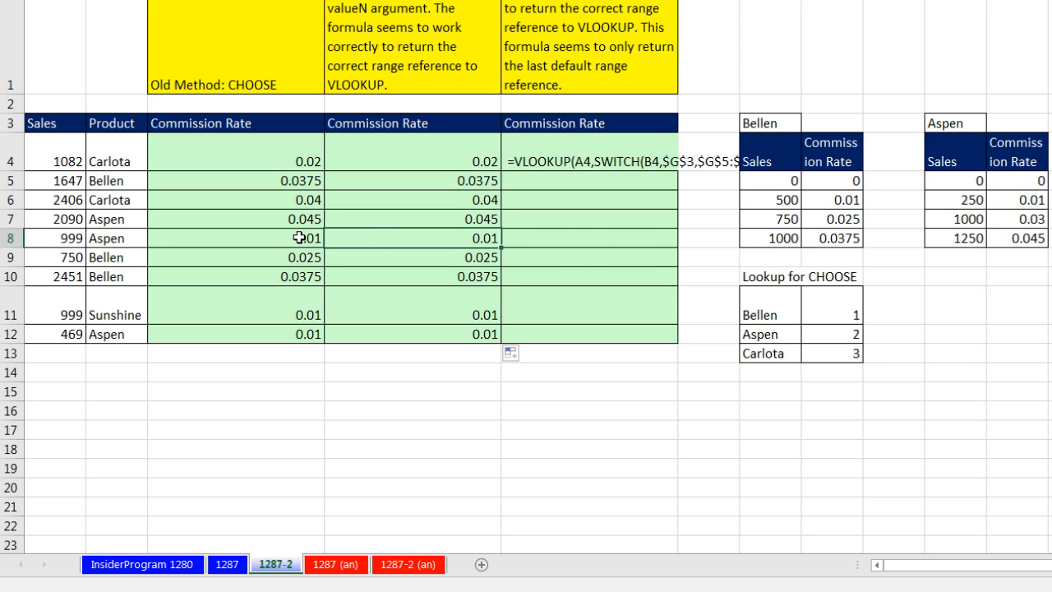
pyautogui.moveTo(408, 237)
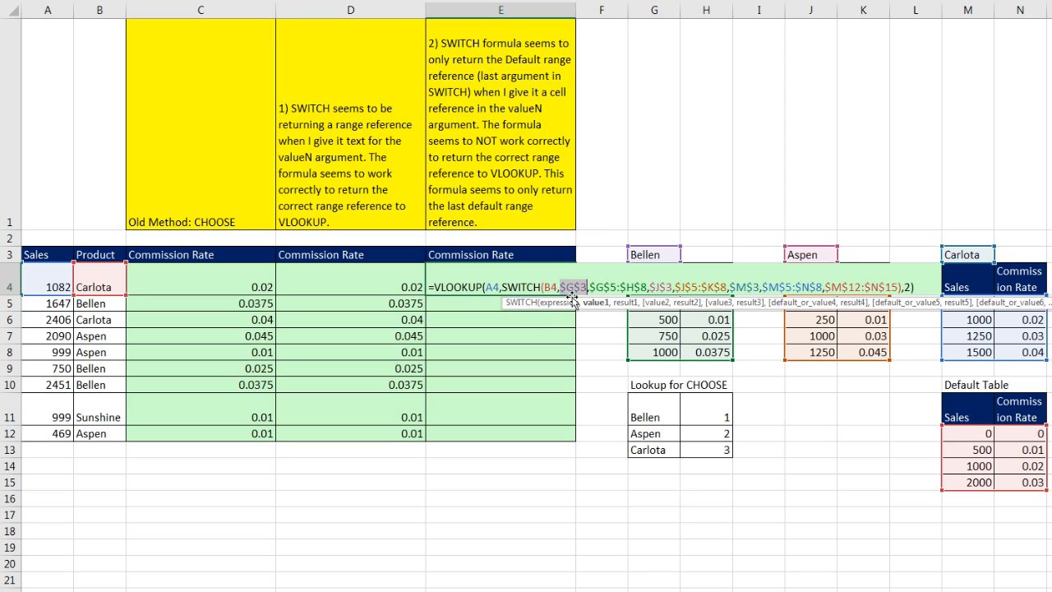
pyautogui.moveTo(646, 250)
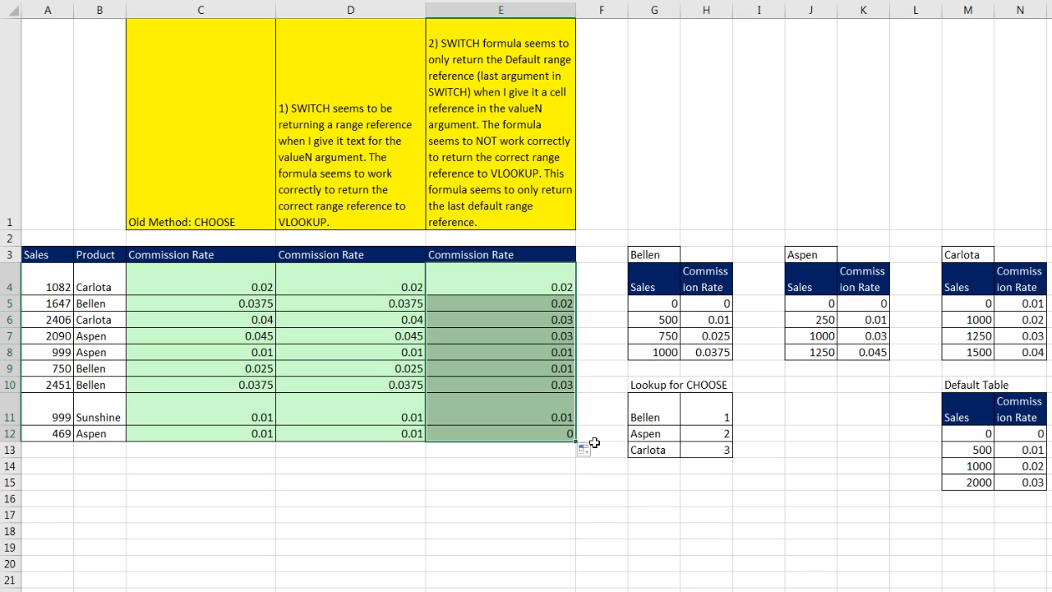
pyautogui.moveTo(569, 376)
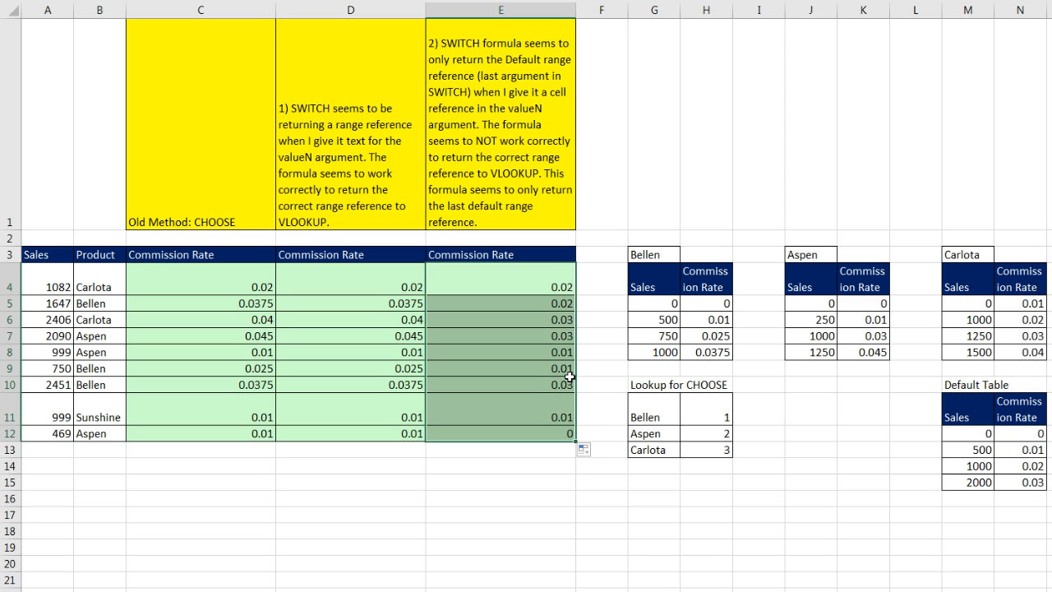
pyautogui.moveTo(493, 303)
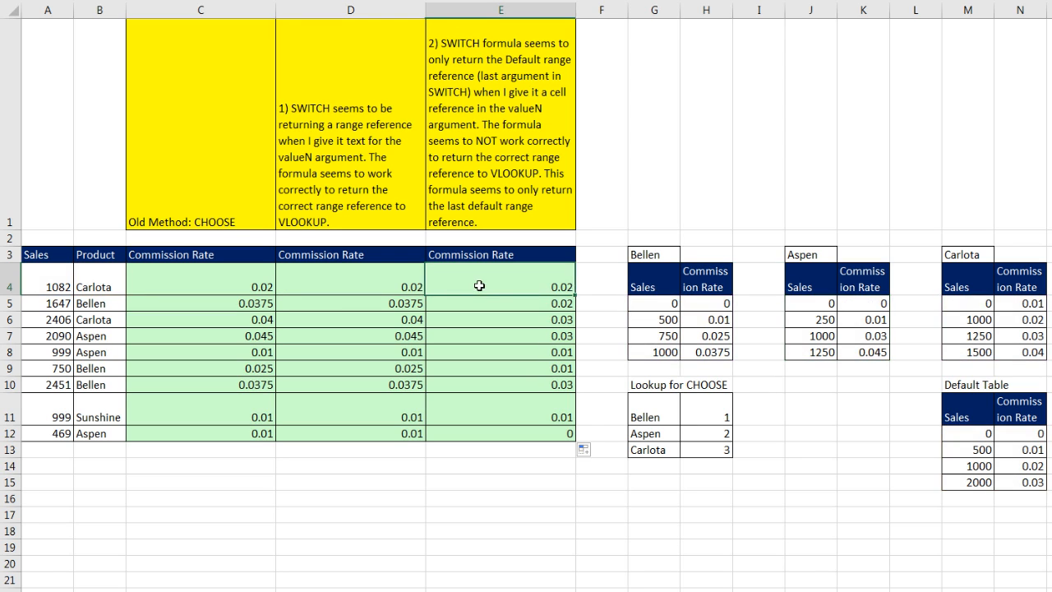
# Review E4's cell-reference SWITCH formula before moving to sheet 1287.
pyautogui.doubleClick(499, 286)
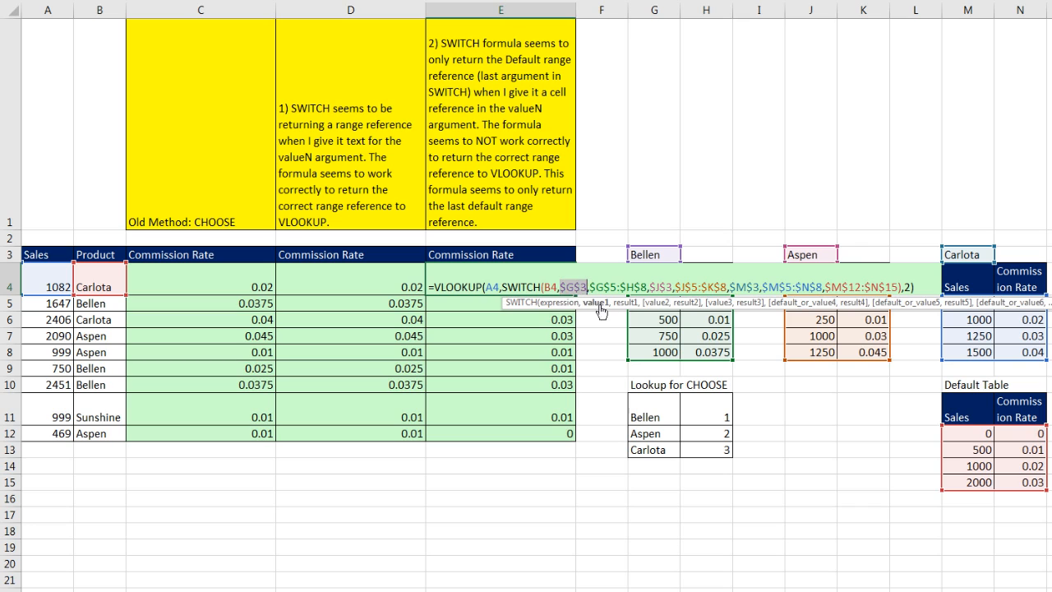
pyautogui.moveTo(642, 476)
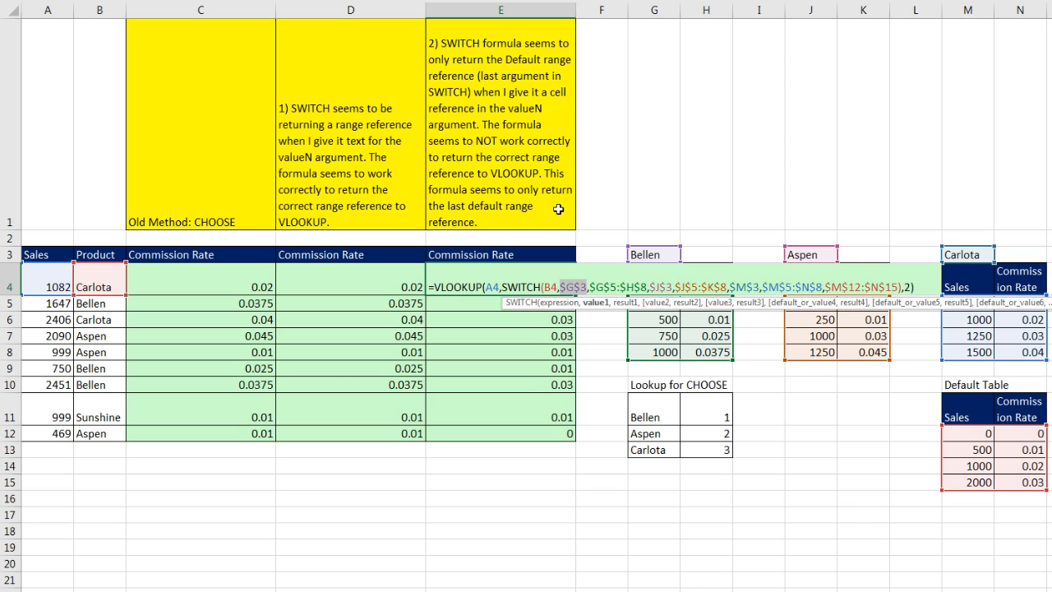
pyautogui.moveTo(620, 241)
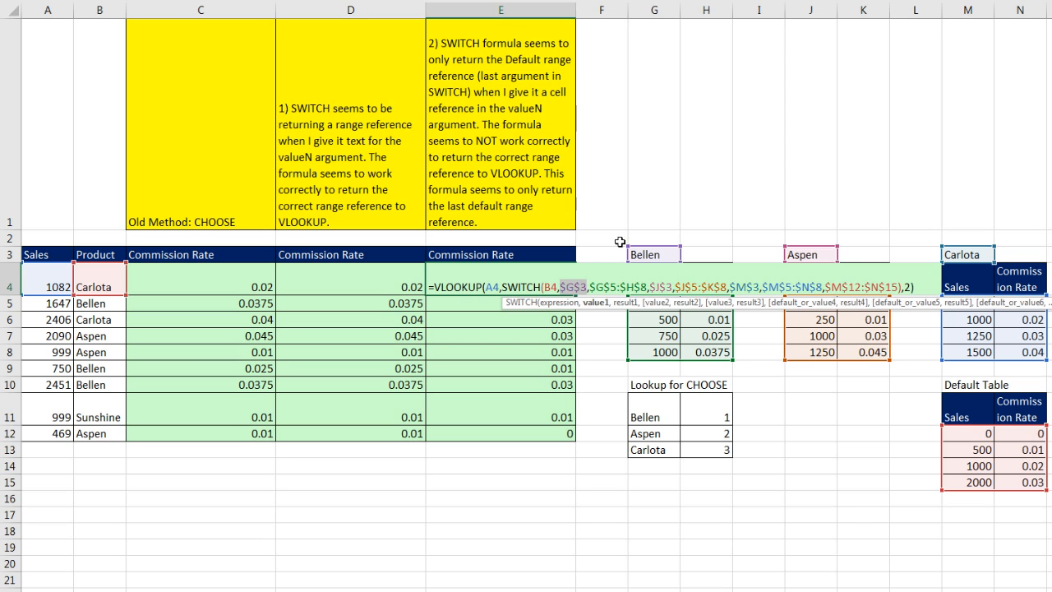
pyautogui.moveTo(640, 239)
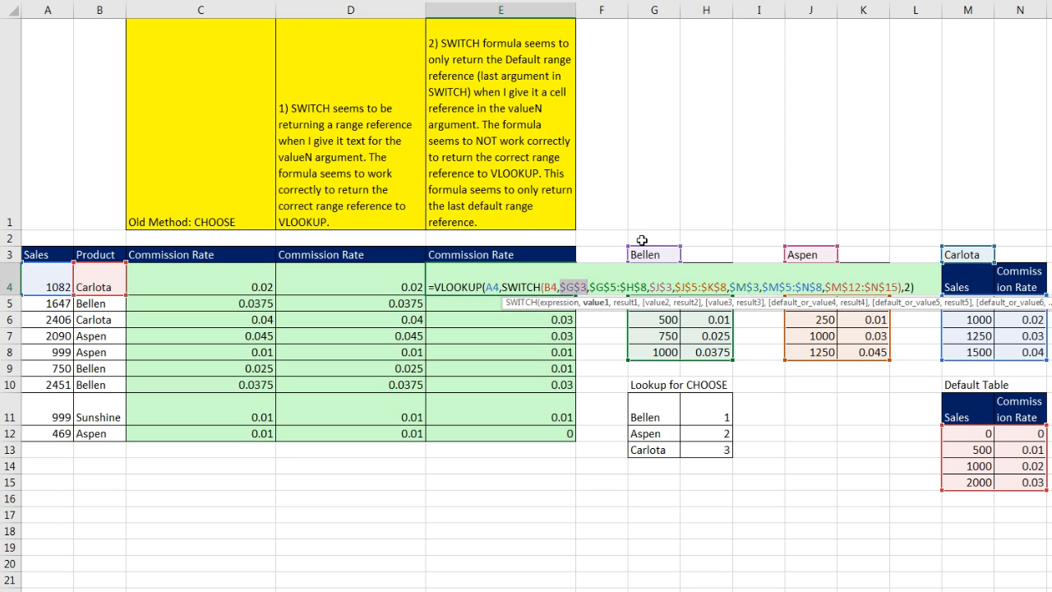
pyautogui.moveTo(575, 287)
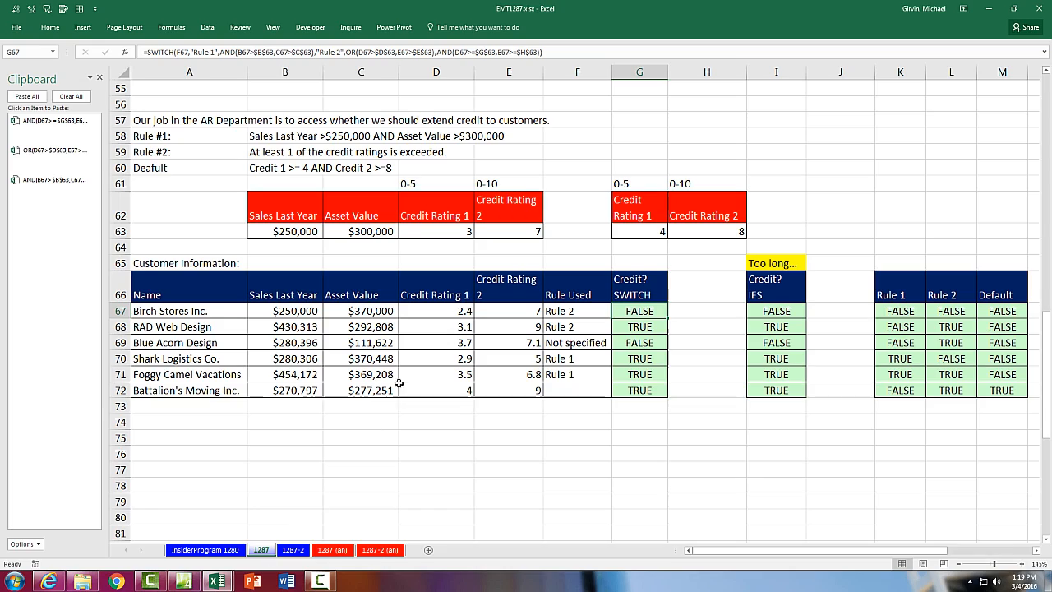
pyautogui.doubleClick(639, 309)
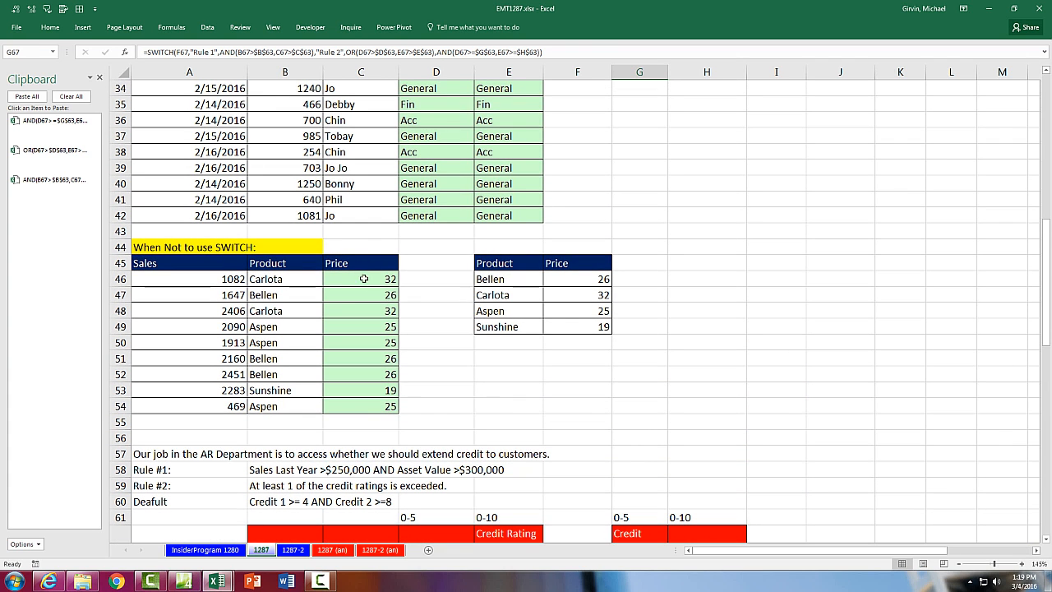
pyautogui.write('=VLOOKUP(B46,$E$46:$F$49,2,0)')
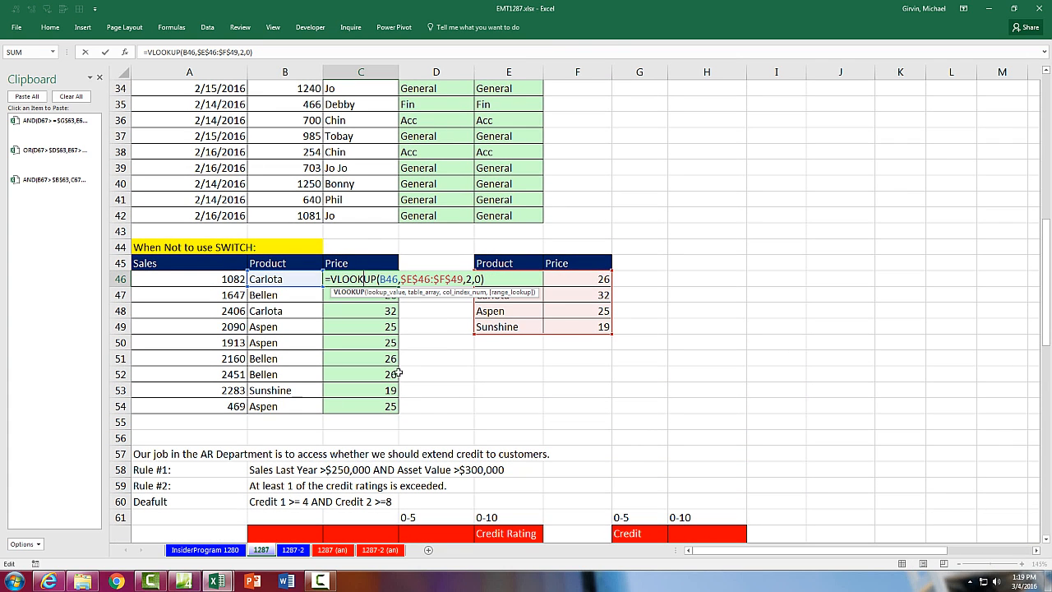
pyautogui.moveTo(557, 383)
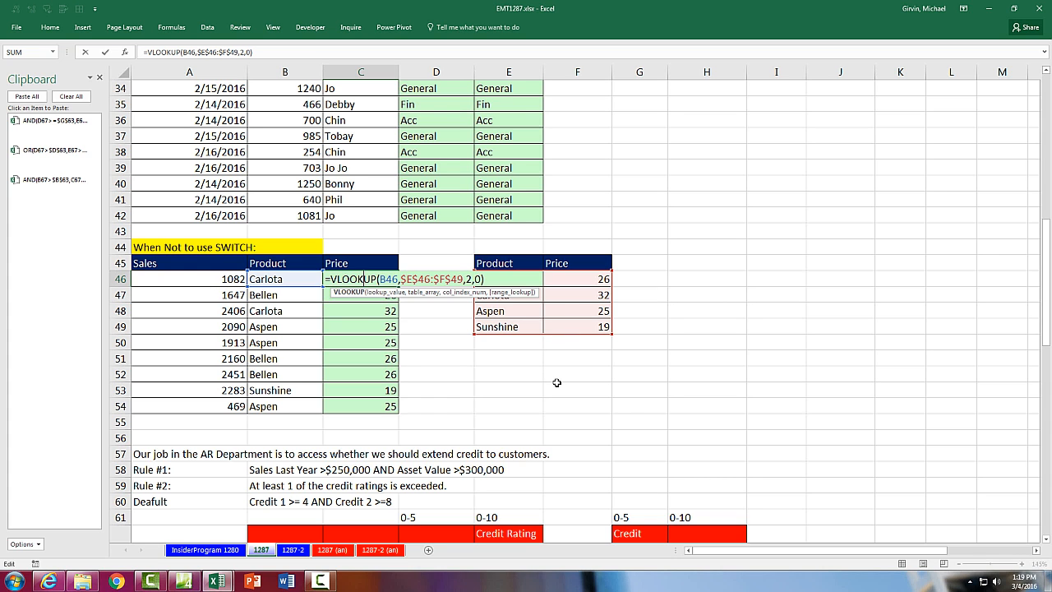
pyautogui.scroll(3)
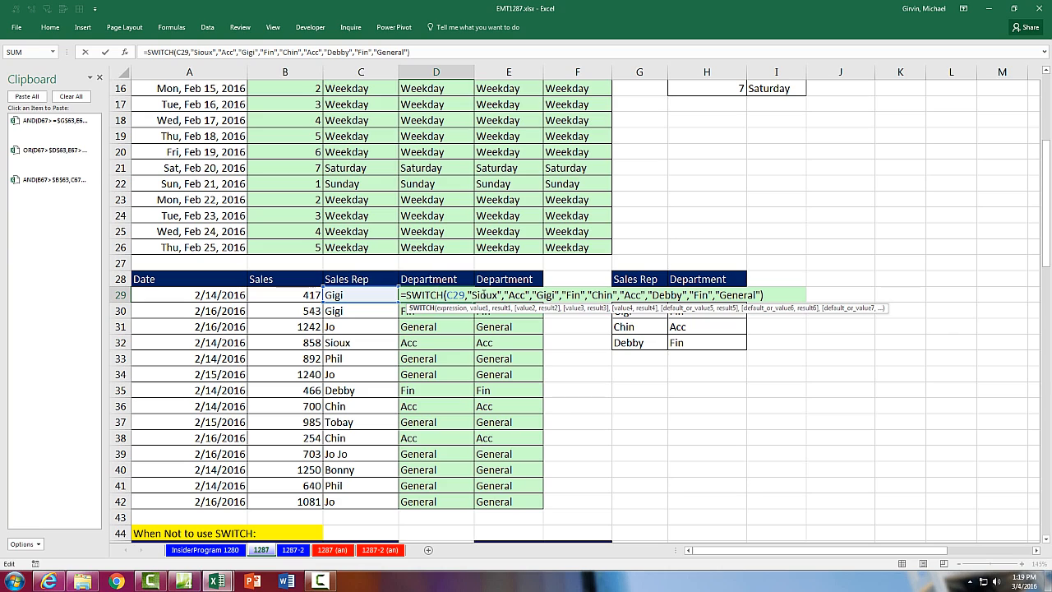
pyautogui.moveTo(398, 263)
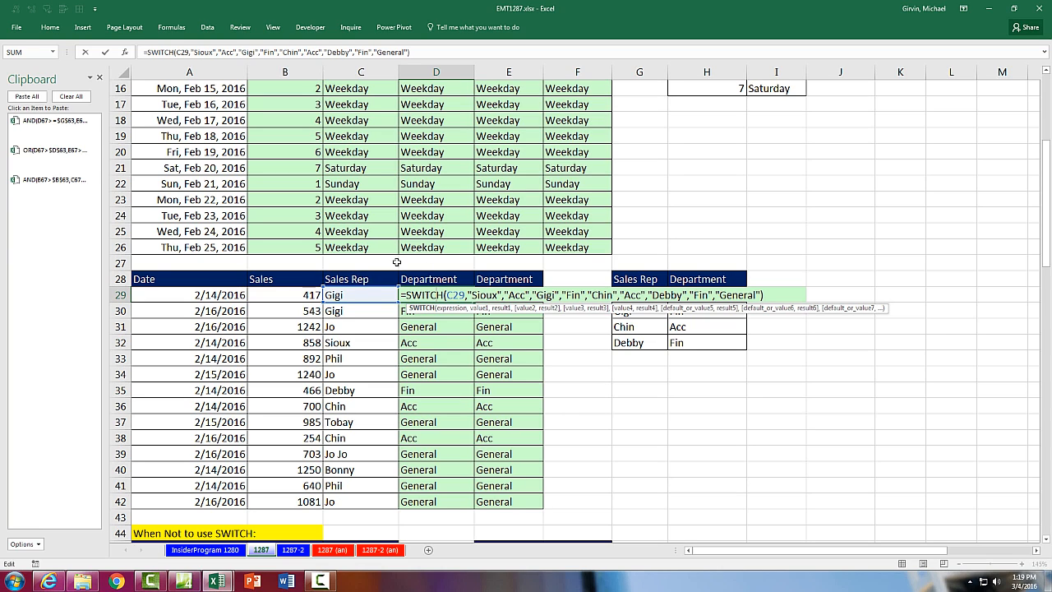